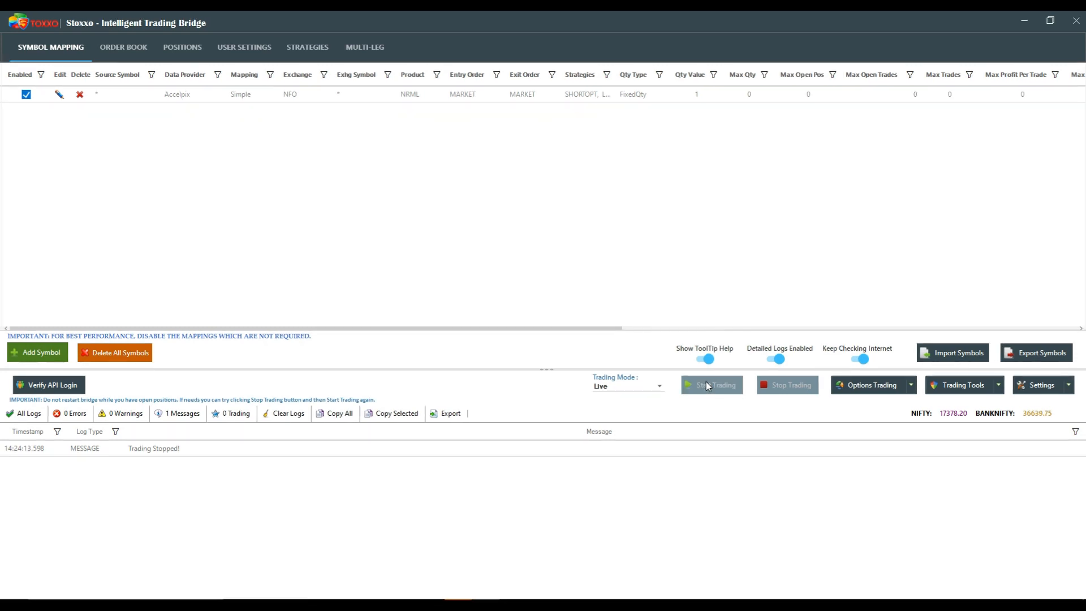
Start trading so the broker feed reconnects and the log shows 'Trading Started!'
left_click(712, 385)
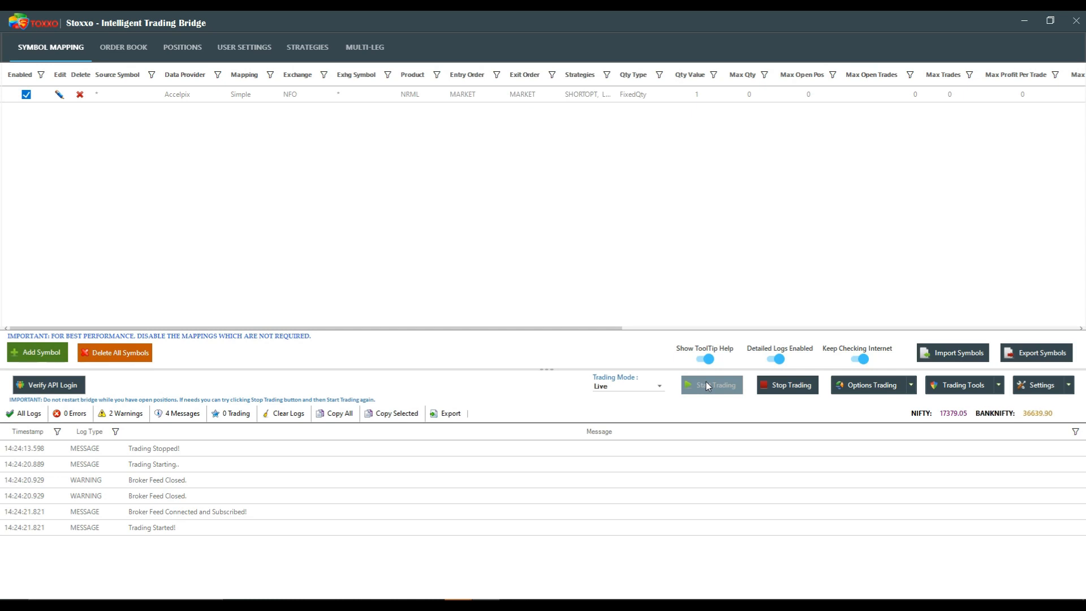
mouse_move(703, 387)
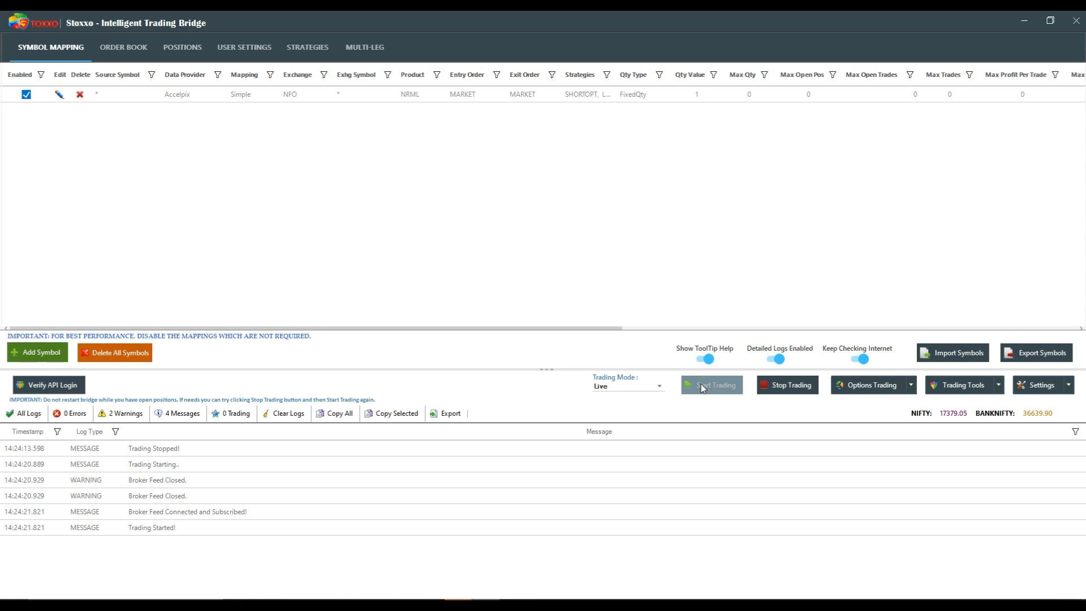
mouse_move(876, 364)
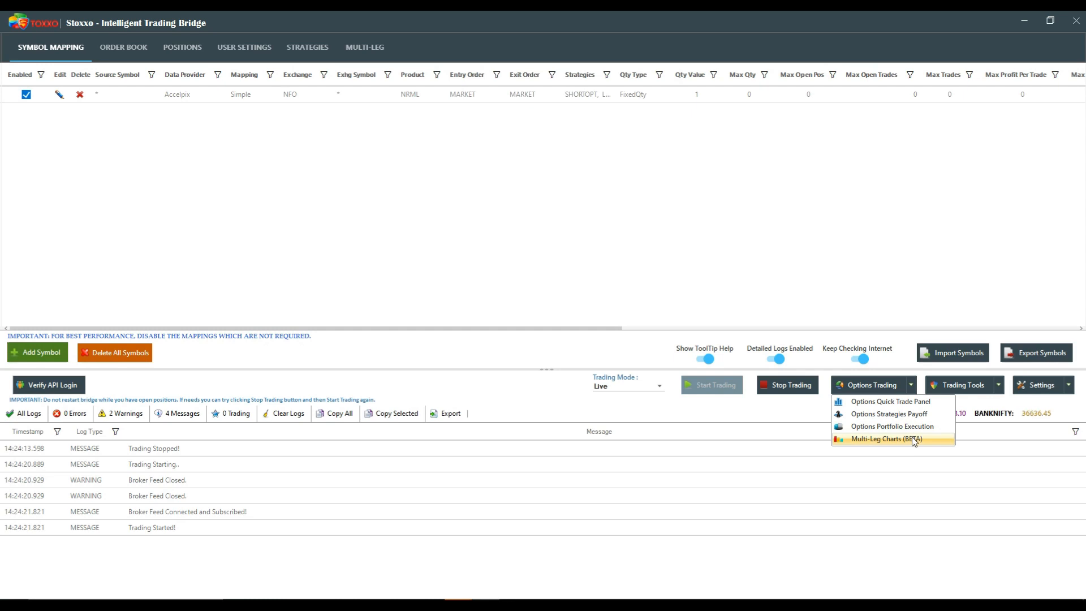
Open Options Trading > Multi-Leg Charts to bring up Chart Strike Selection
left_click(891, 439)
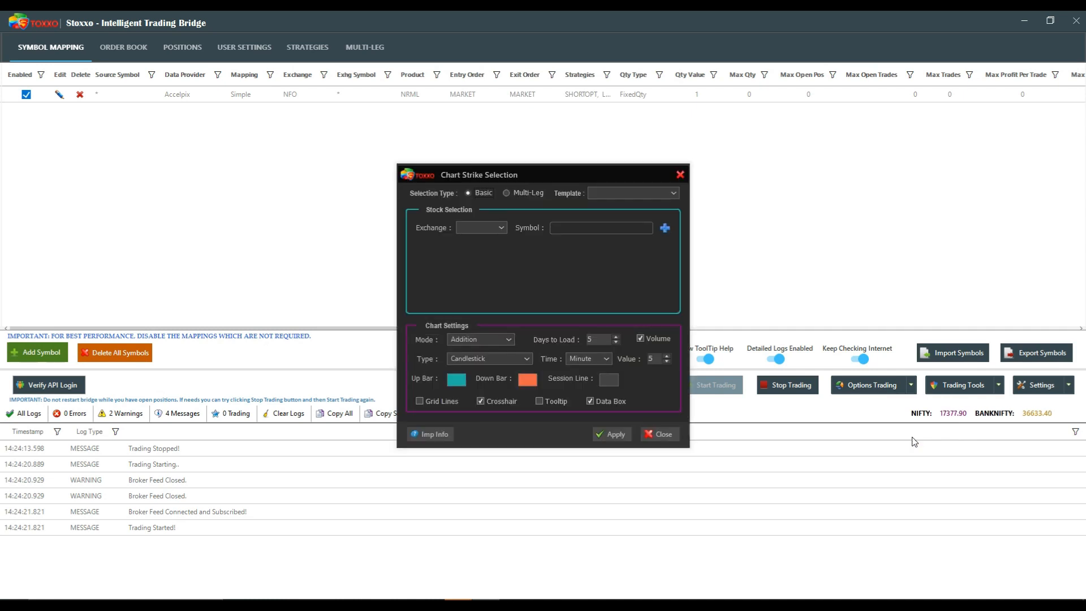
mouse_move(828, 360)
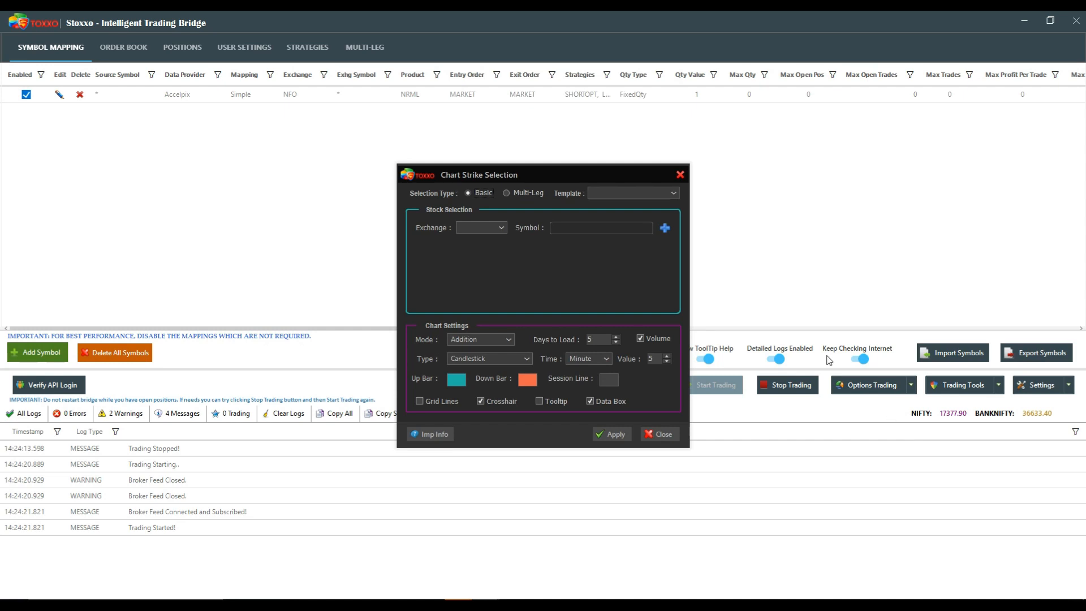
mouse_move(547, 178)
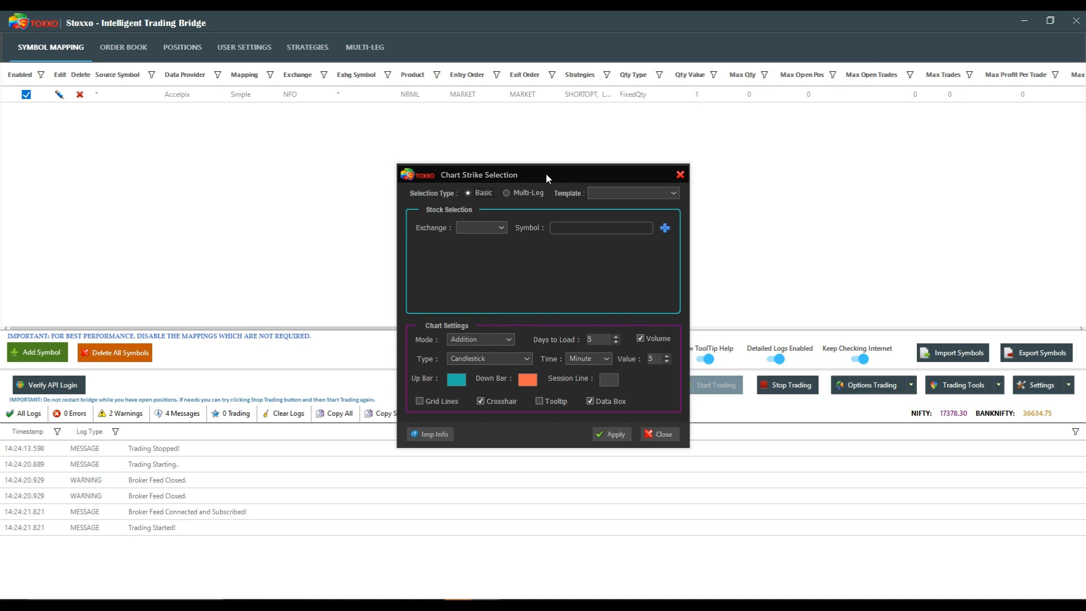
mouse_move(538, 182)
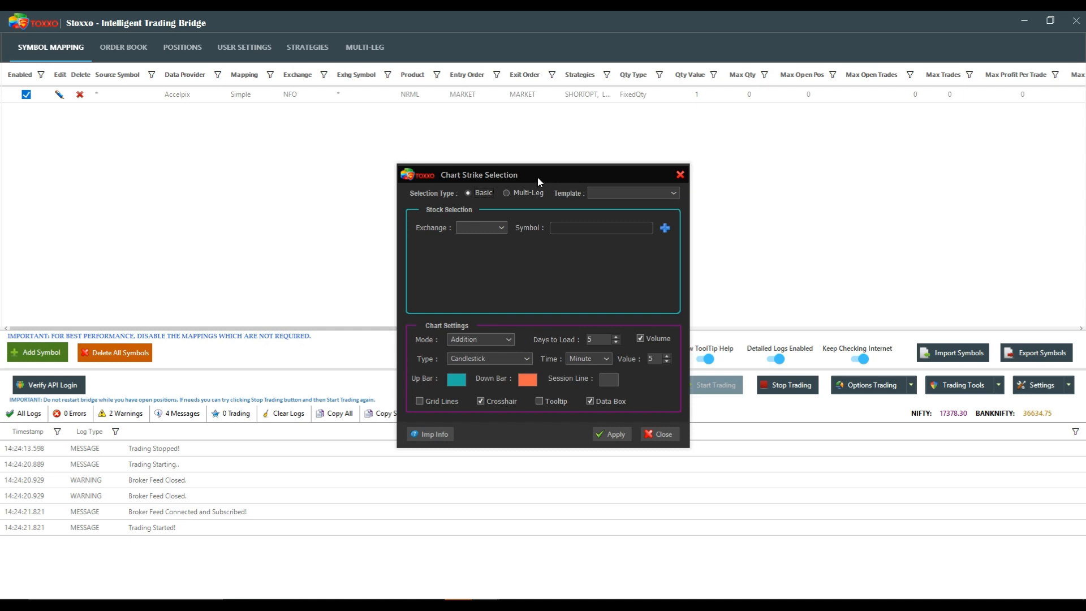
mouse_move(543, 191)
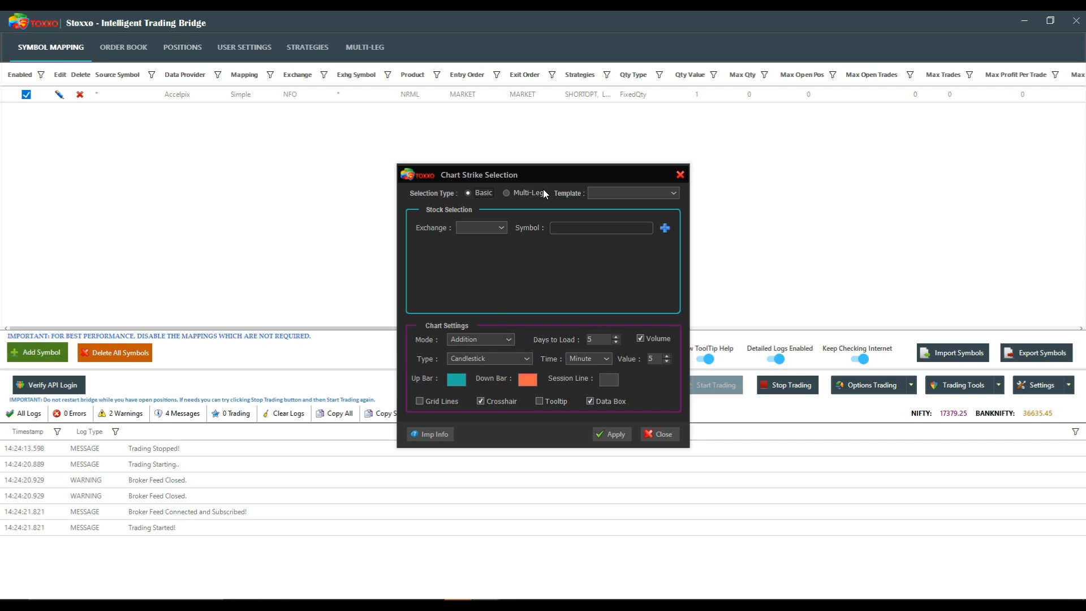
mouse_move(539, 197)
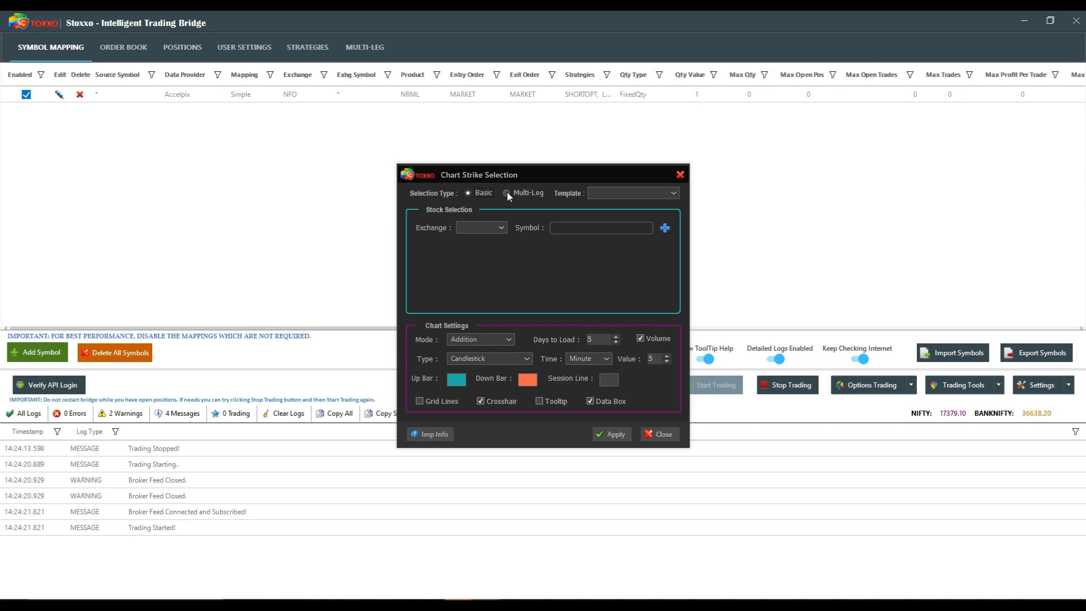
Configure a Multi-Leg ShortStraddle on NIFTY with Skip 50 Strikes and Spot underlying
left_click(507, 193)
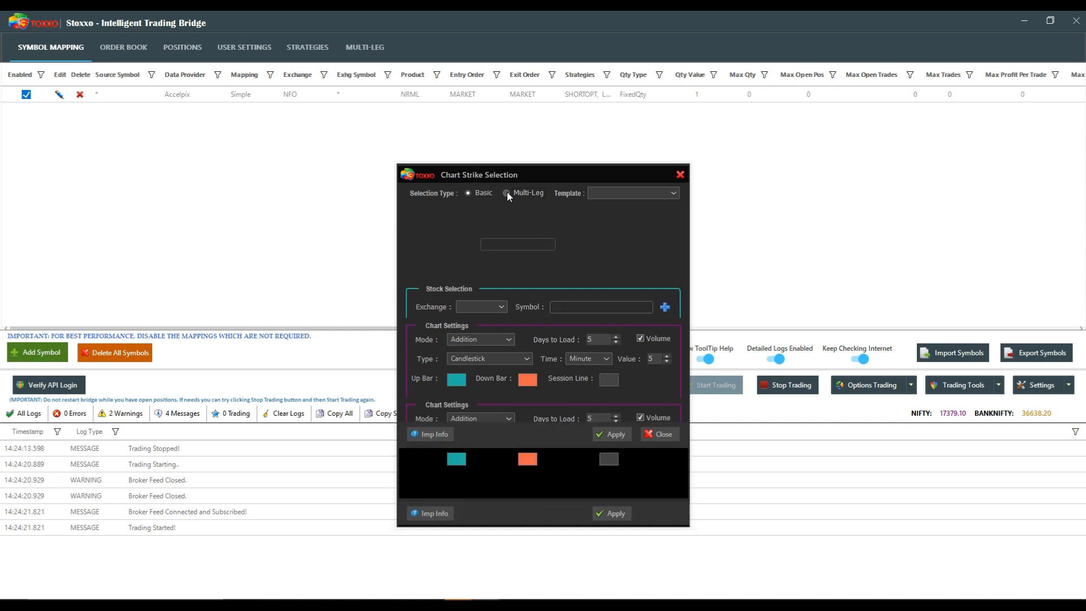
left_click(507, 193)
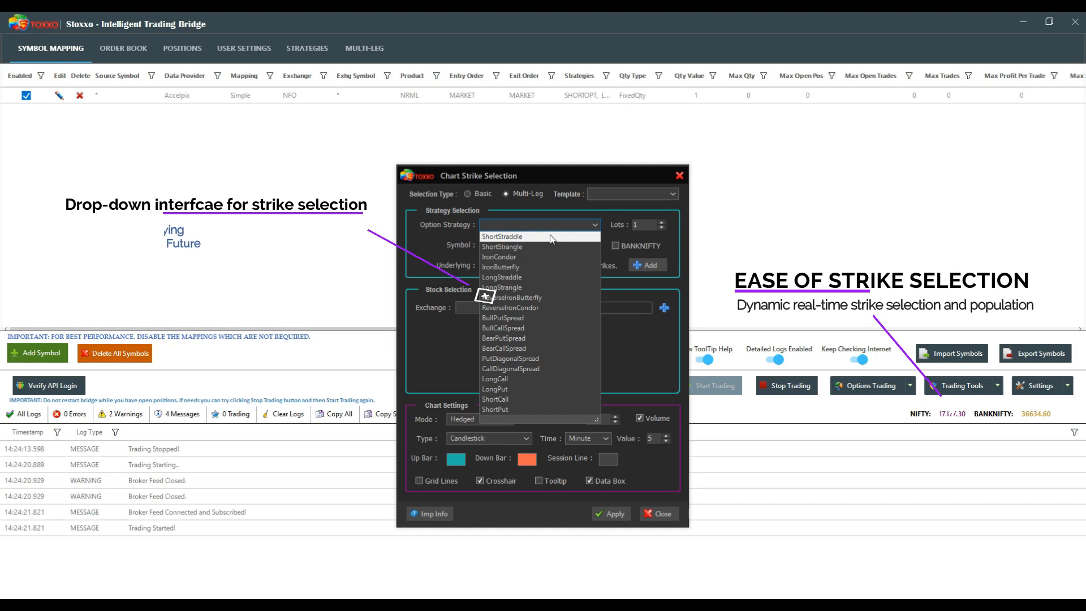
left_click(501, 235)
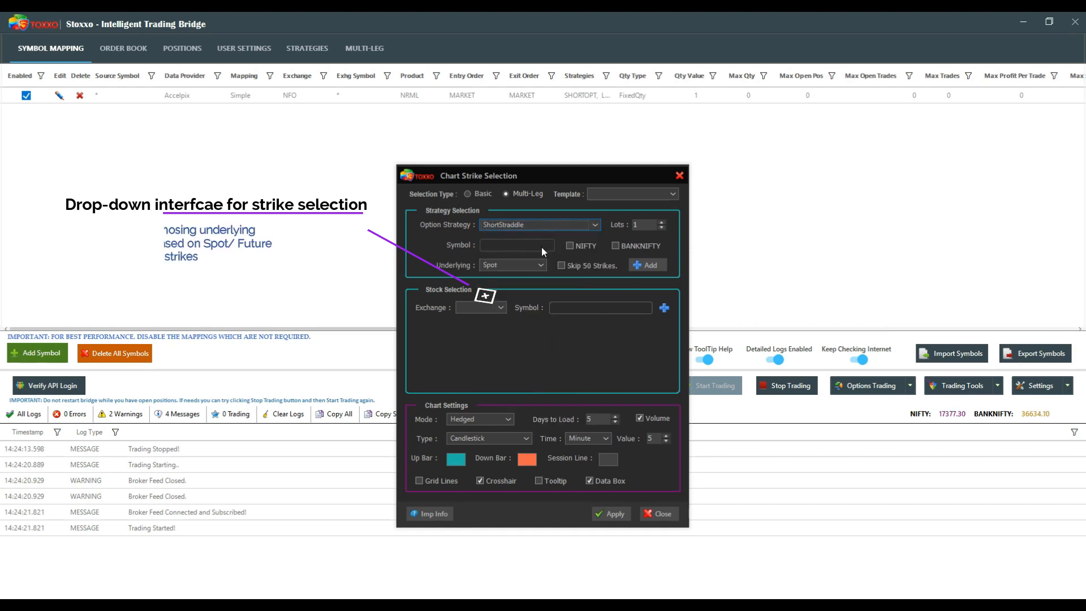
left_click(569, 245)
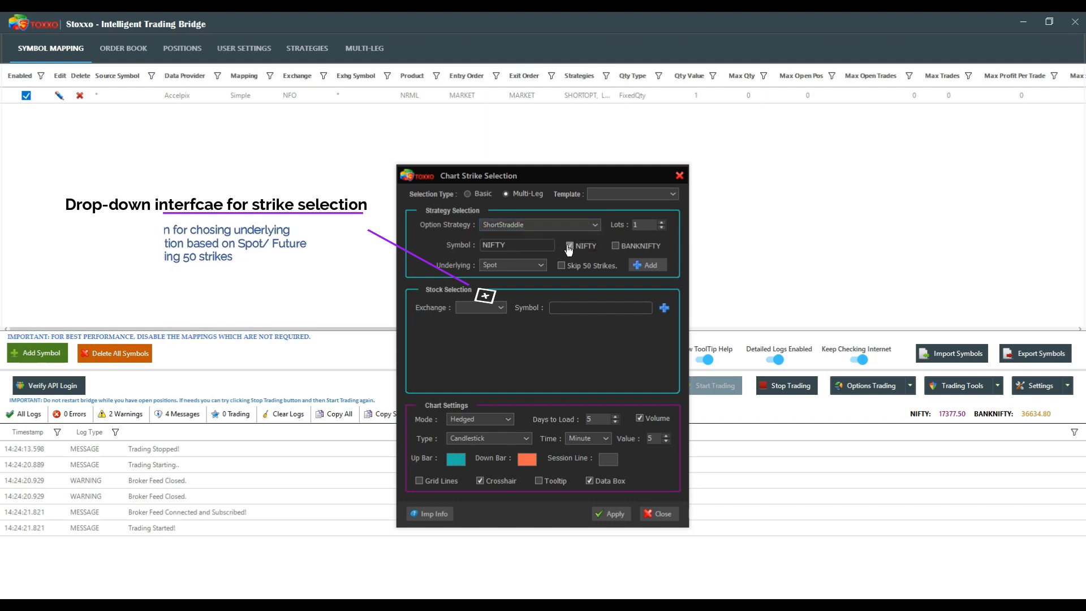
left_click(570, 245)
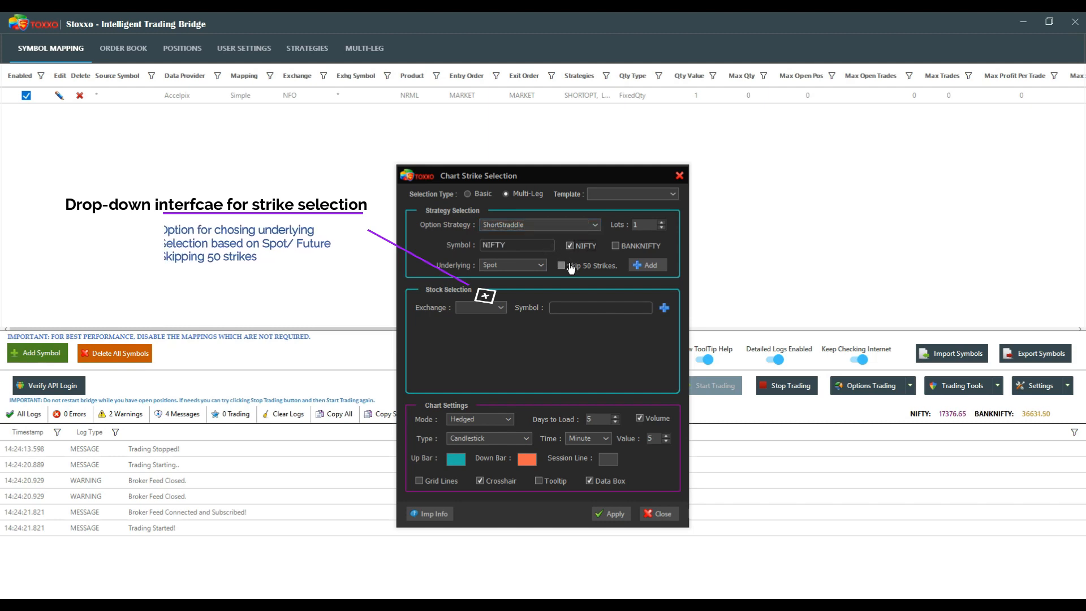
mouse_move(564, 268)
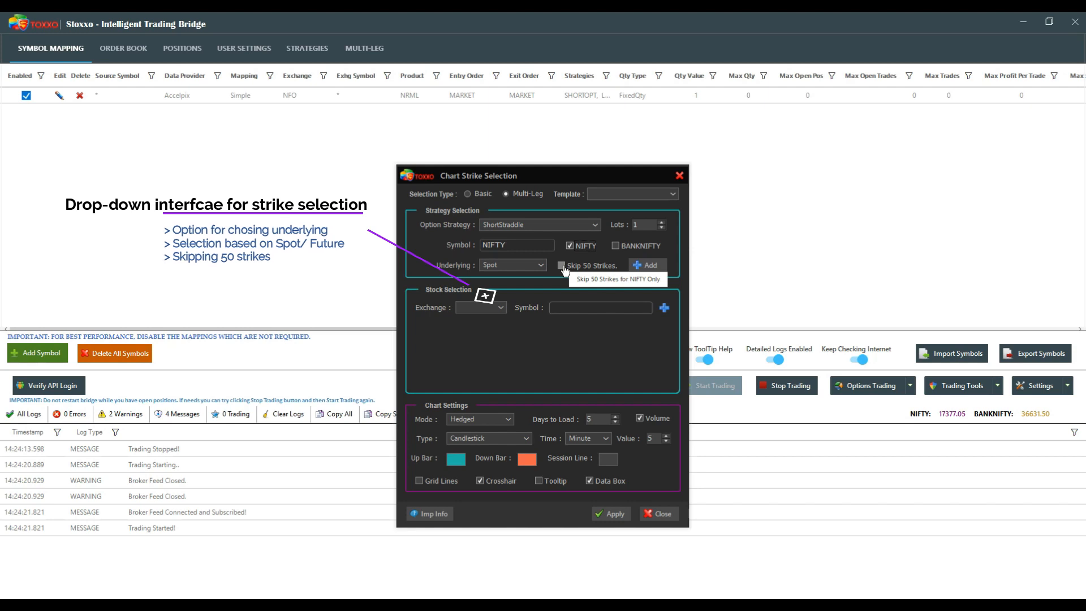
left_click(562, 265)
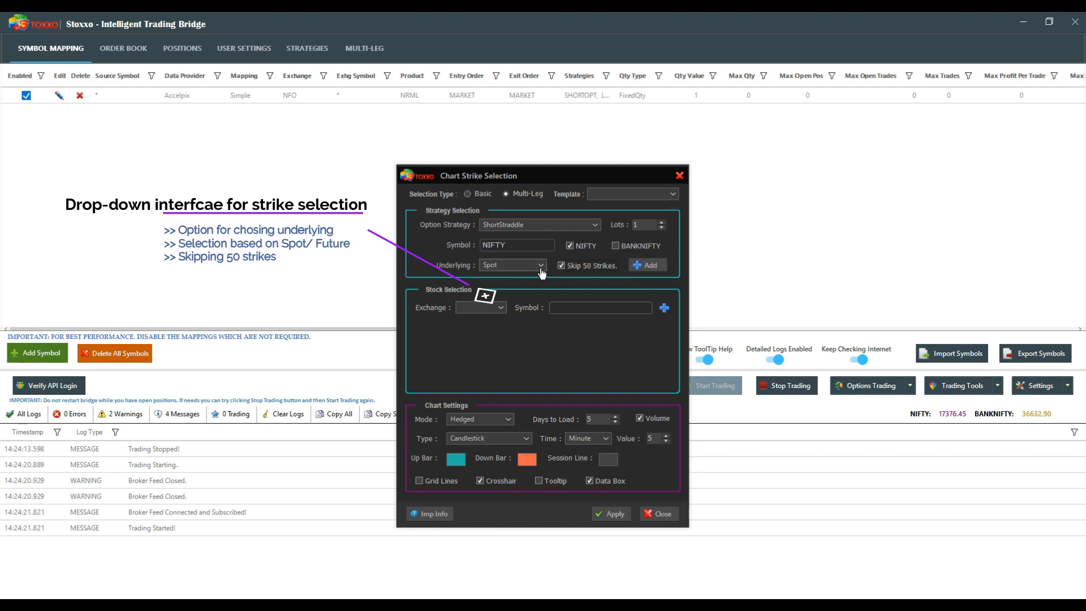
left_click(542, 265)
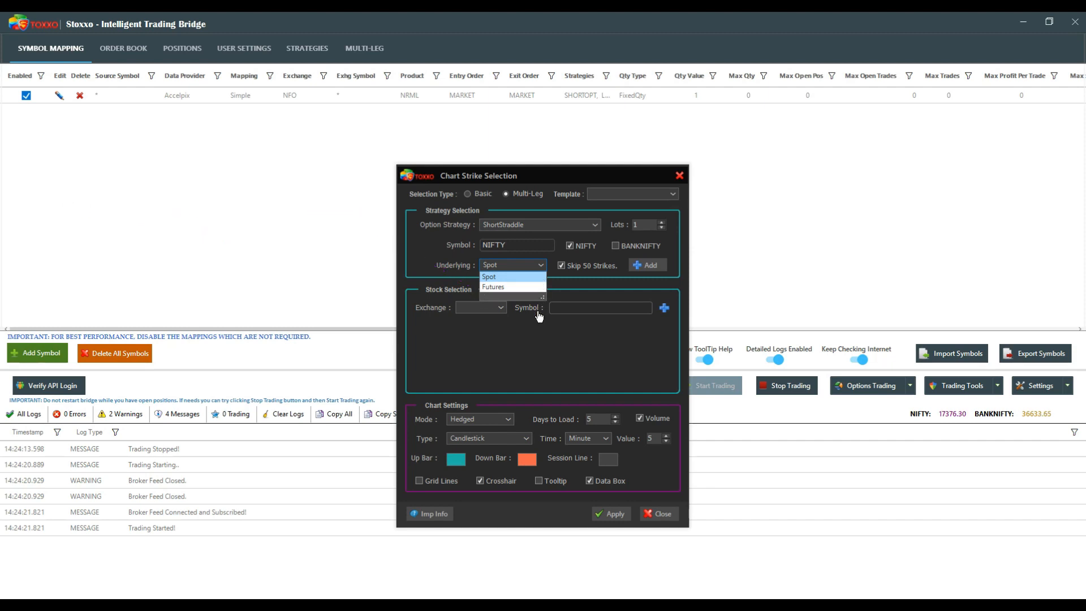
left_click(489, 276)
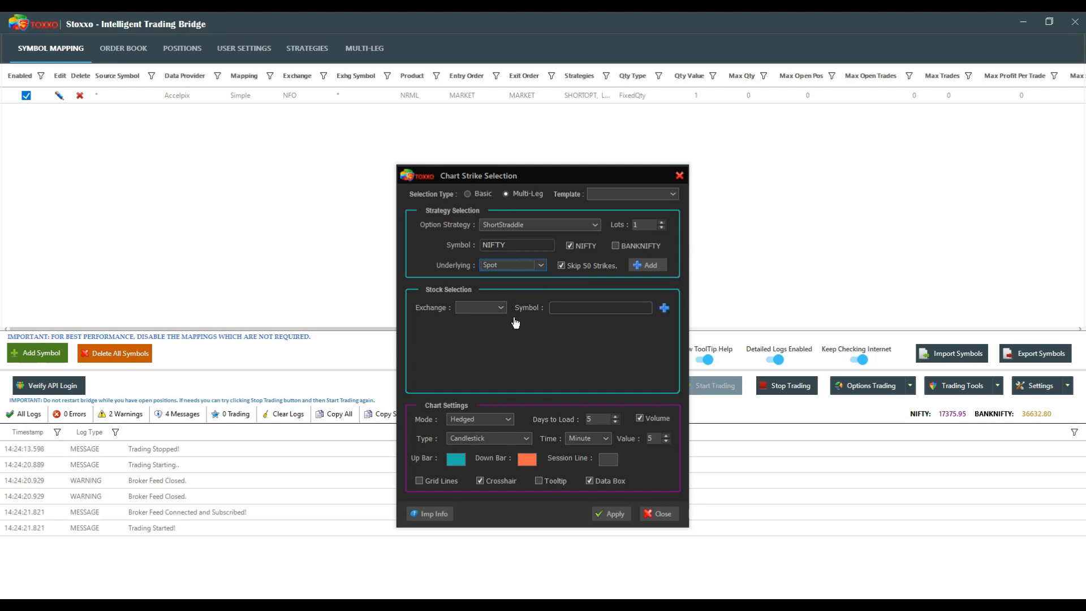
mouse_move(646, 269)
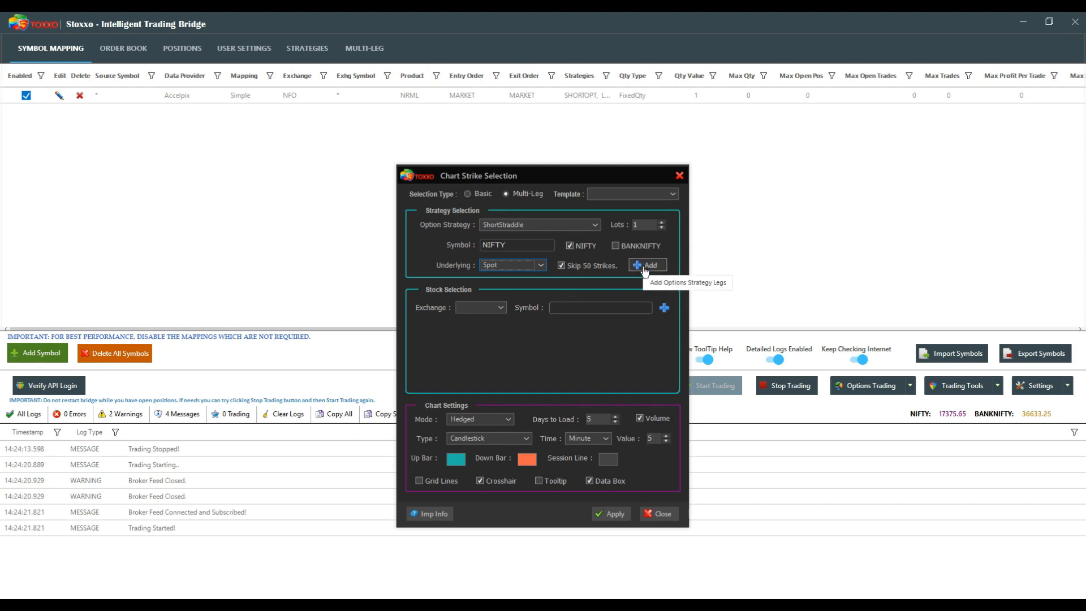
Add the NIFTY 09 SEP21 17400 CE and PE sell legs, keeping Hedged mode
left_click(646, 265)
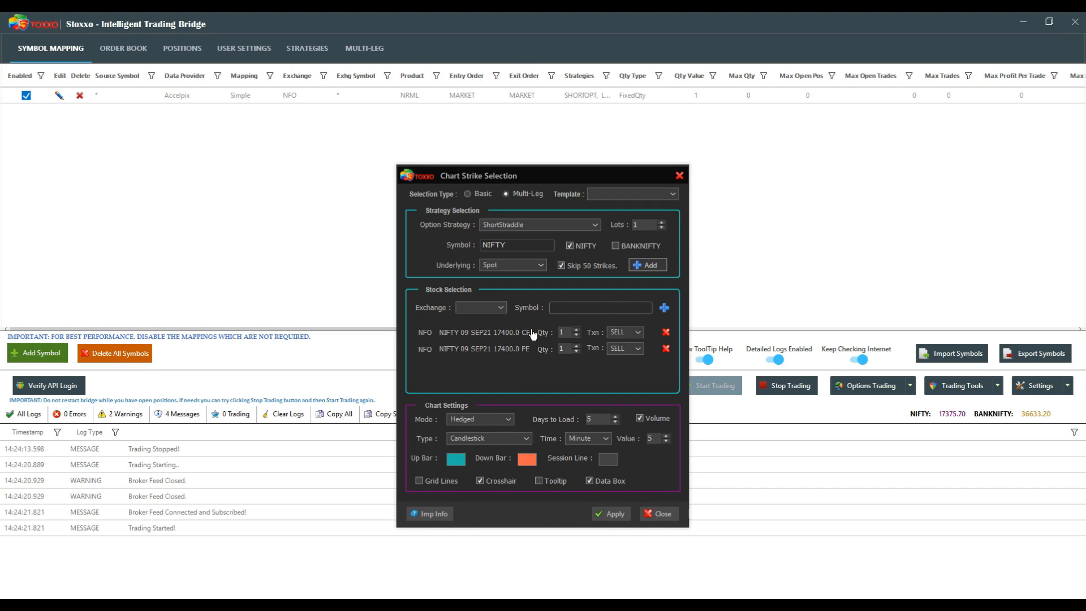
mouse_move(537, 385)
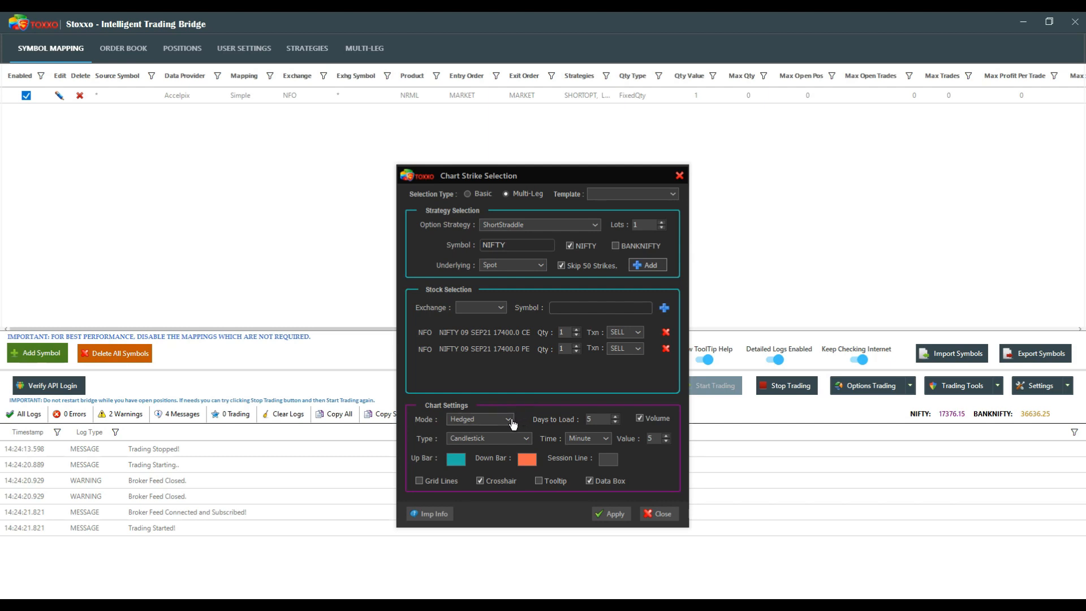
left_click(509, 419)
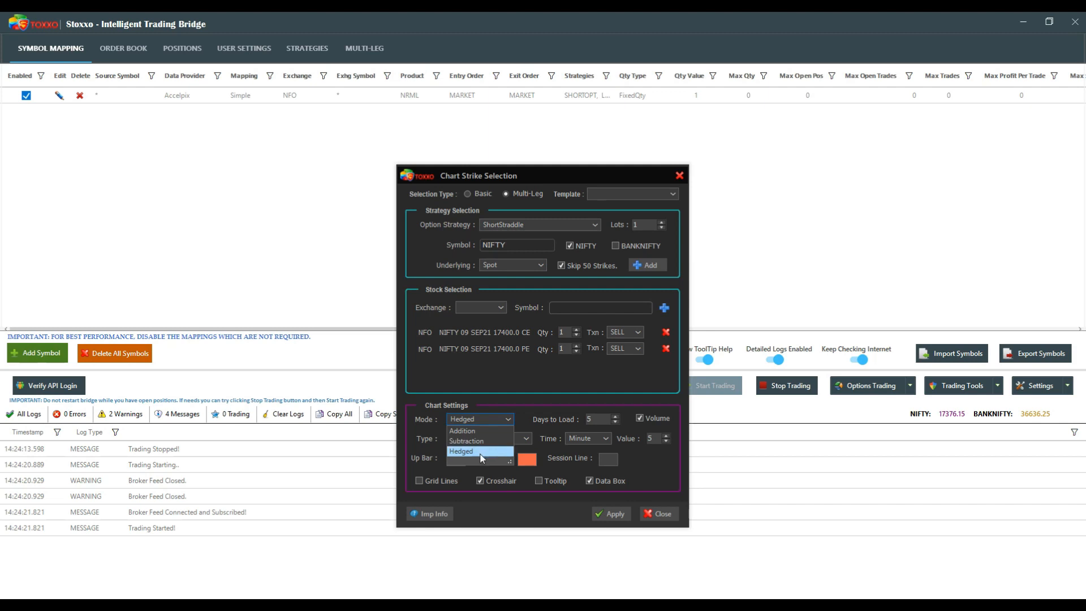
left_click(461, 451)
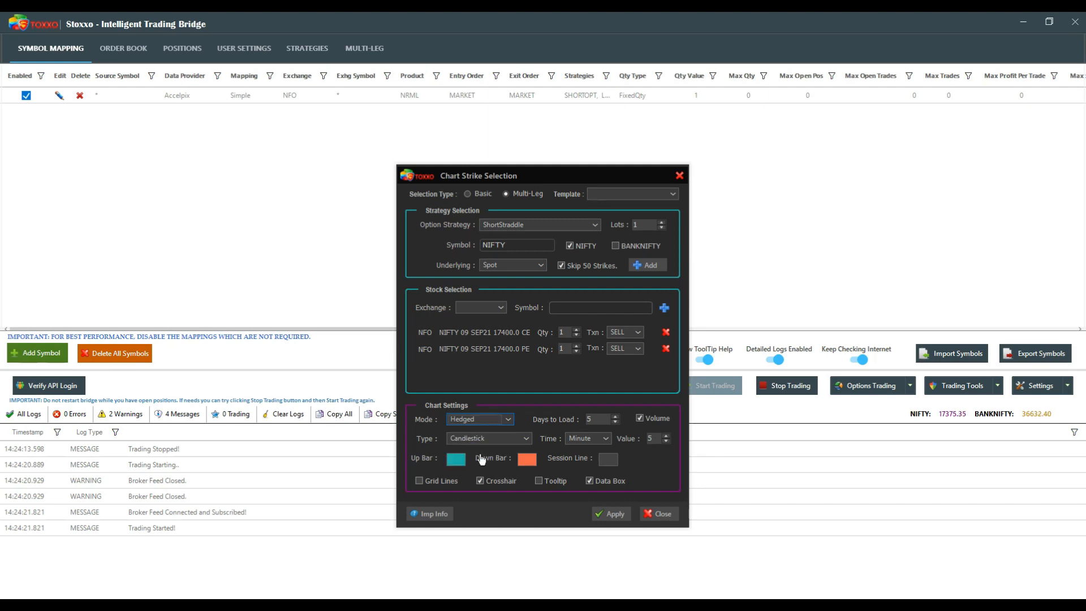
mouse_move(481, 450)
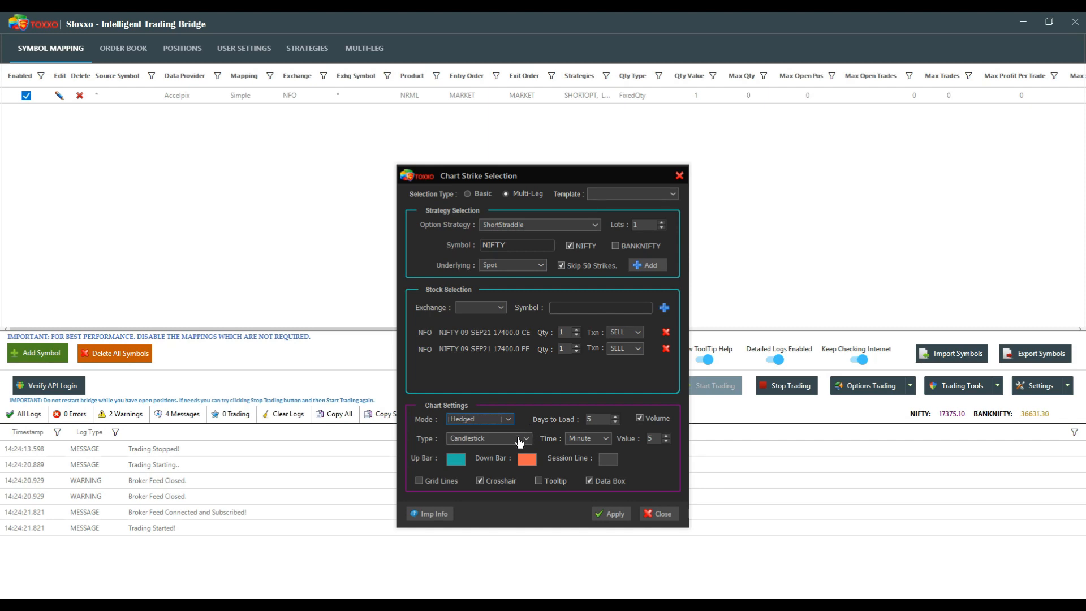
mouse_move(606, 521)
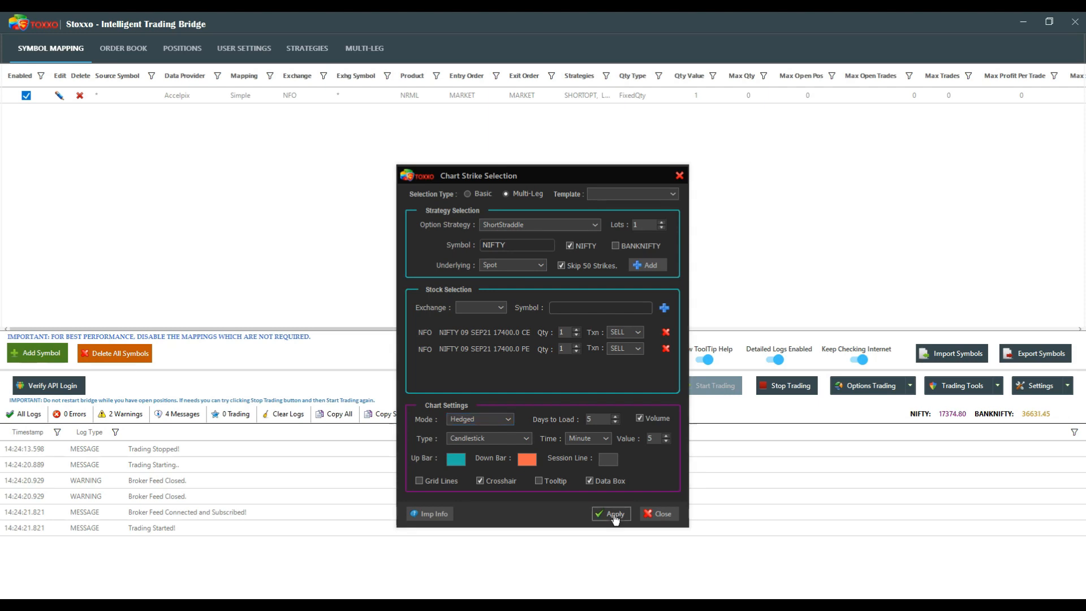
Open the NIFTY ShortStraddle candlestick chart and maximize it to full screen
left_click(611, 514)
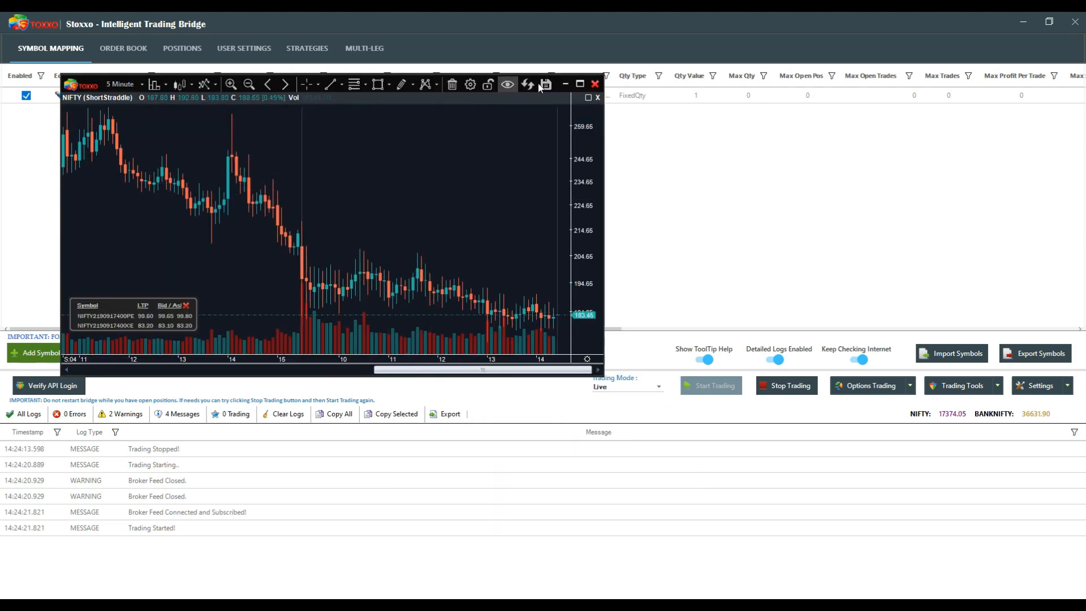
mouse_move(582, 83)
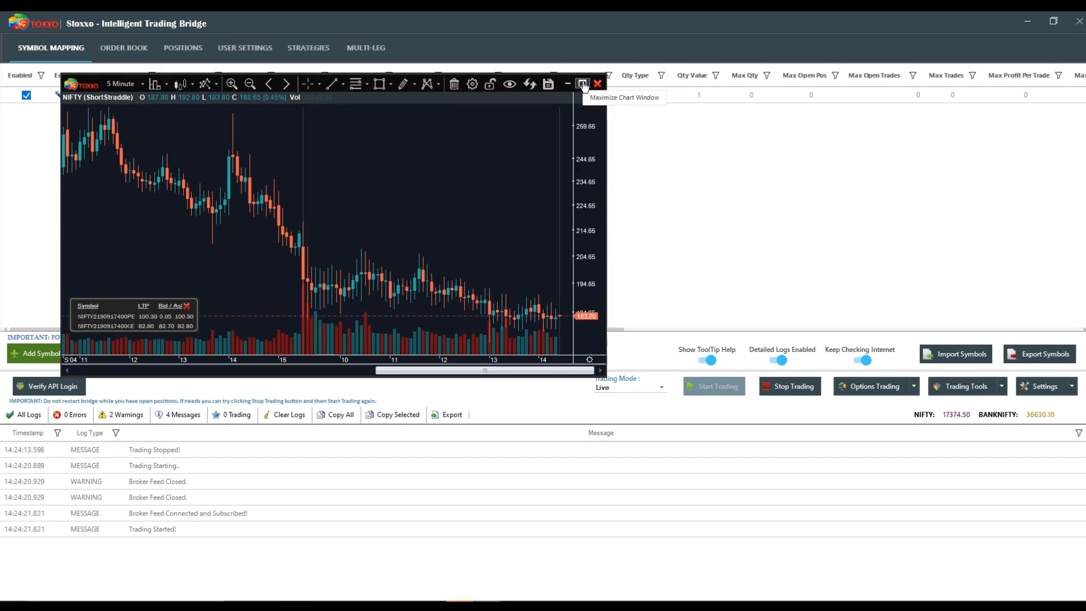
left_click(582, 84)
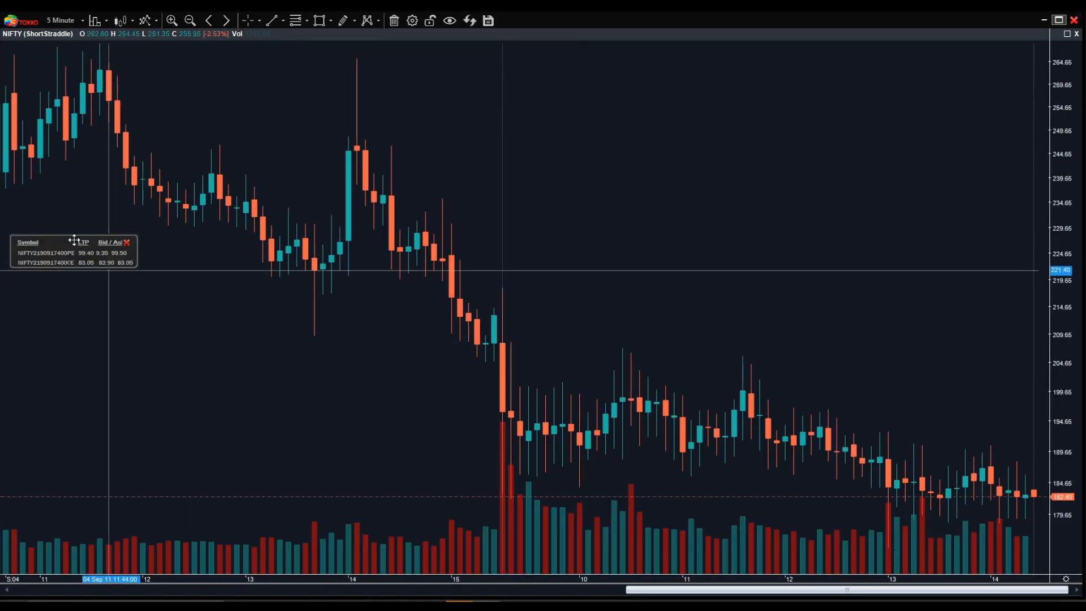
Drag the leg-price data box via the chart centre to the upper right
left_click_drag(73, 252, 326, 414)
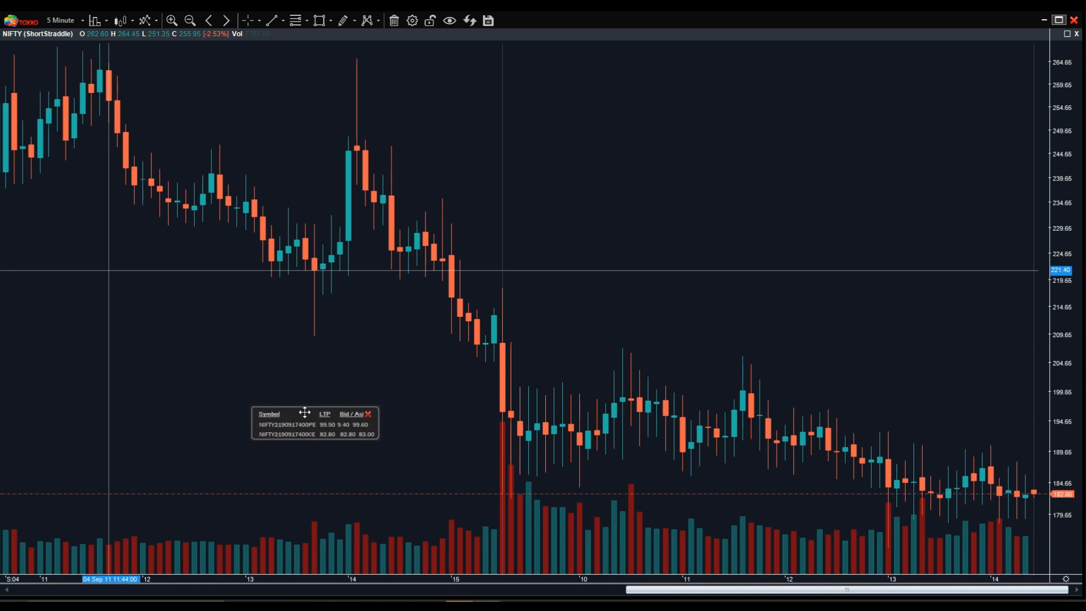
left_click_drag(305, 414, 697, 132)
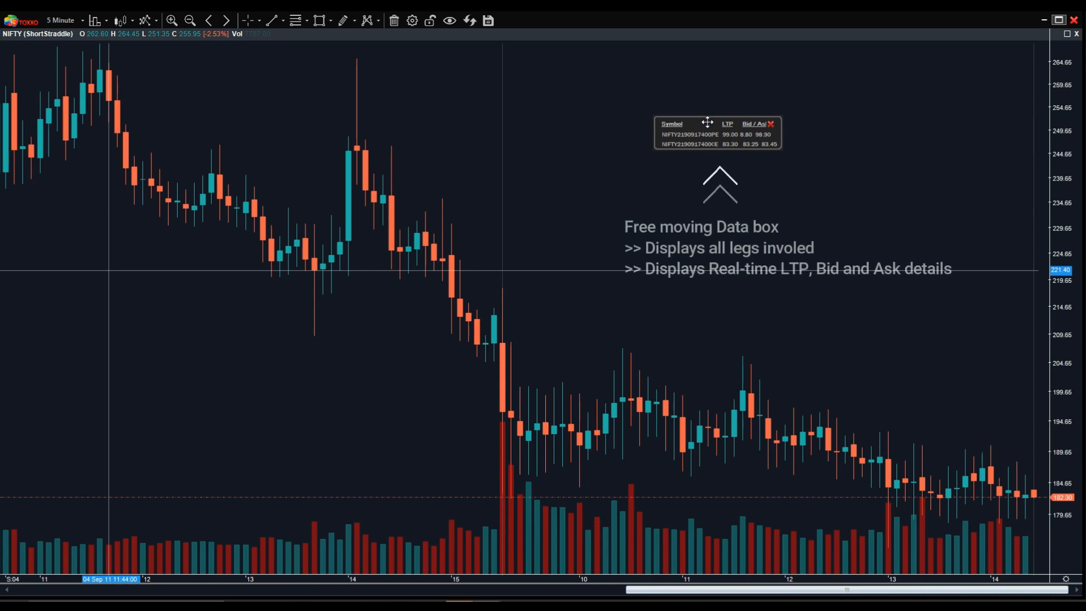
mouse_move(202, 53)
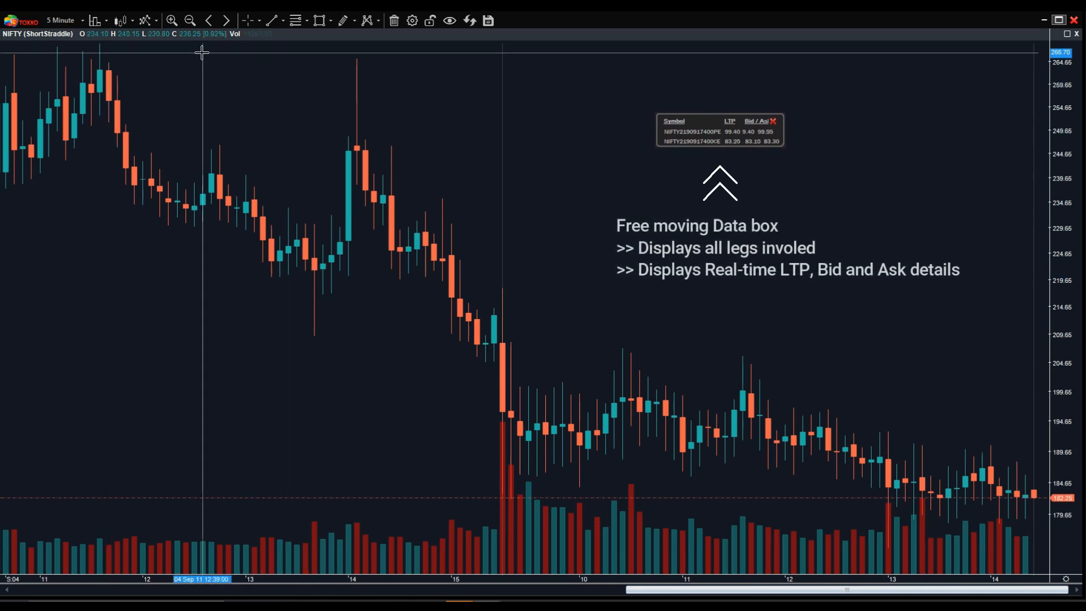
mouse_move(779, 542)
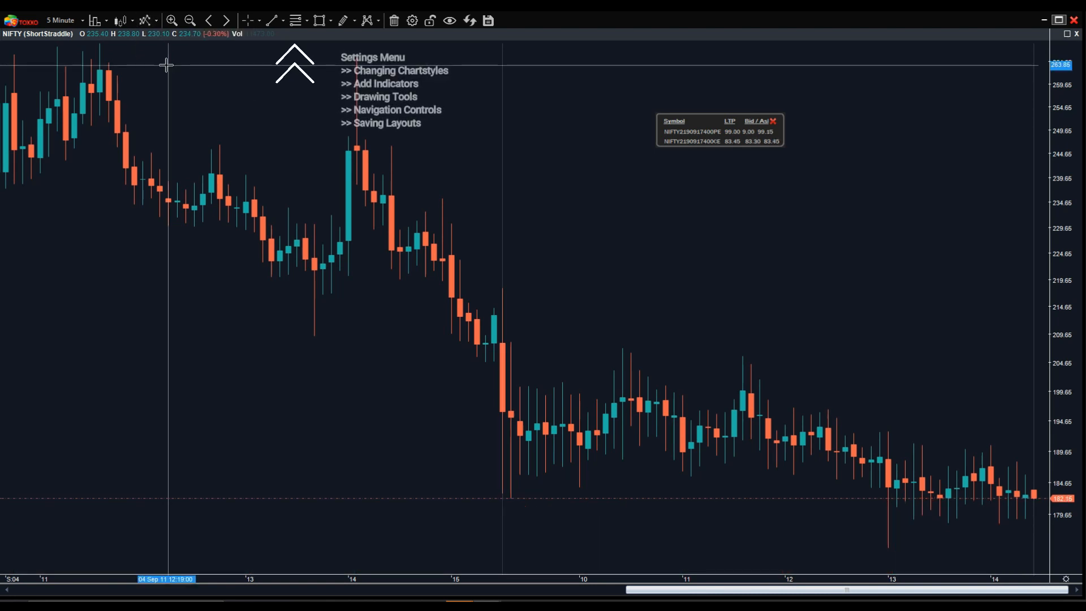
mouse_move(191, 79)
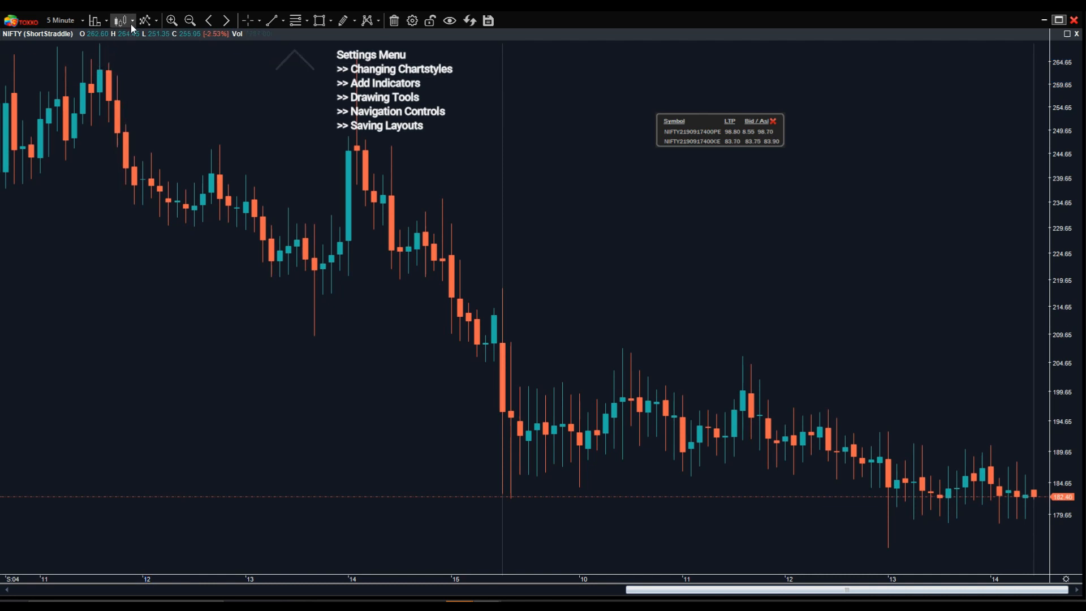
Change the chart style from Line on Close to Area Chart, then to Baseline
left_click(121, 19)
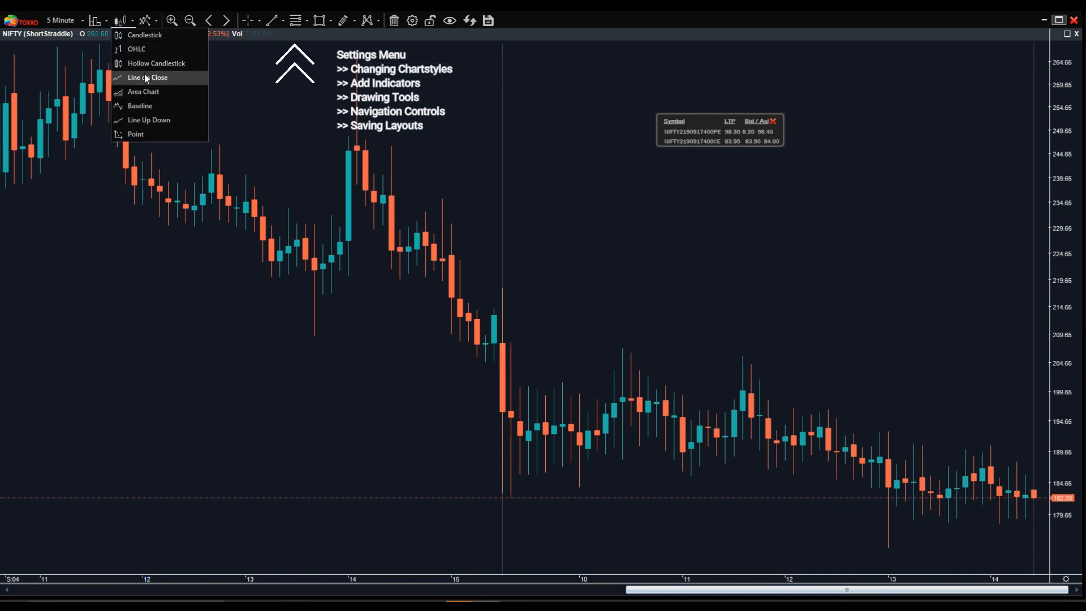
left_click(146, 77)
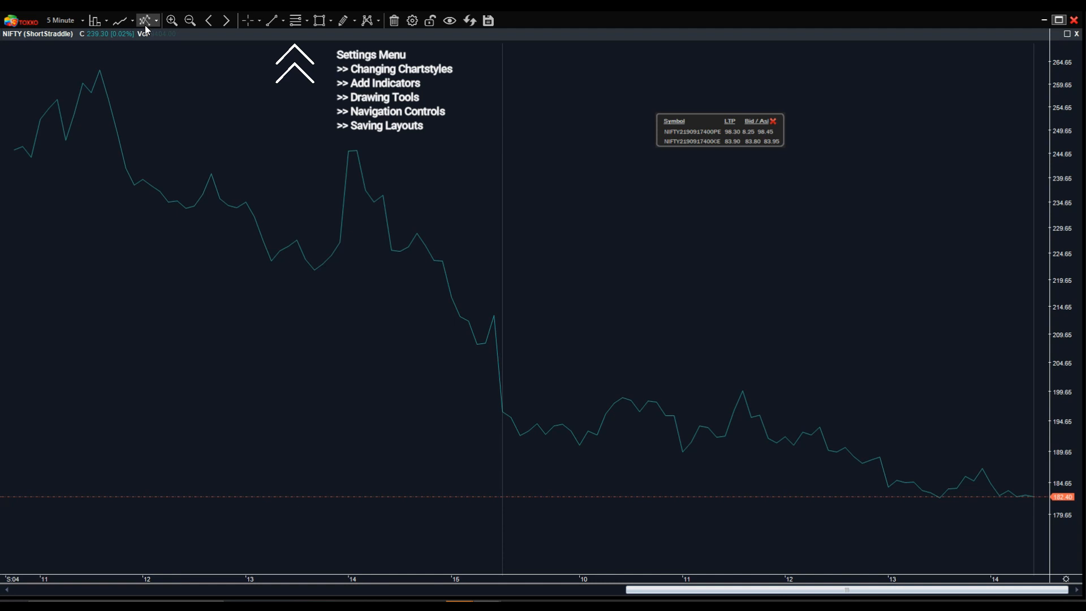
left_click(117, 19)
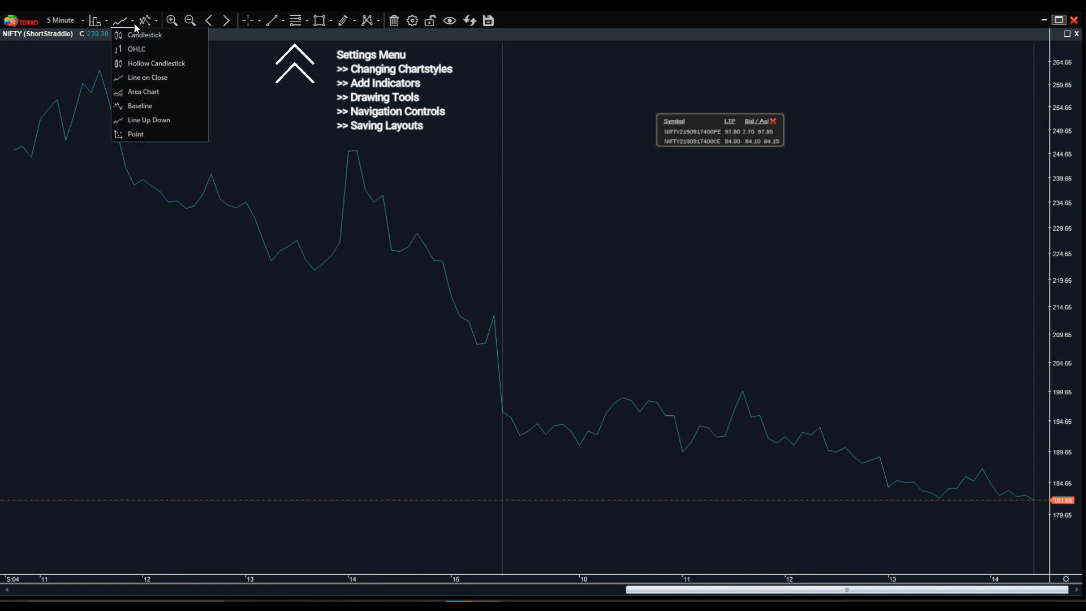
mouse_move(149, 102)
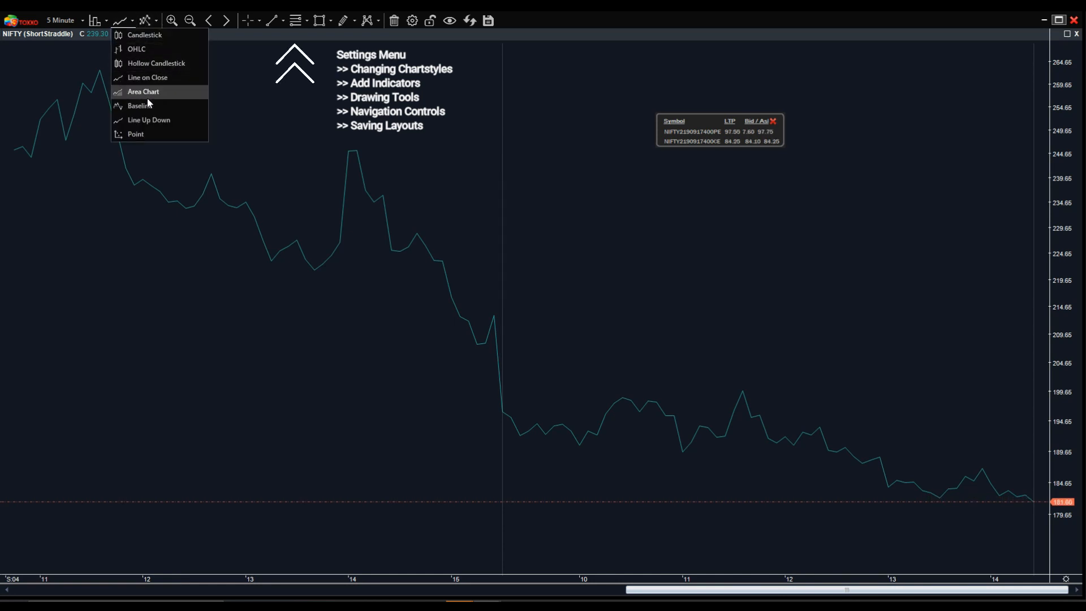
left_click(143, 92)
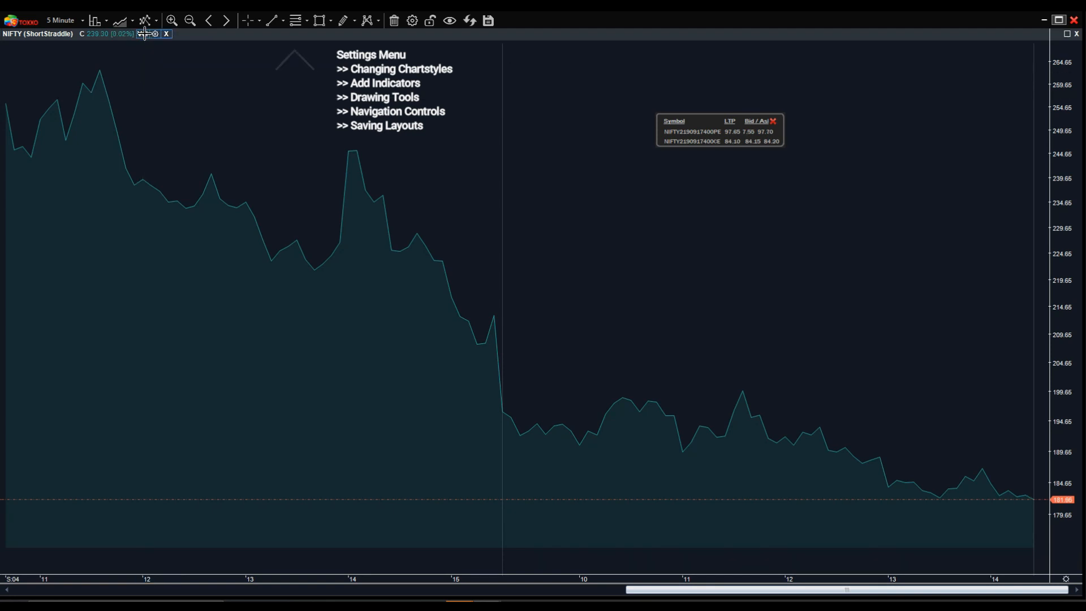
left_click(119, 20)
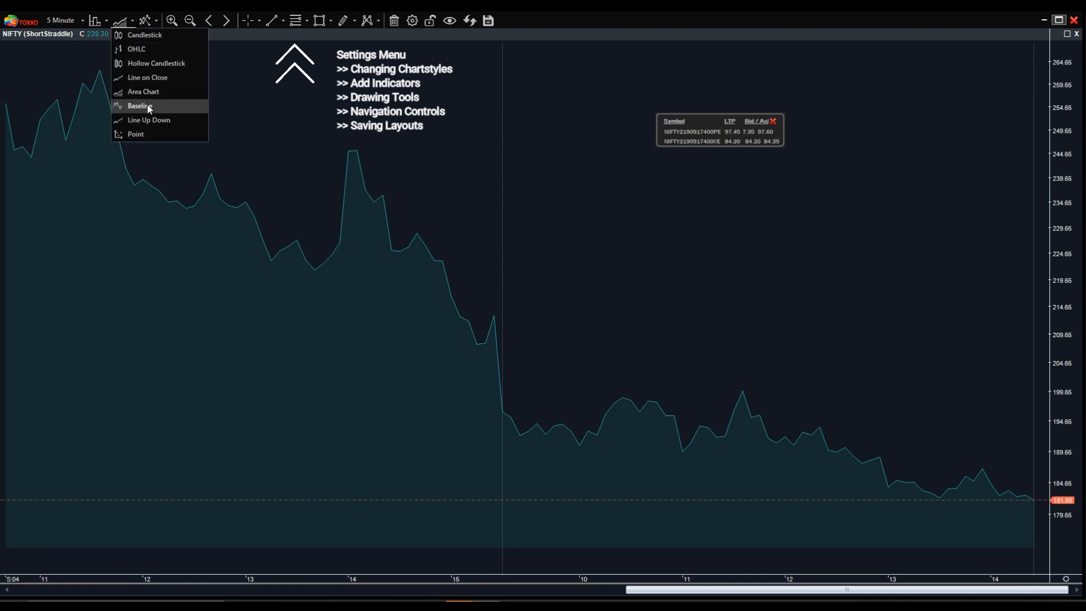
left_click(148, 120)
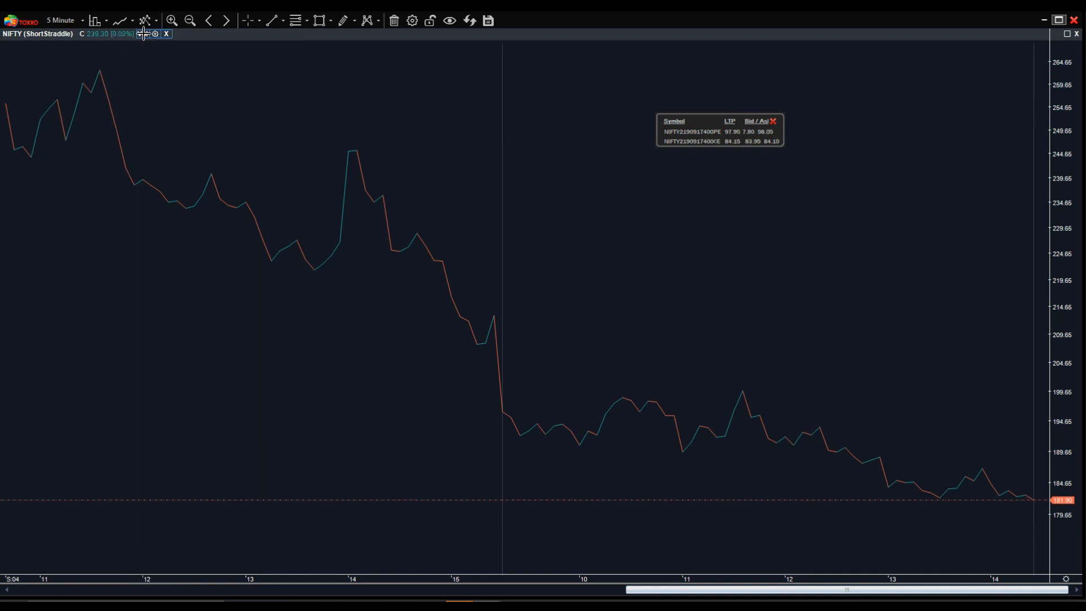
mouse_move(630, 332)
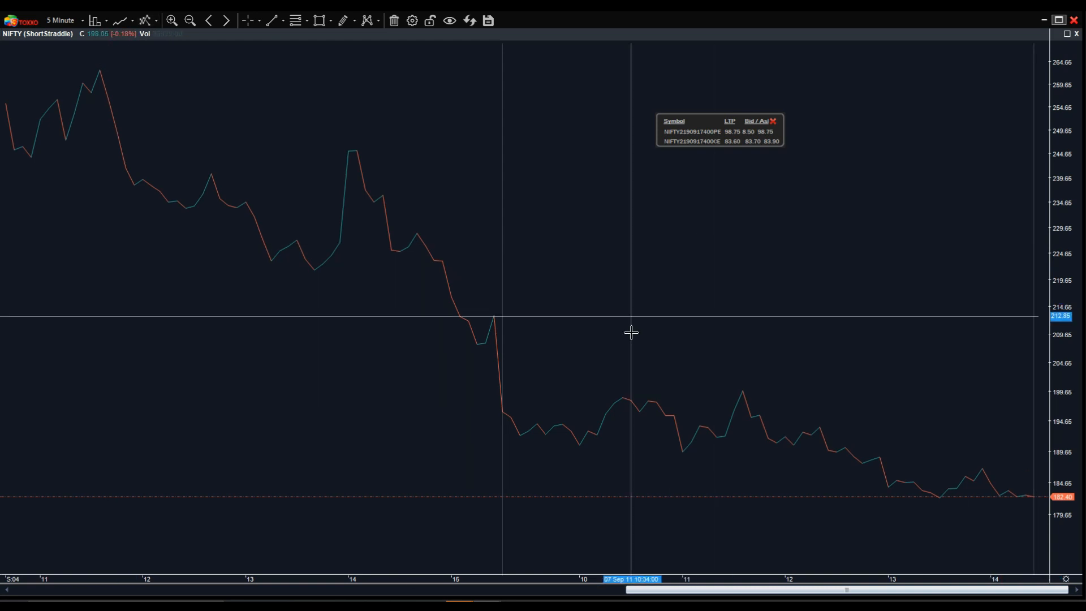
mouse_move(519, 128)
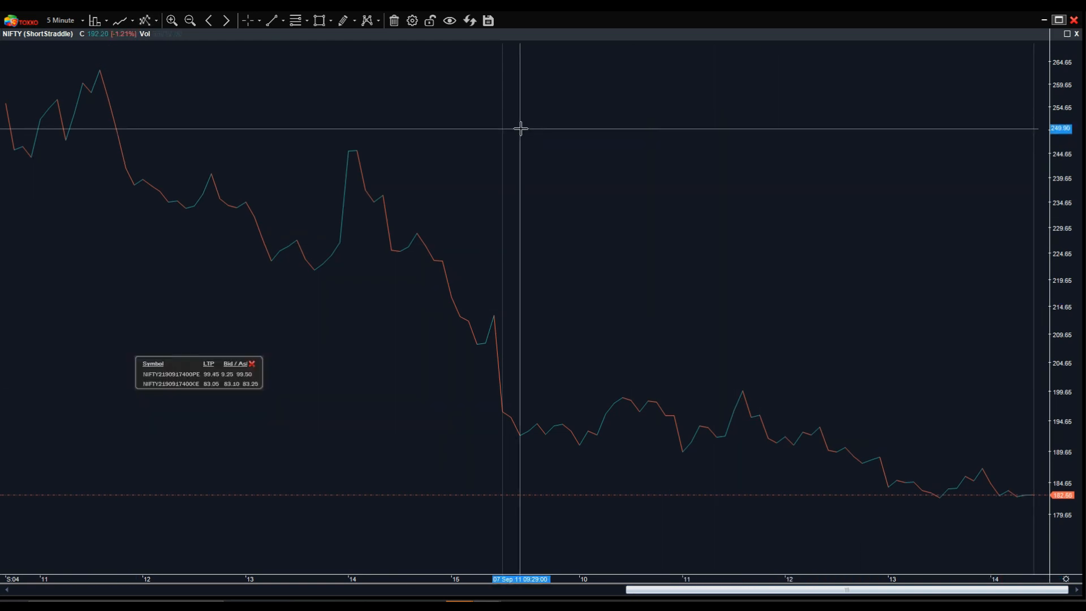
mouse_move(296, 20)
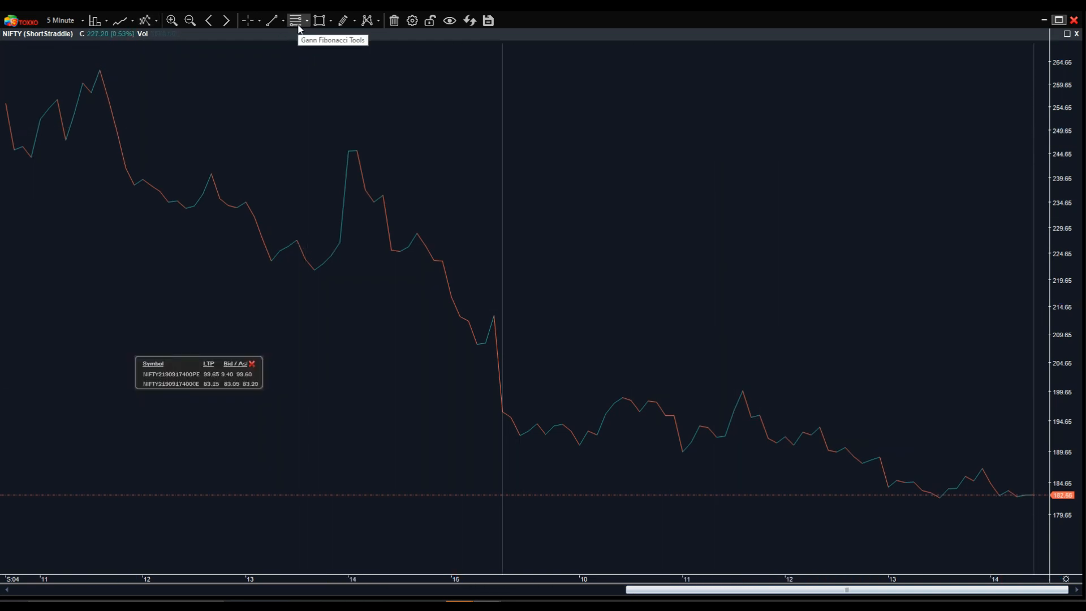
left_click(297, 19)
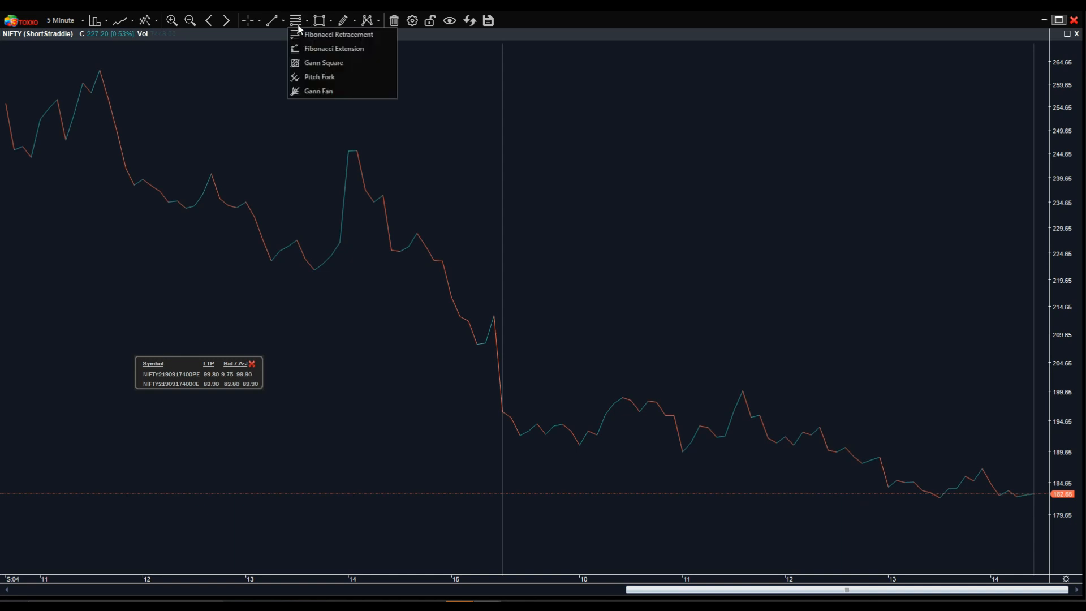
mouse_move(311, 35)
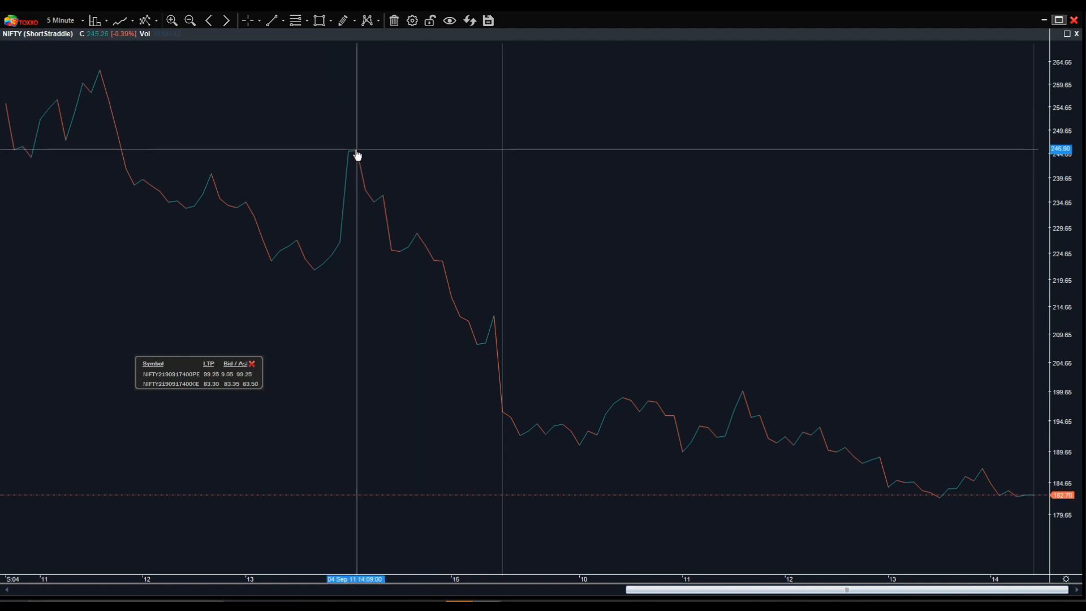
left_click_drag(357, 152, 575, 440)
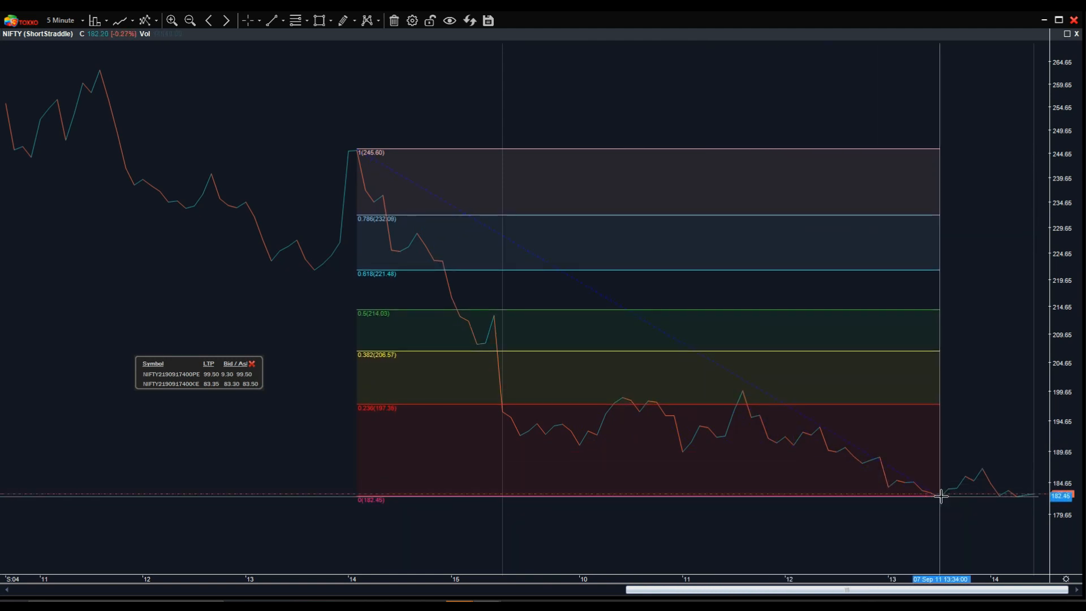
mouse_move(644, 113)
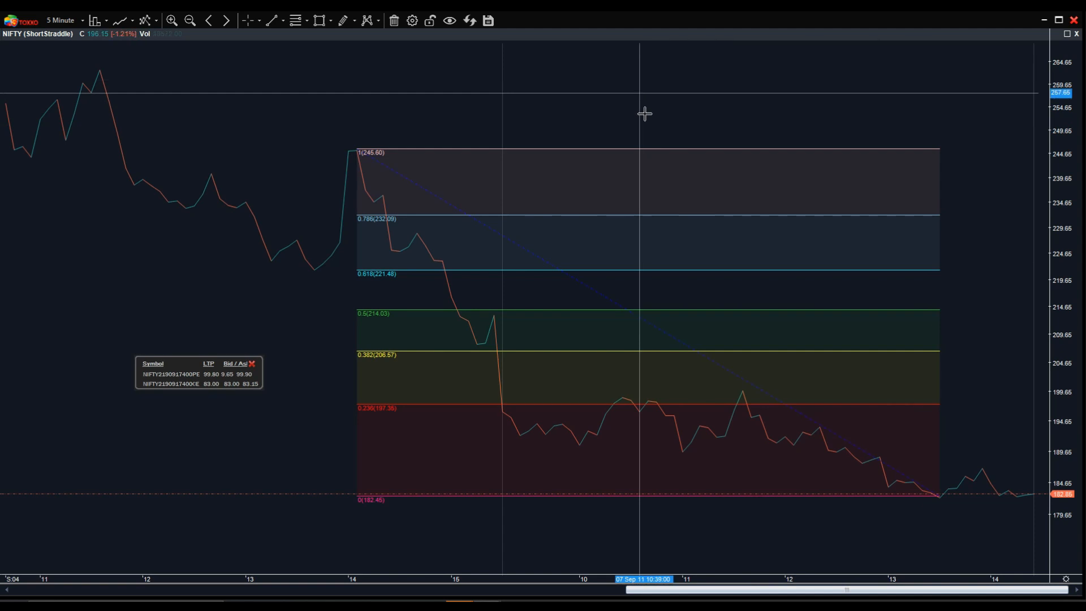
mouse_move(561, 213)
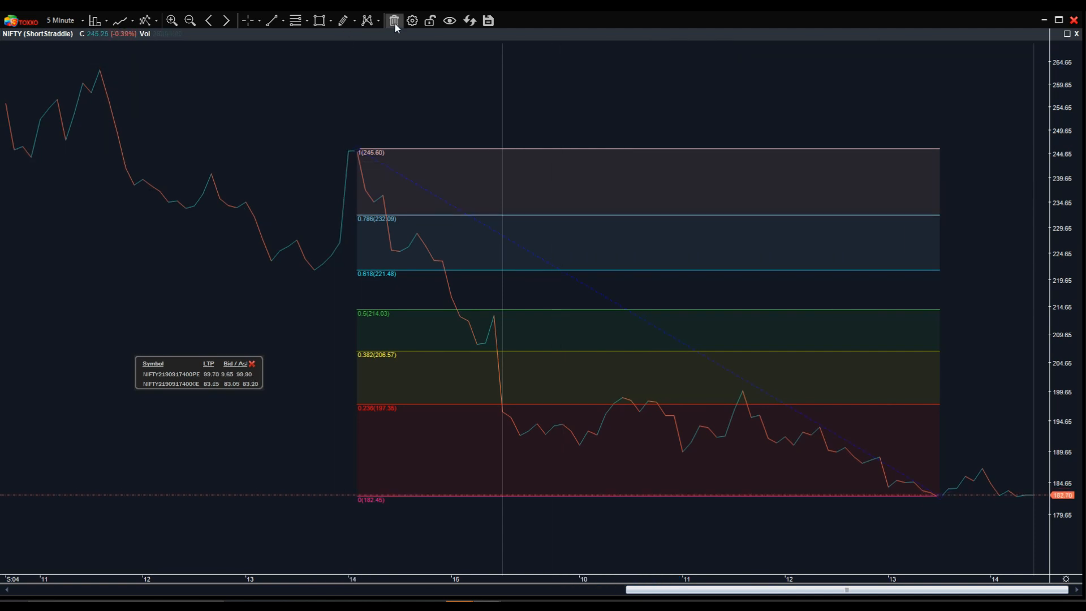
left_click(320, 20)
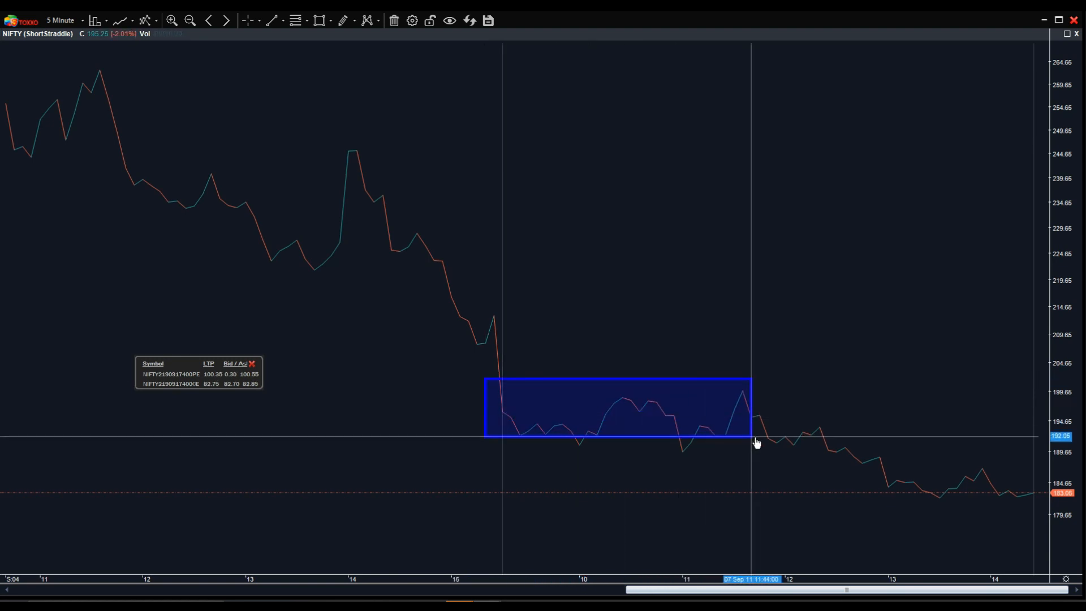
left_click_drag(750, 429, 854, 450)
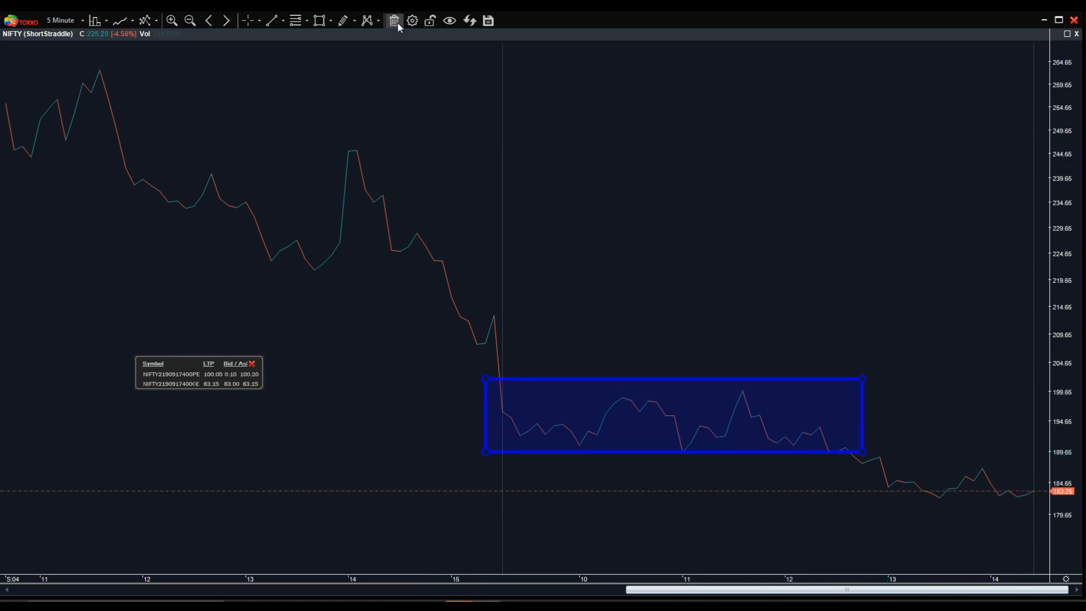
left_click(366, 21)
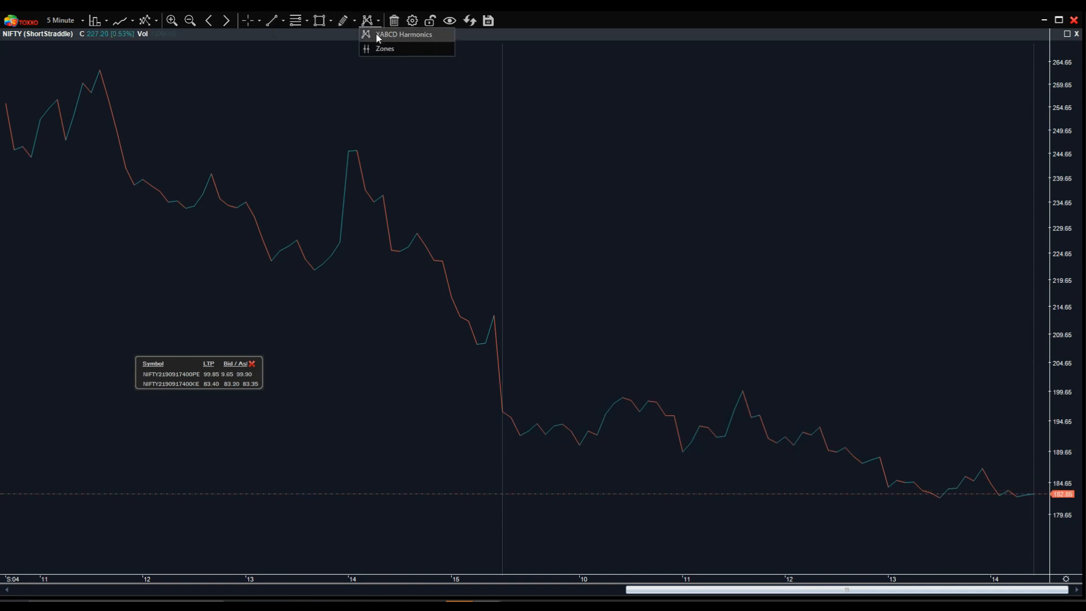
left_click(318, 19)
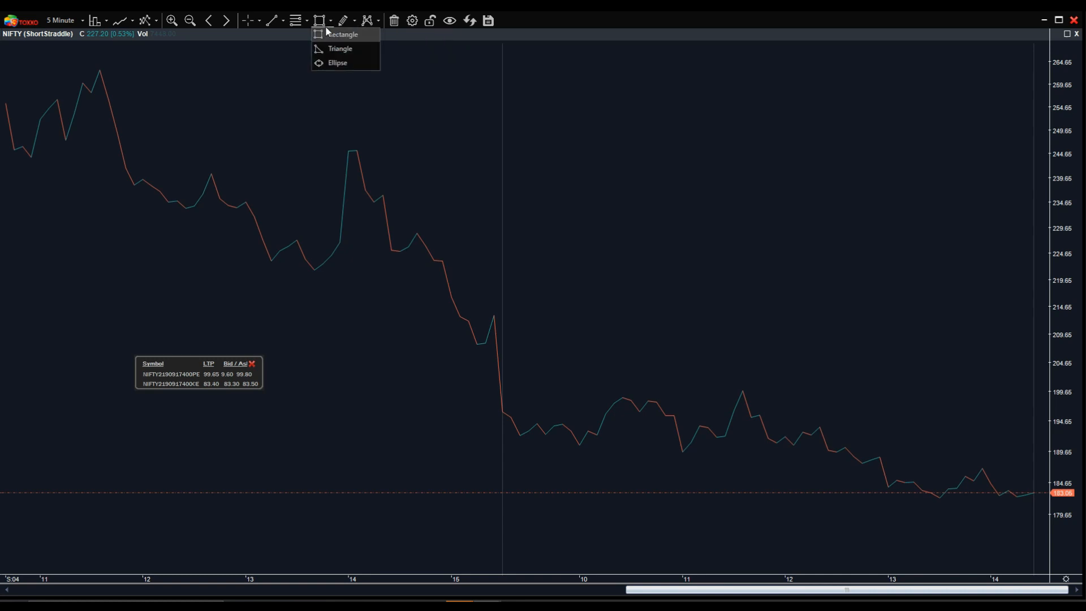
left_click(294, 19)
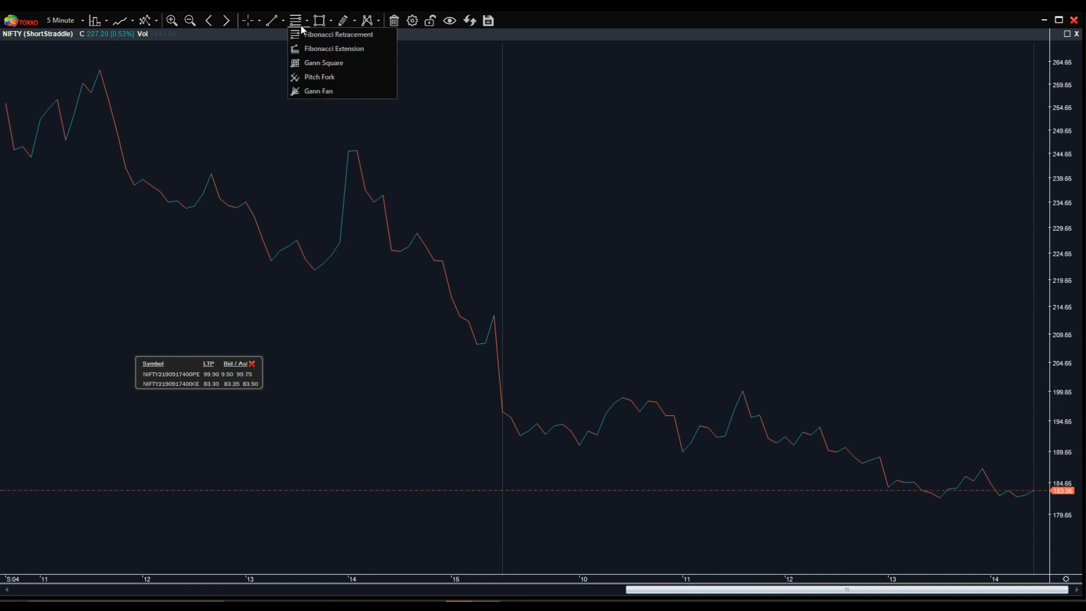
left_click(274, 19)
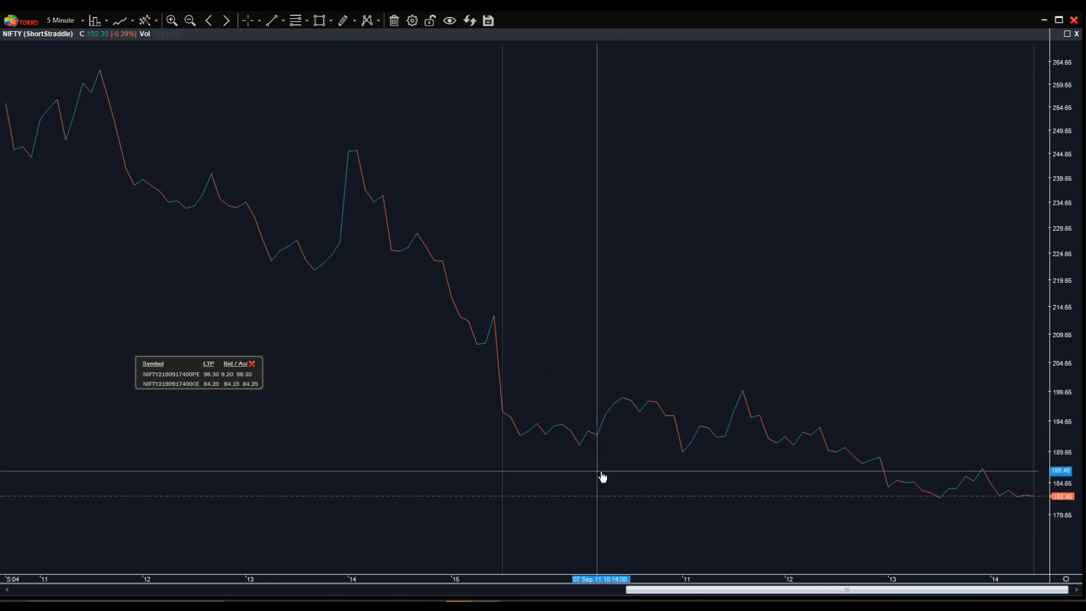
Draw a rising trend line across the later ShortStraddle prices
left_click_drag(682, 459, 1036, 318)
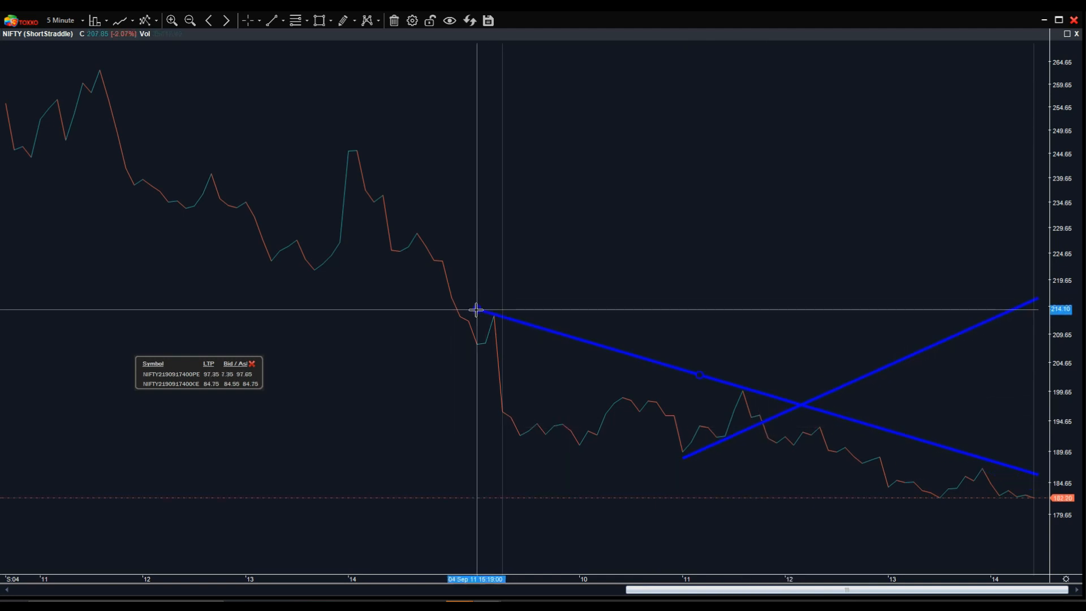
mouse_move(811, 405)
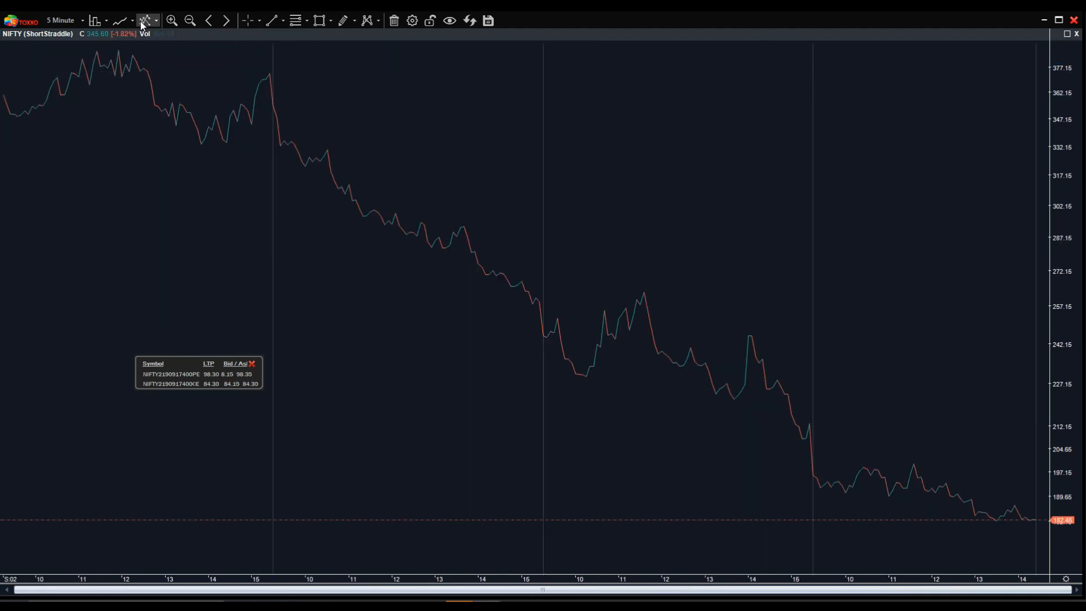
Add the VWAP indicator found by searching 'VW', with deviation multipliers 1, 2 and 3
left_click(143, 19)
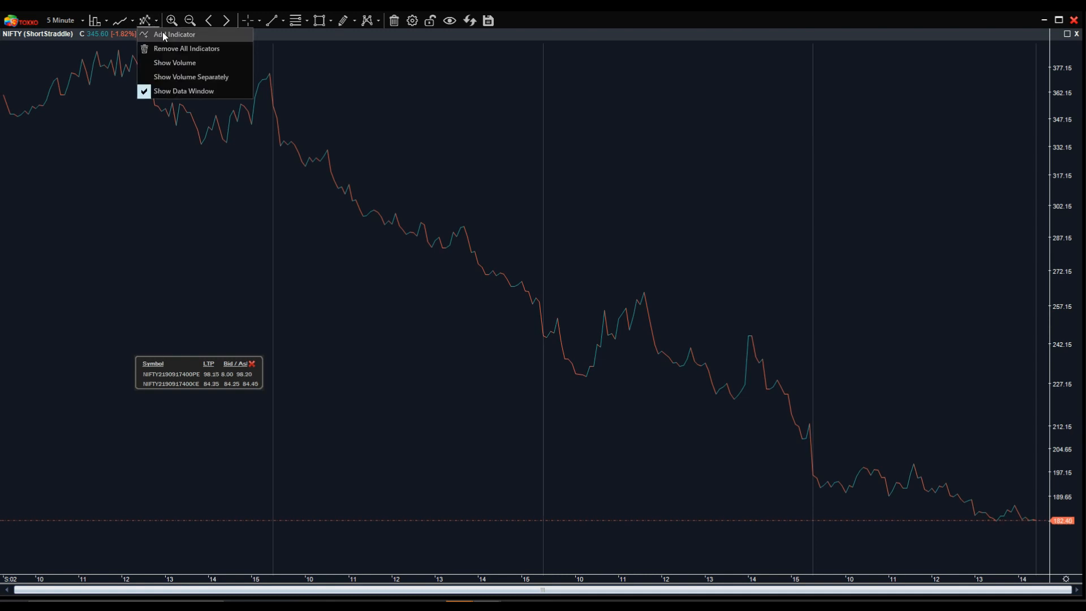
left_click(176, 34)
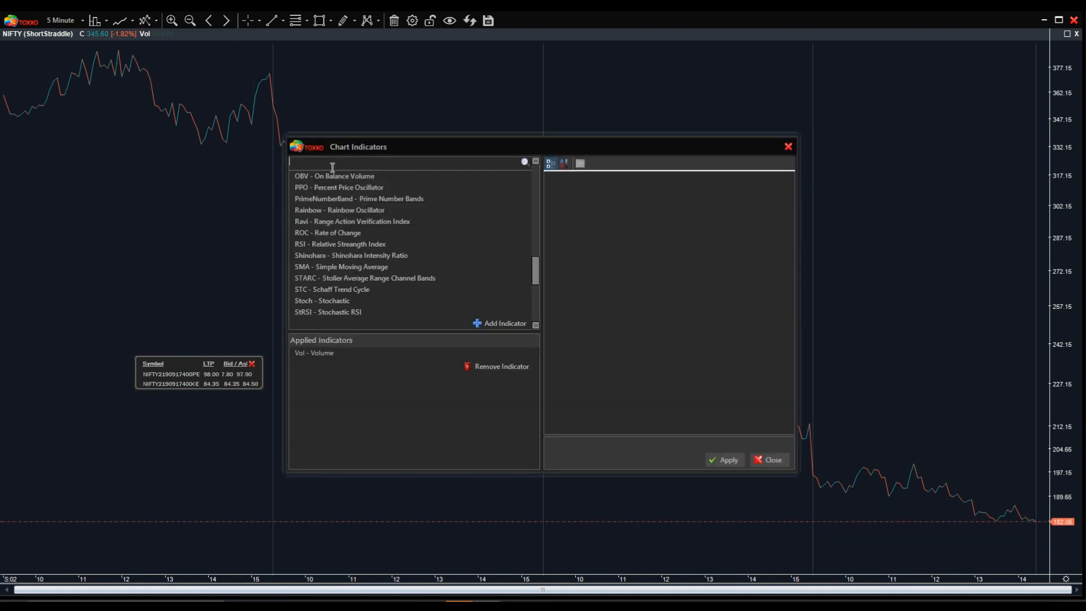
type("VW")
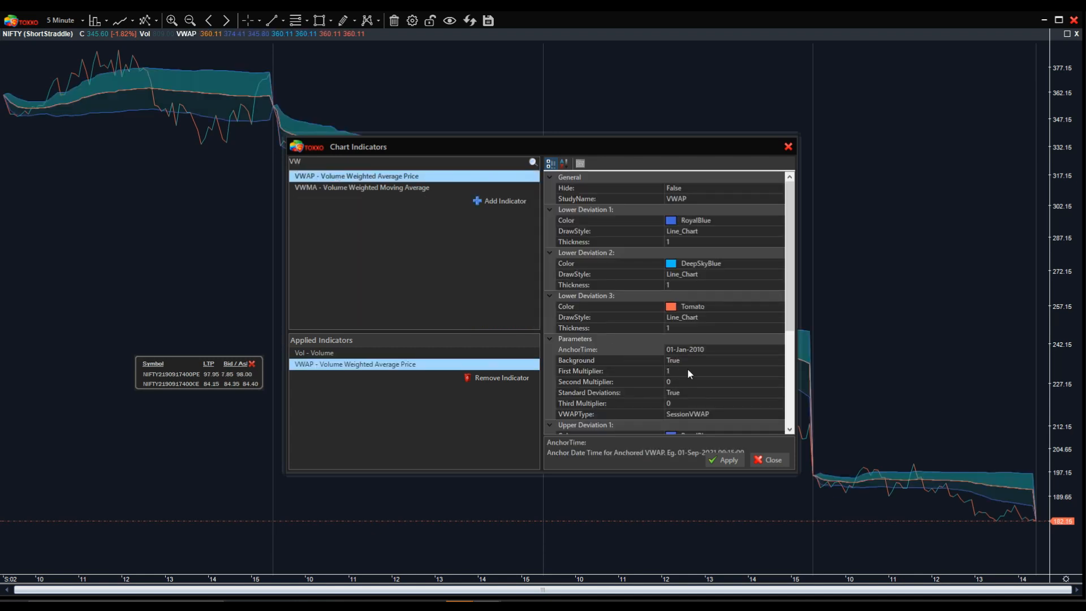
scroll("down", 3)
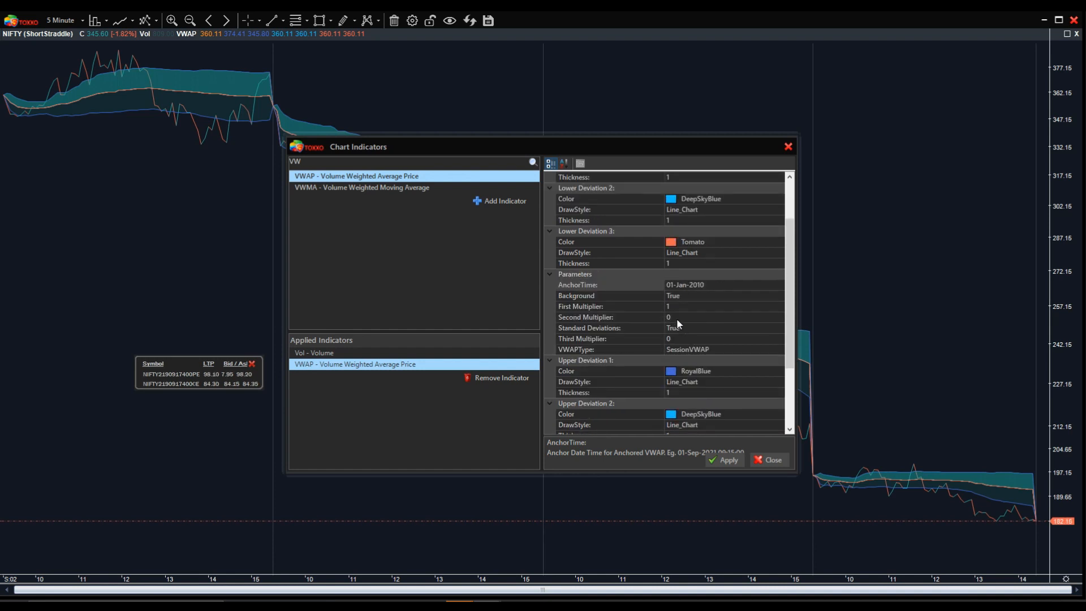
left_click(715, 317)
type("2")
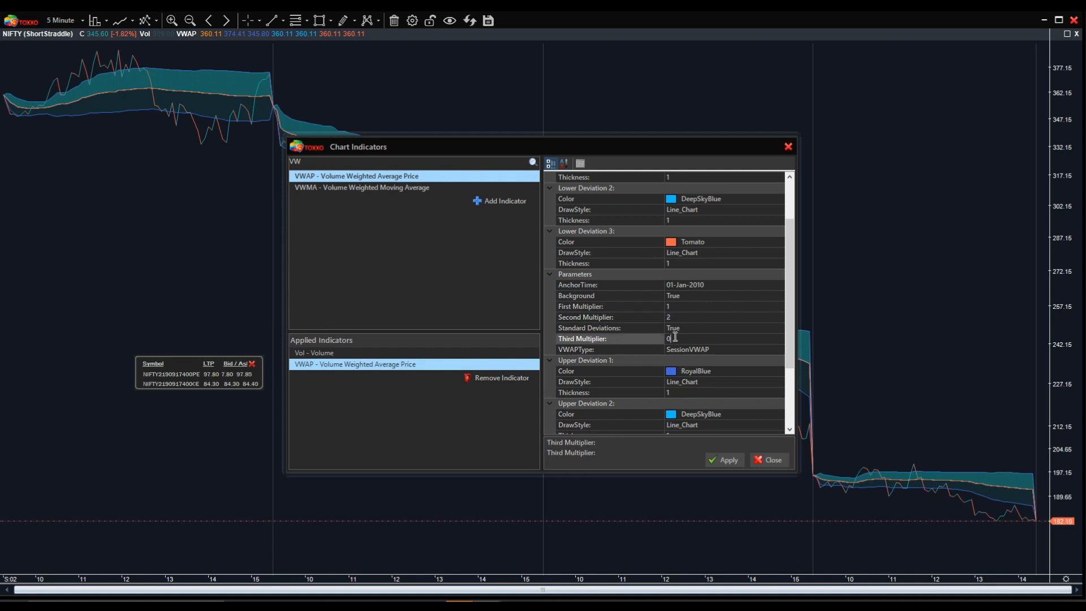
type("3")
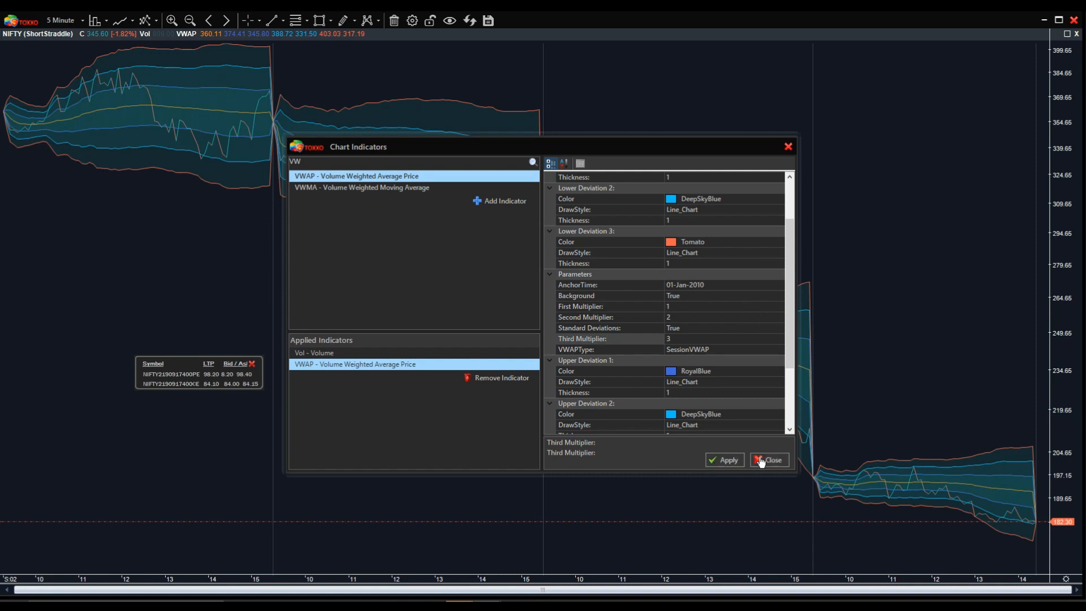
left_click(772, 460)
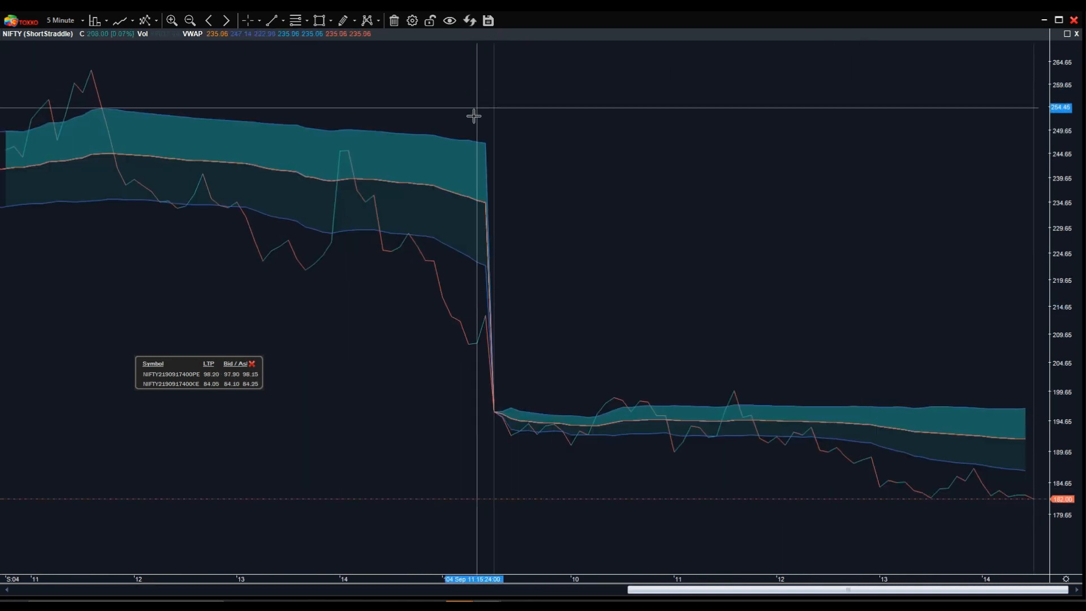
mouse_move(839, 421)
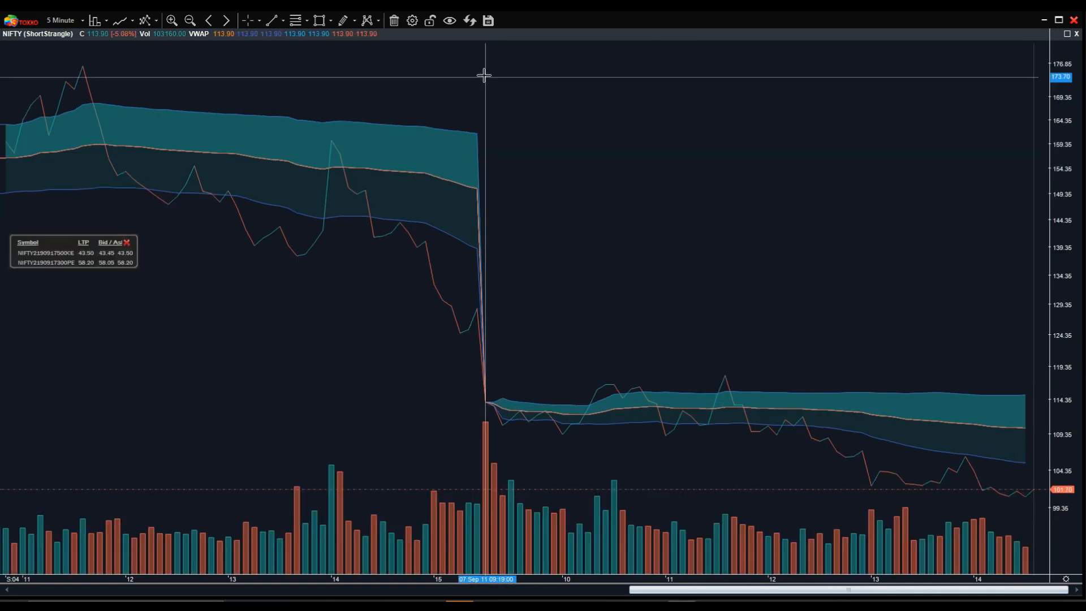
mouse_move(801, 406)
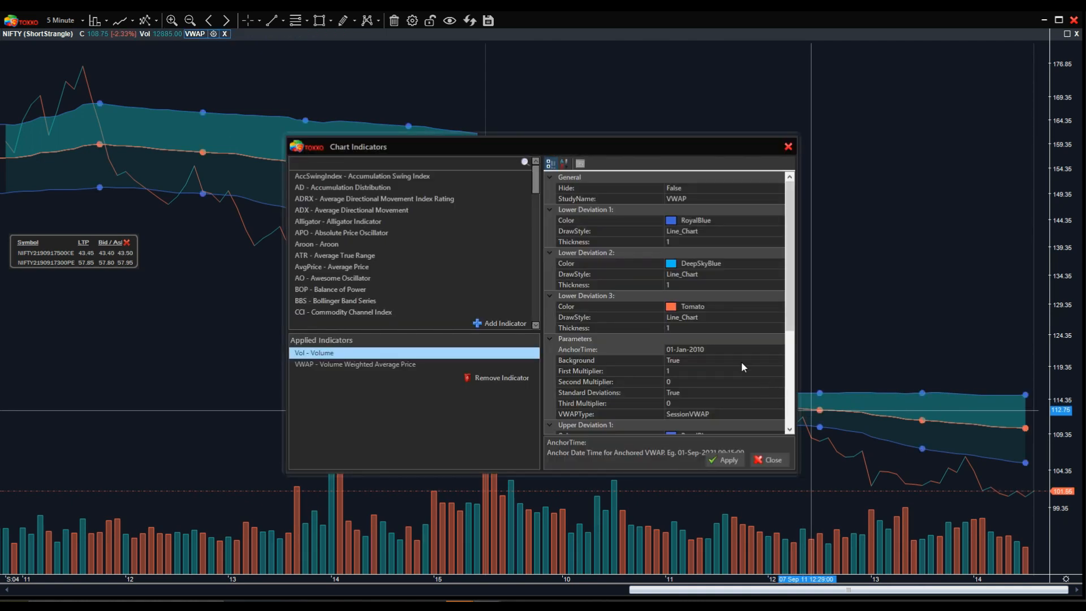
Adjust the VWAP's third deviation band multiplier in the indicator settings
scroll("down", 3)
type("2")
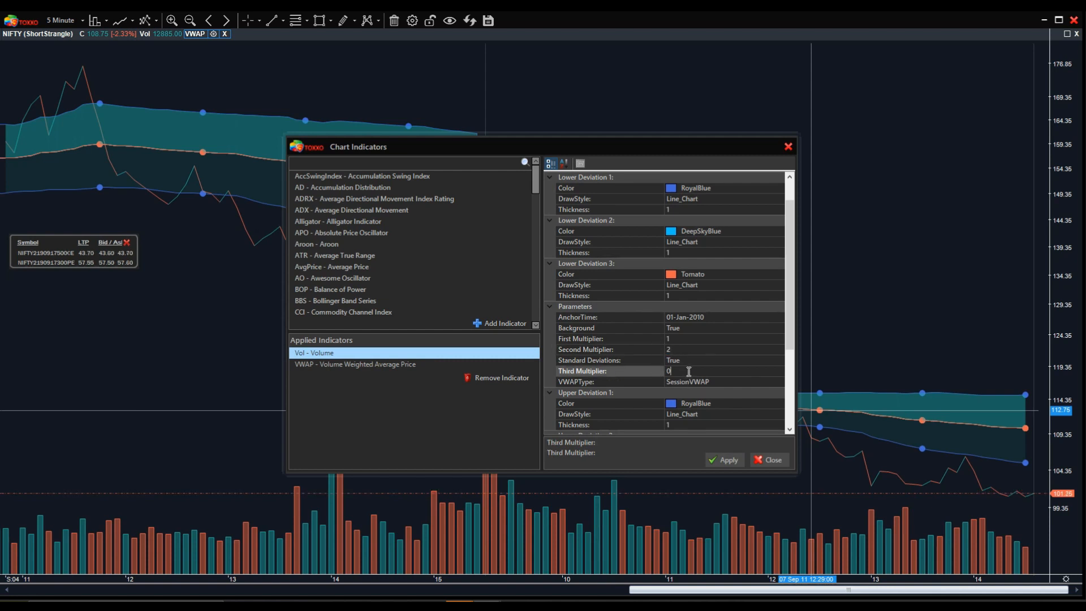
left_click(724, 460)
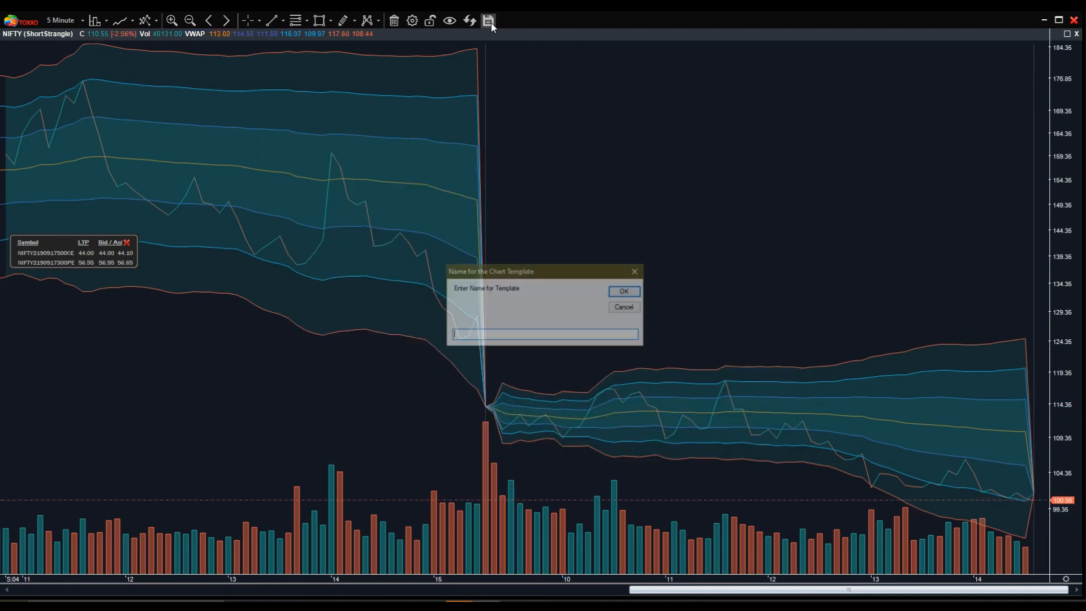
Name the template '1' and confirm saving the ShortStrangle chart's VWAP setup
type("1")
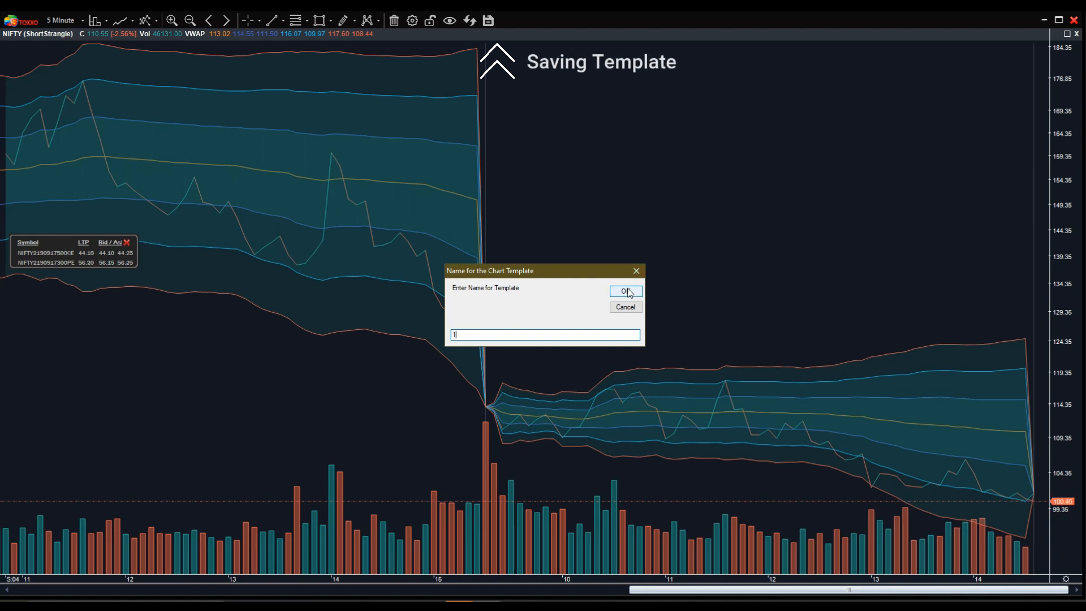
left_click(626, 291)
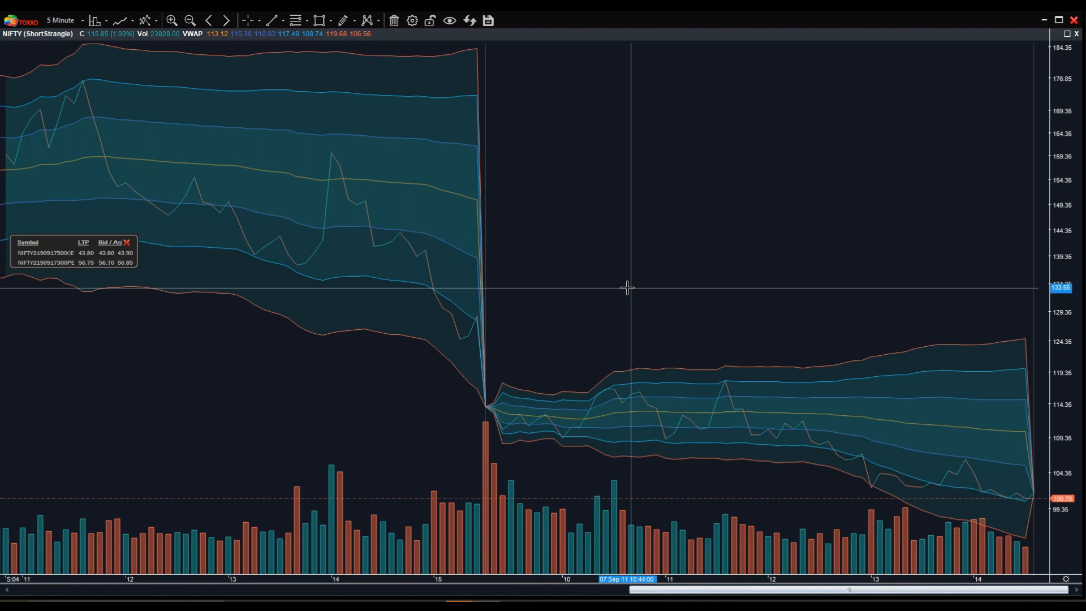
mouse_move(497, 241)
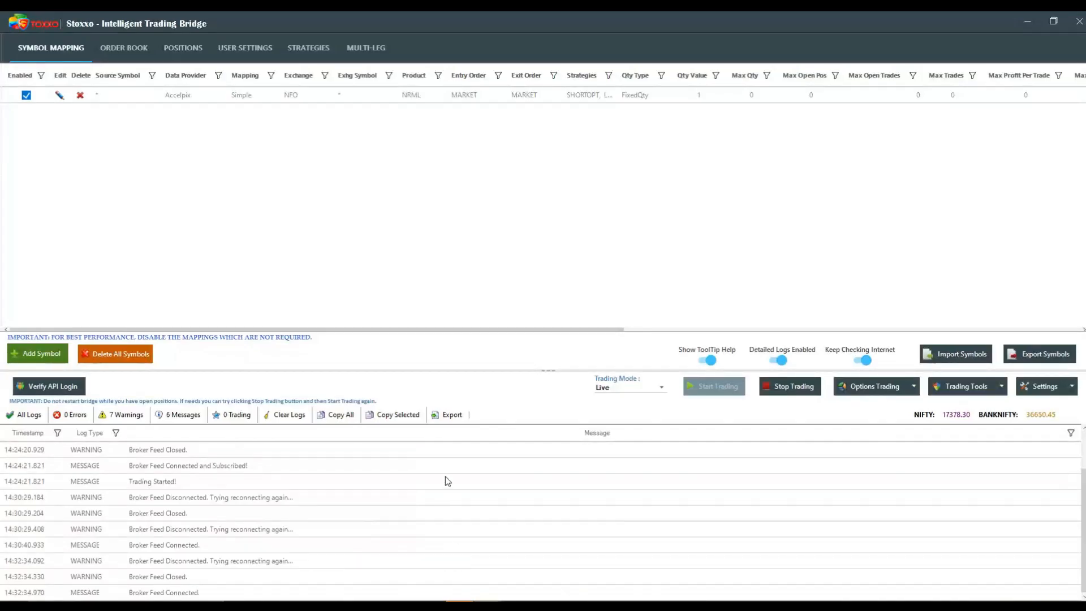
mouse_move(822, 368)
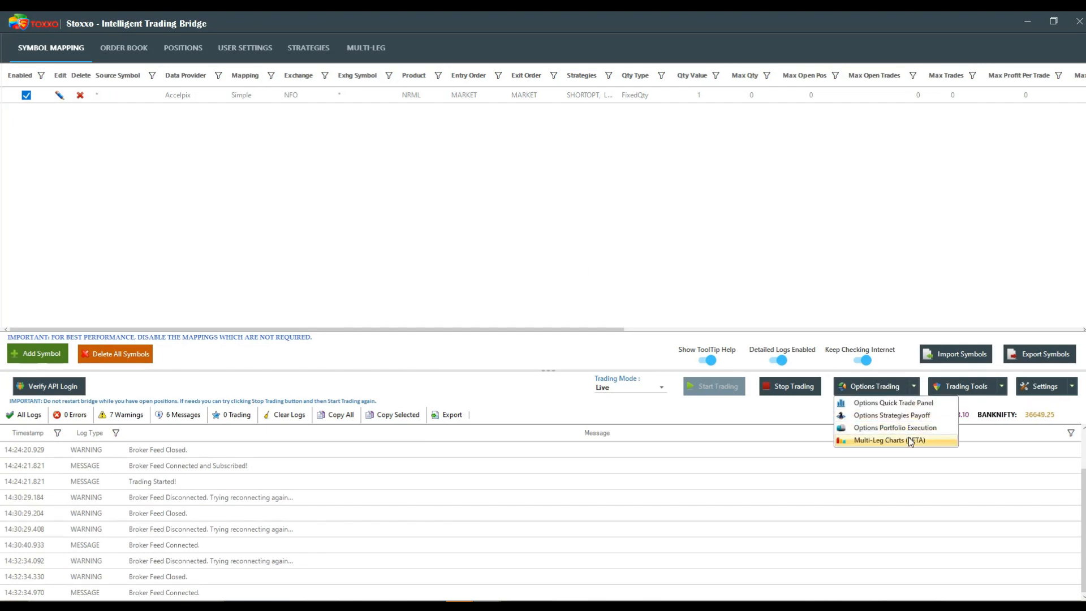
Create a NIFTY multi-leg chart with the ShortStraddle strategy and template 1
left_click(894, 440)
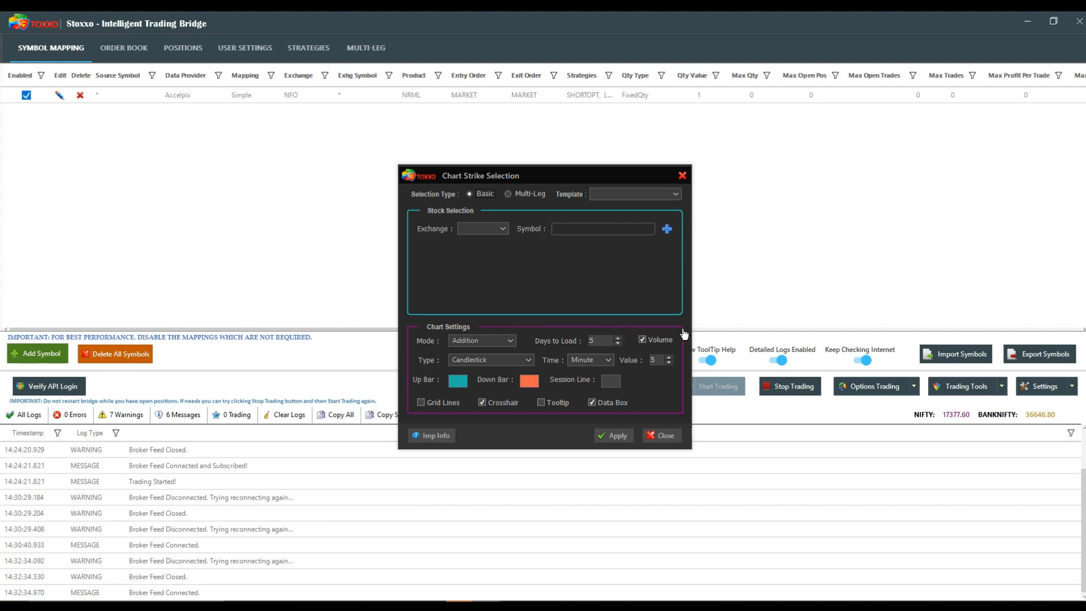
mouse_move(613, 200)
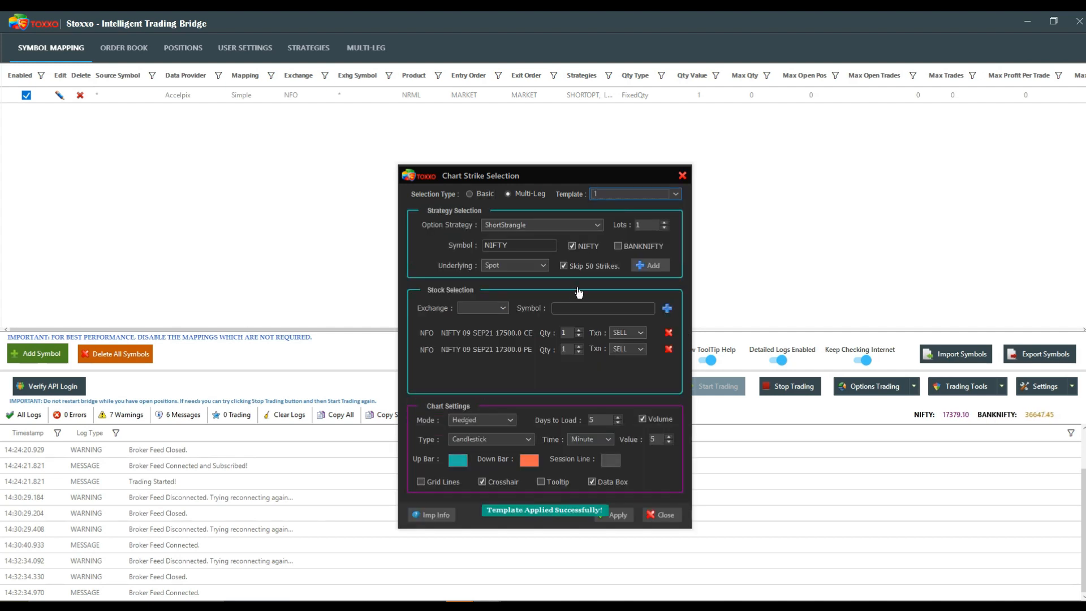
left_click(541, 225)
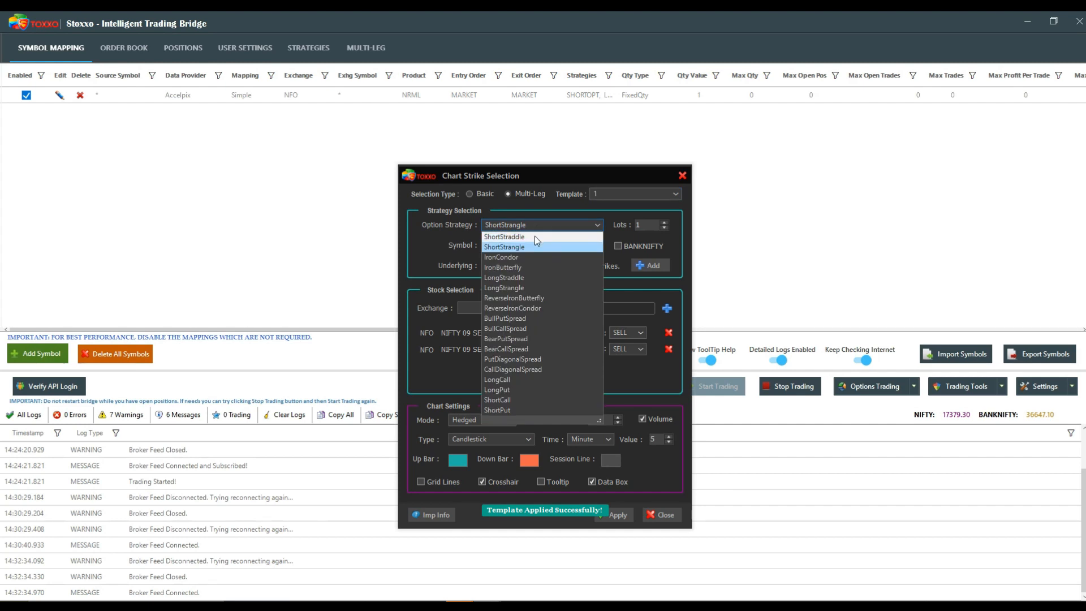
left_click(504, 237)
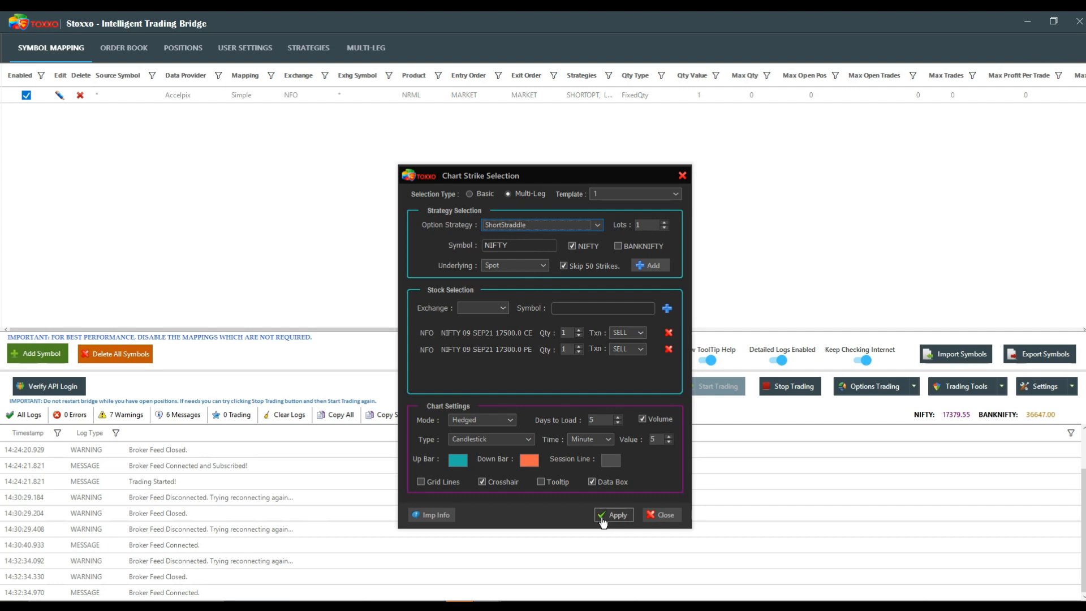
left_click(613, 515)
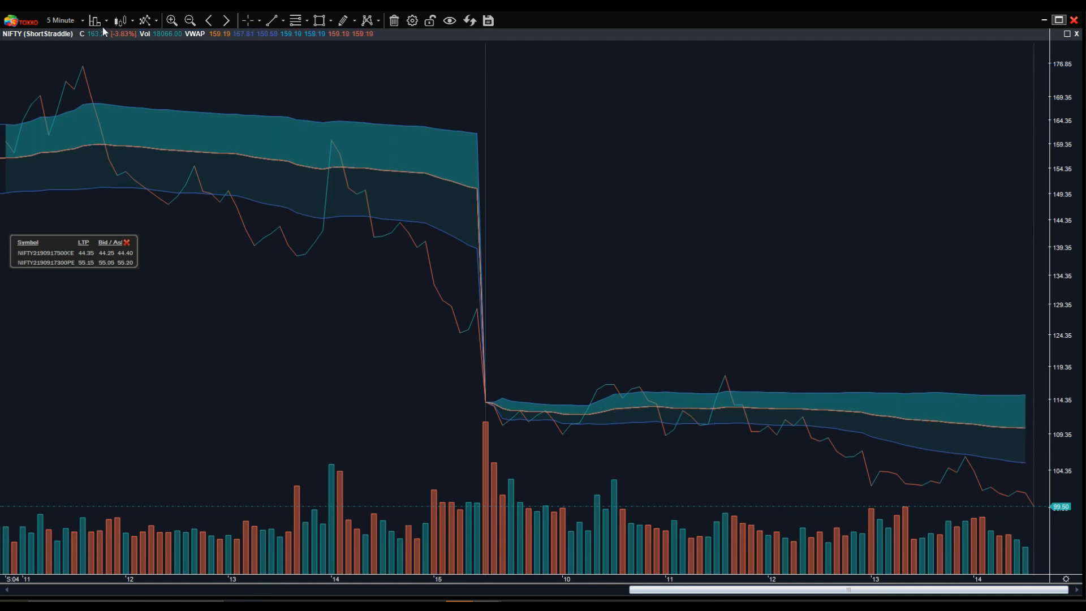
Uncheck Show Volume in the Indicators dropdown of the ShortStraddle chart
left_click(97, 18)
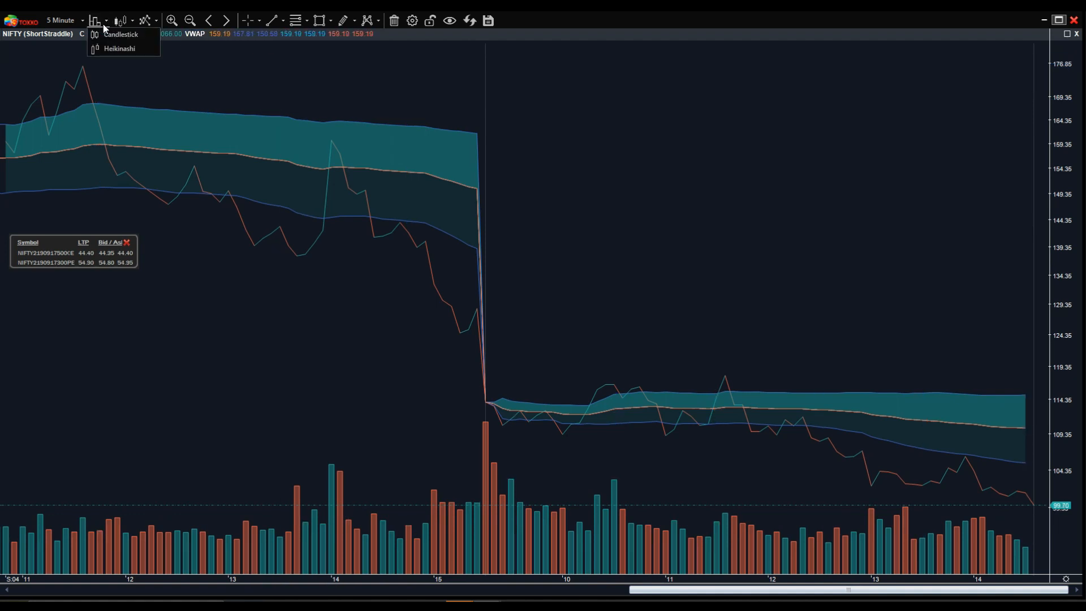
left_click(146, 18)
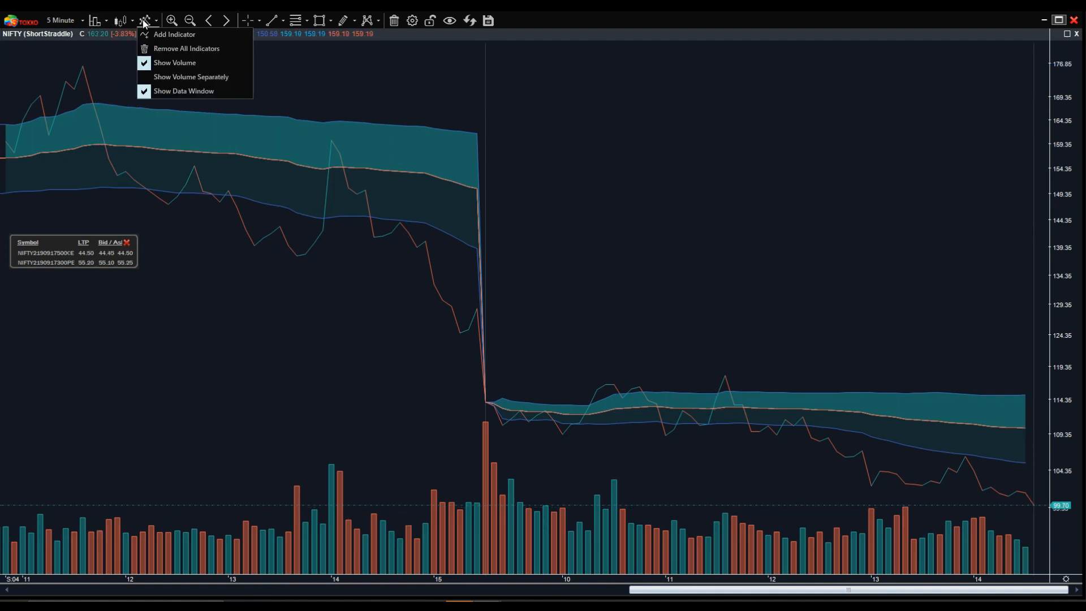
left_click(119, 19)
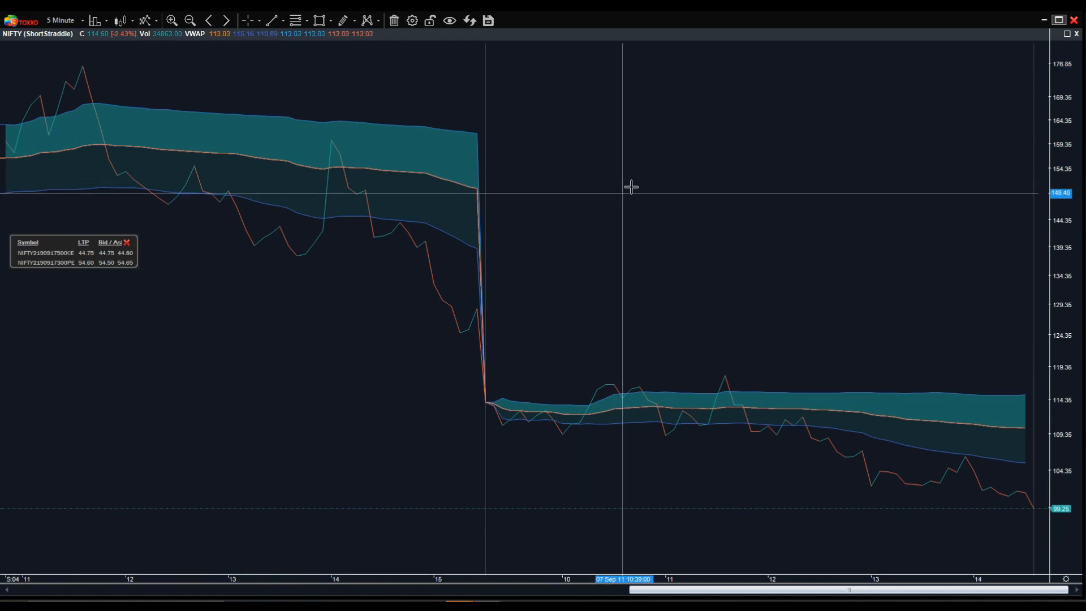
mouse_move(673, 110)
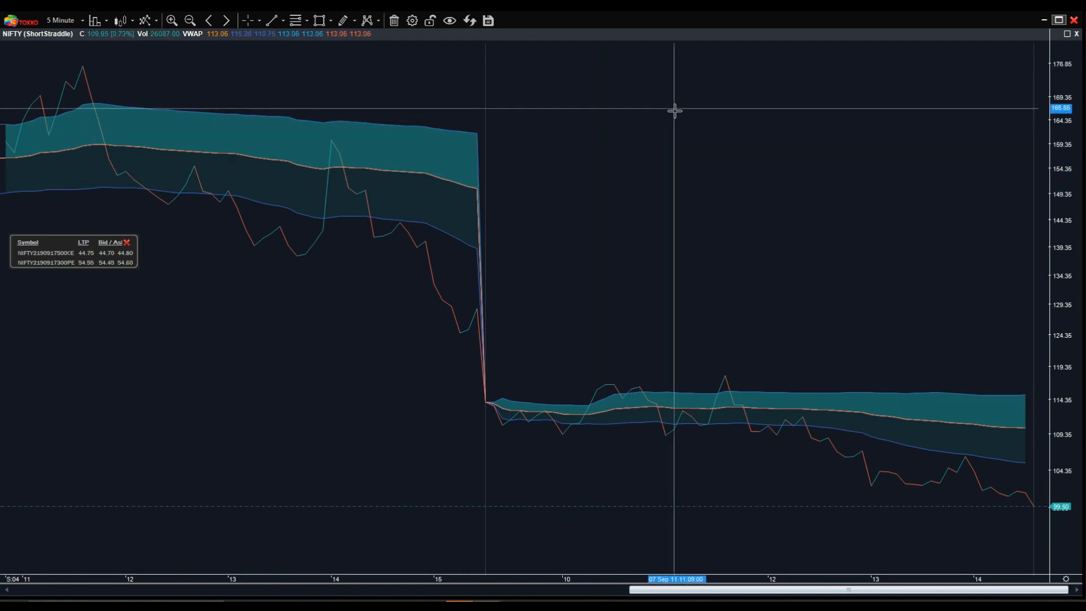
mouse_move(629, 182)
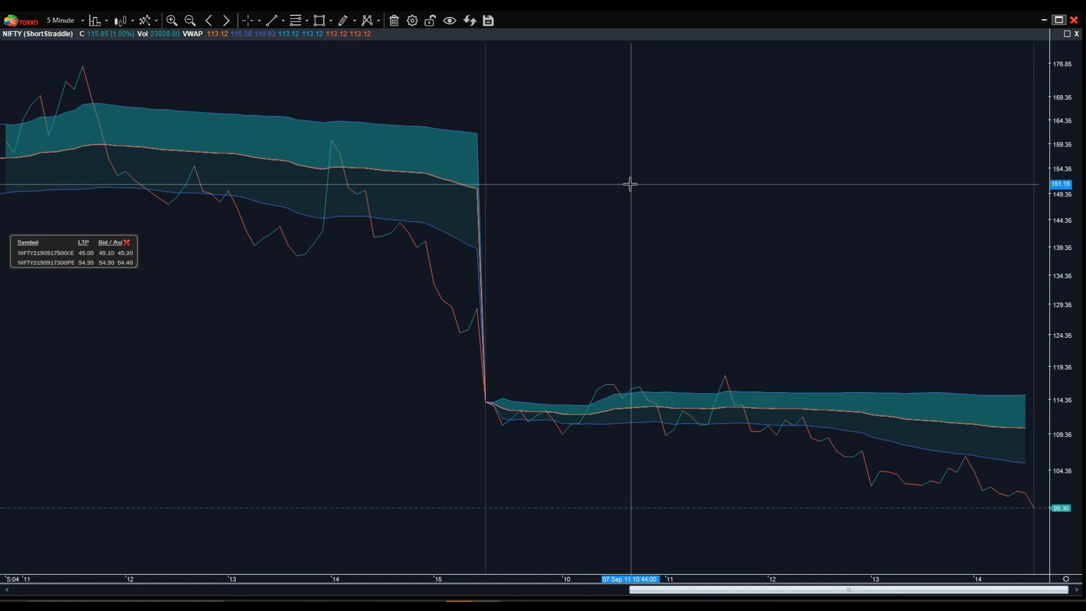
left_click(253, 19)
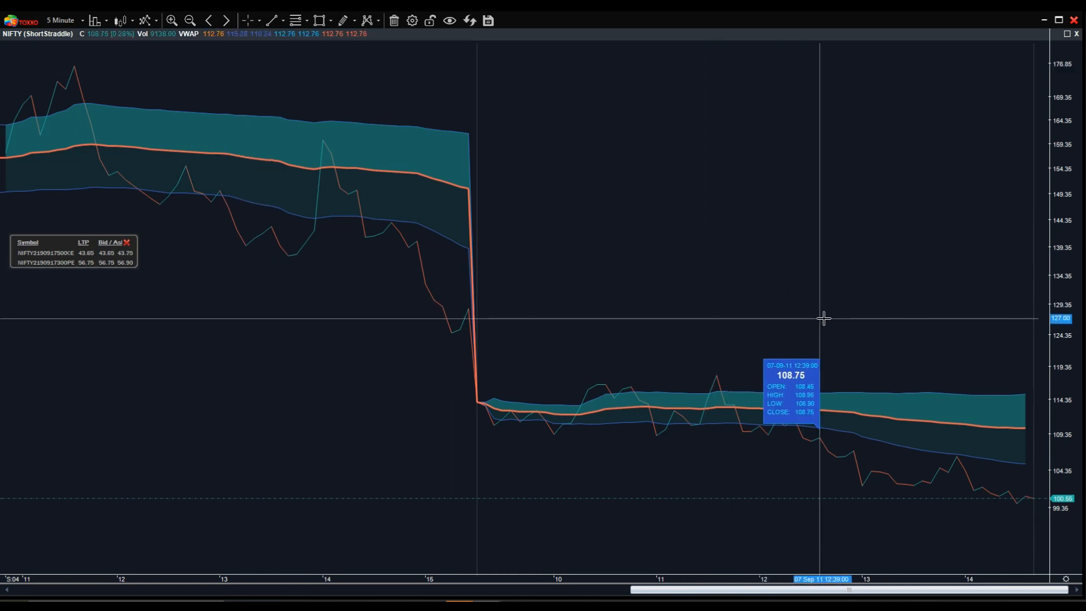
mouse_move(959, 335)
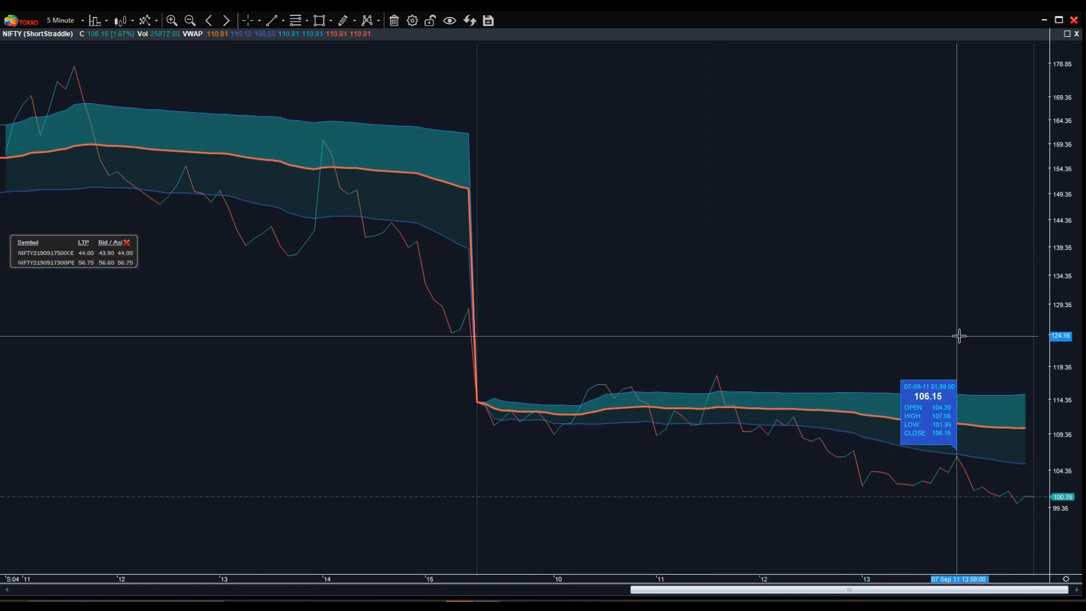
mouse_move(996, 340)
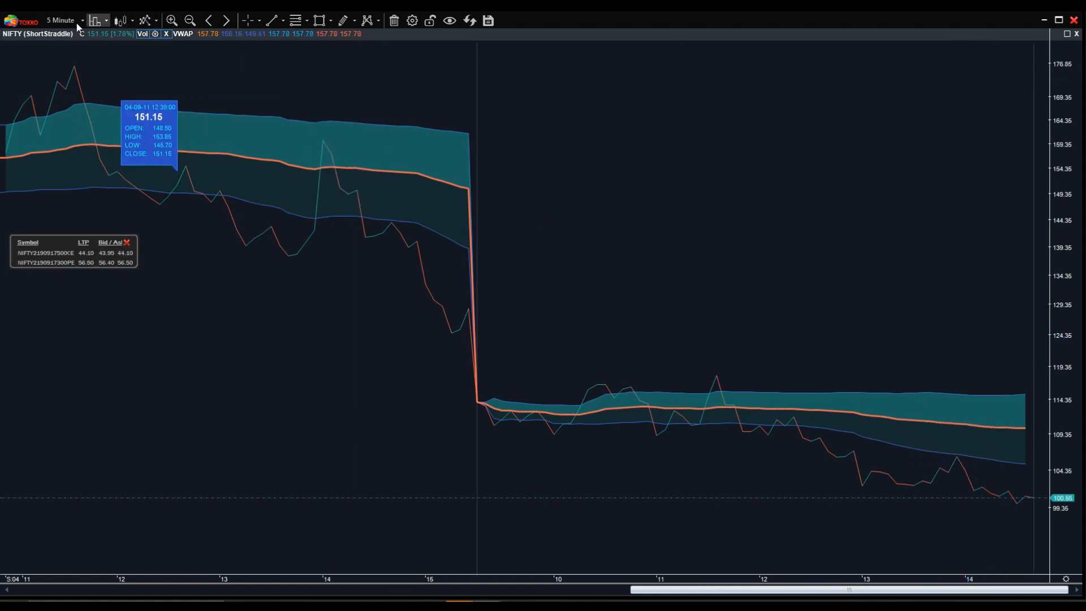
Change the ShortStraddle chart interval to 10 Minute
left_click(79, 20)
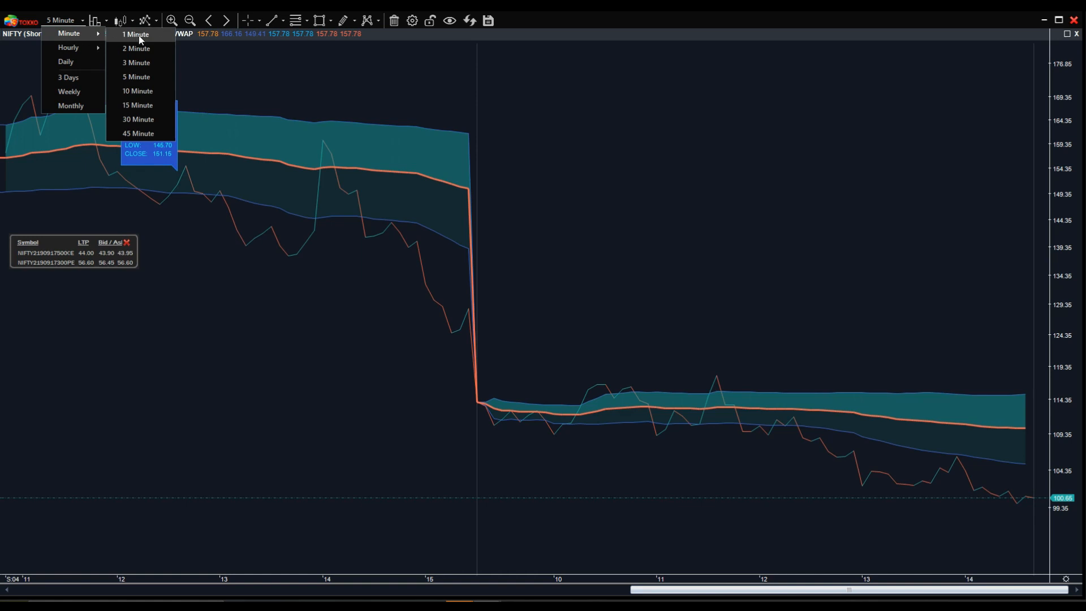
mouse_move(160, 90)
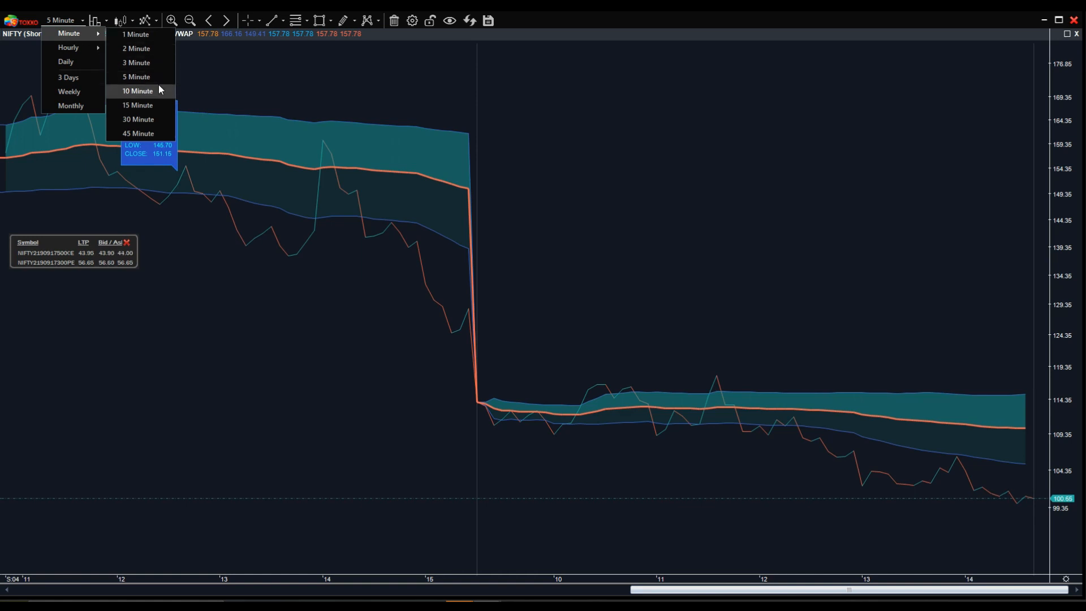
left_click(137, 90)
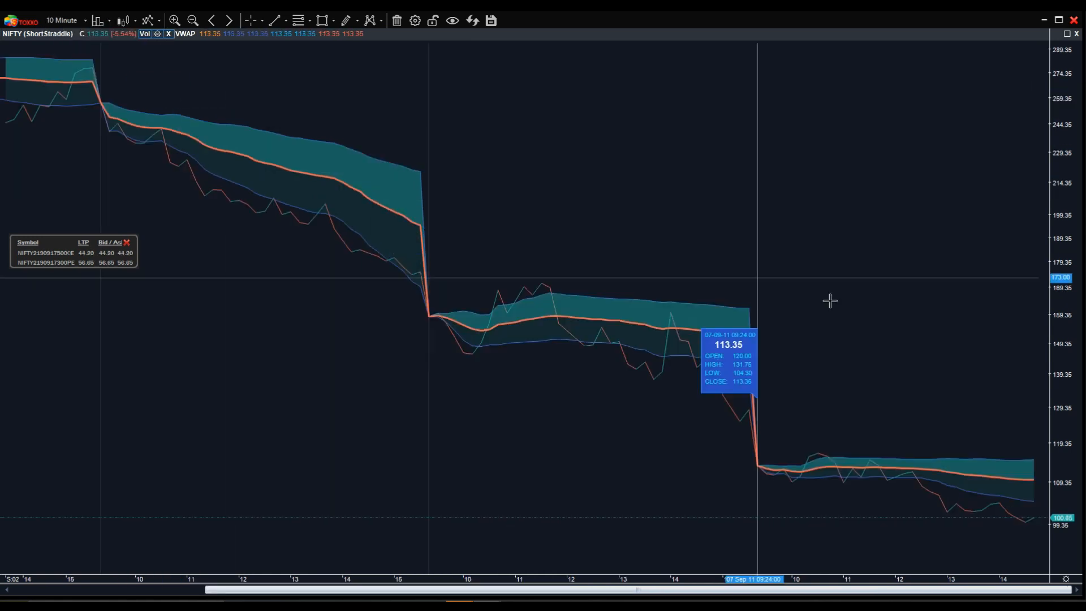
mouse_move(1021, 339)
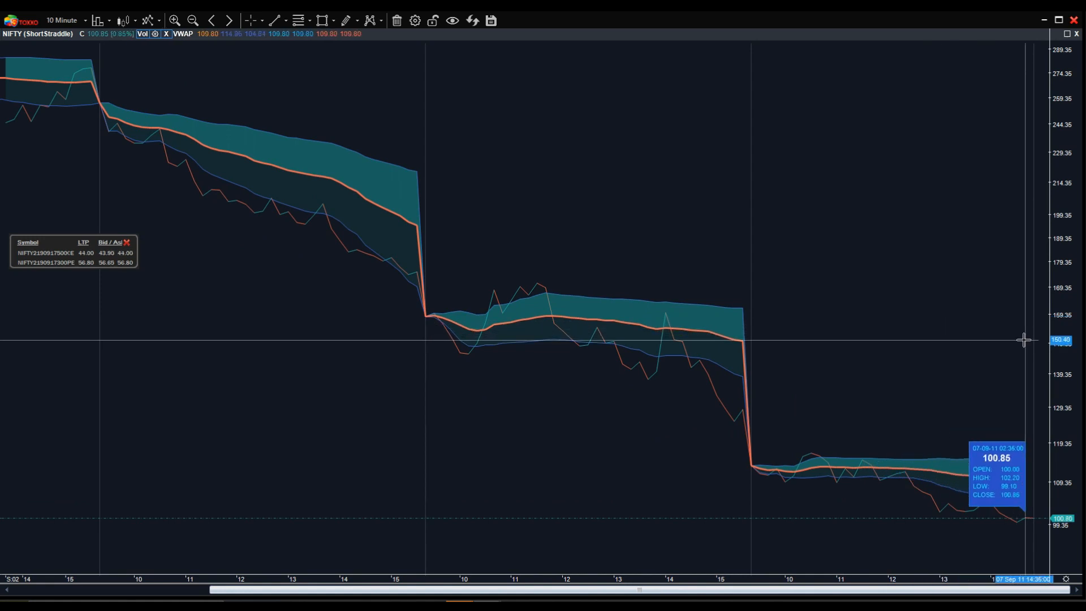
mouse_move(932, 338)
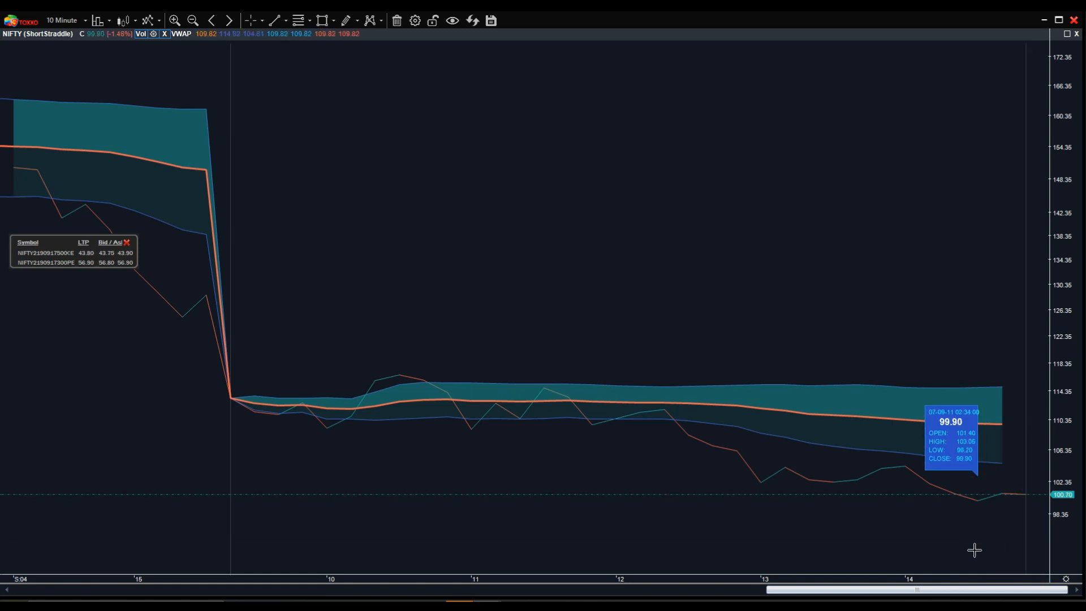
mouse_move(1023, 514)
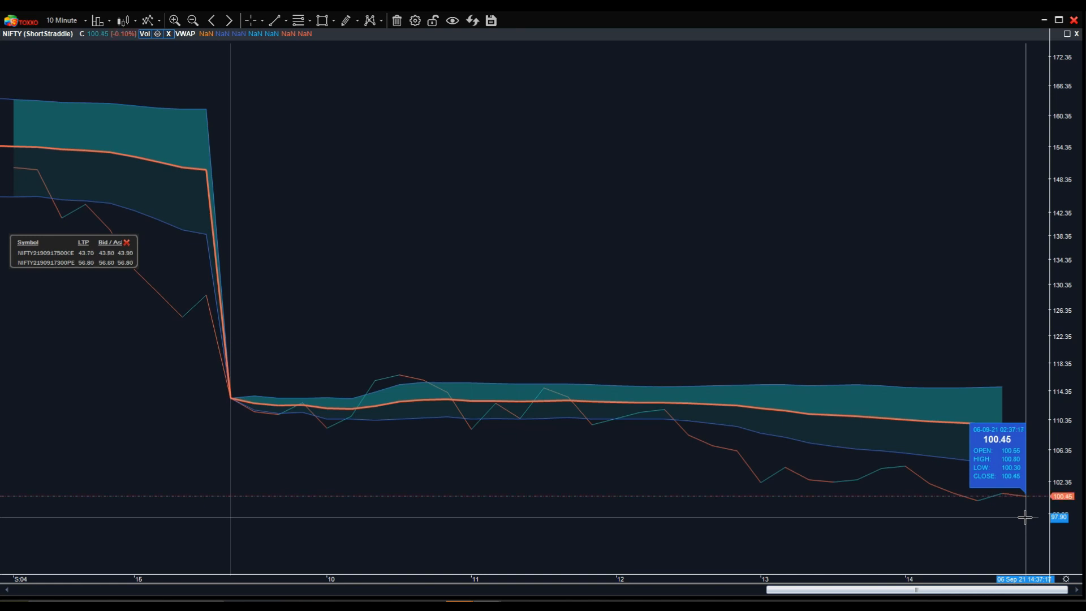
mouse_move(488, 228)
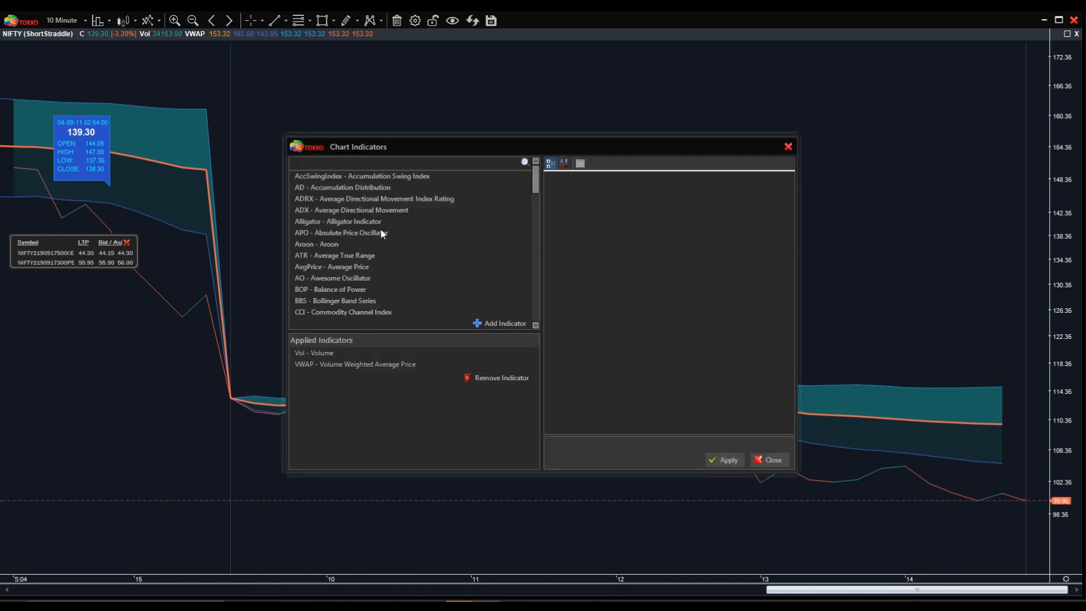
Add the Average True Range (ATR) indicator to the chart
double_click(333, 255)
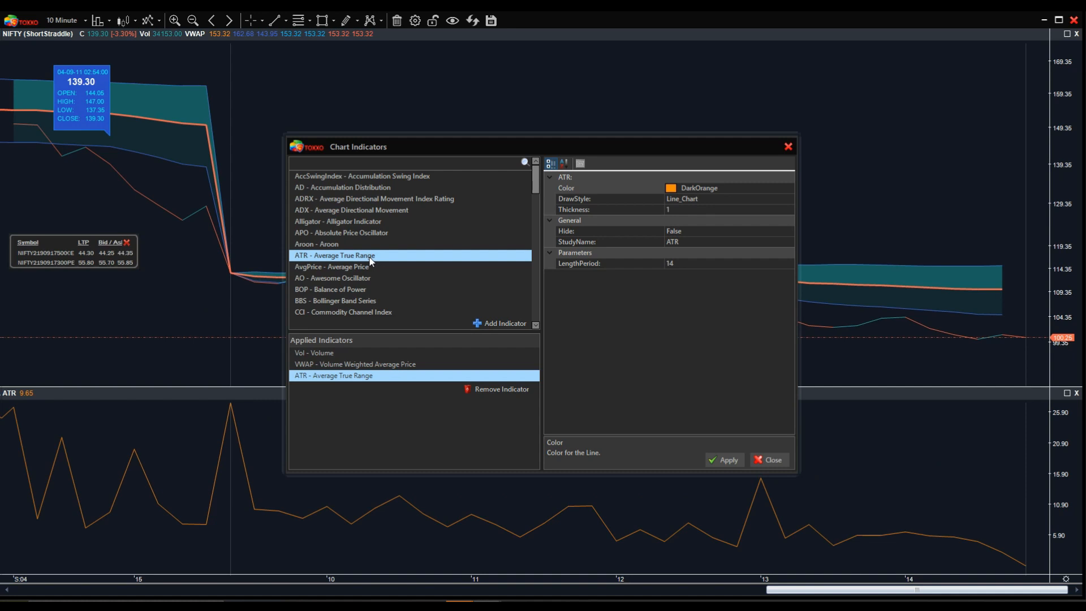
scroll("down", 3)
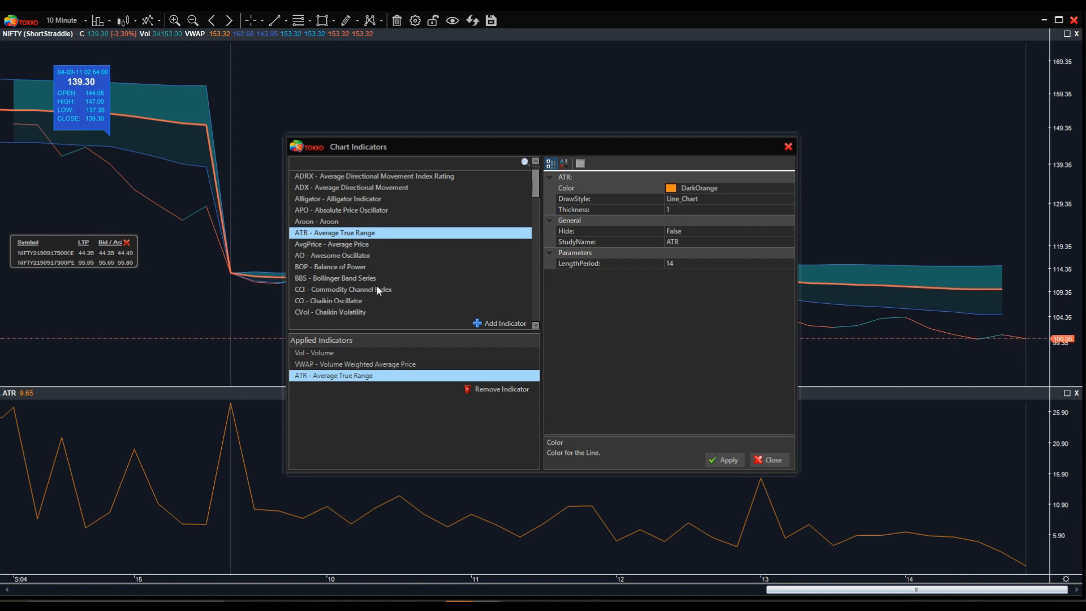
scroll("down", 3)
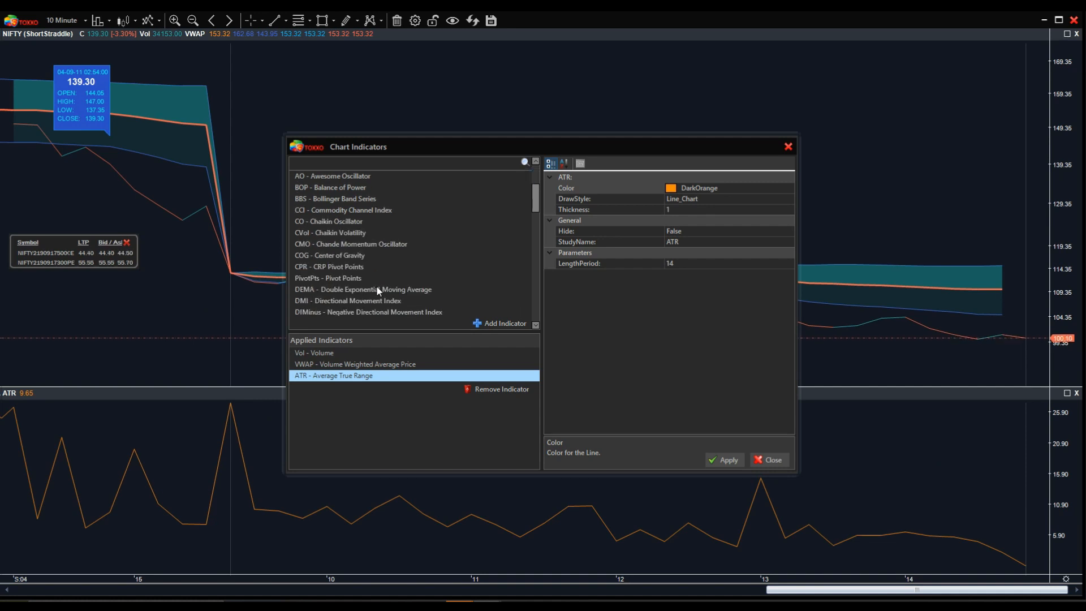
scroll("down", 3)
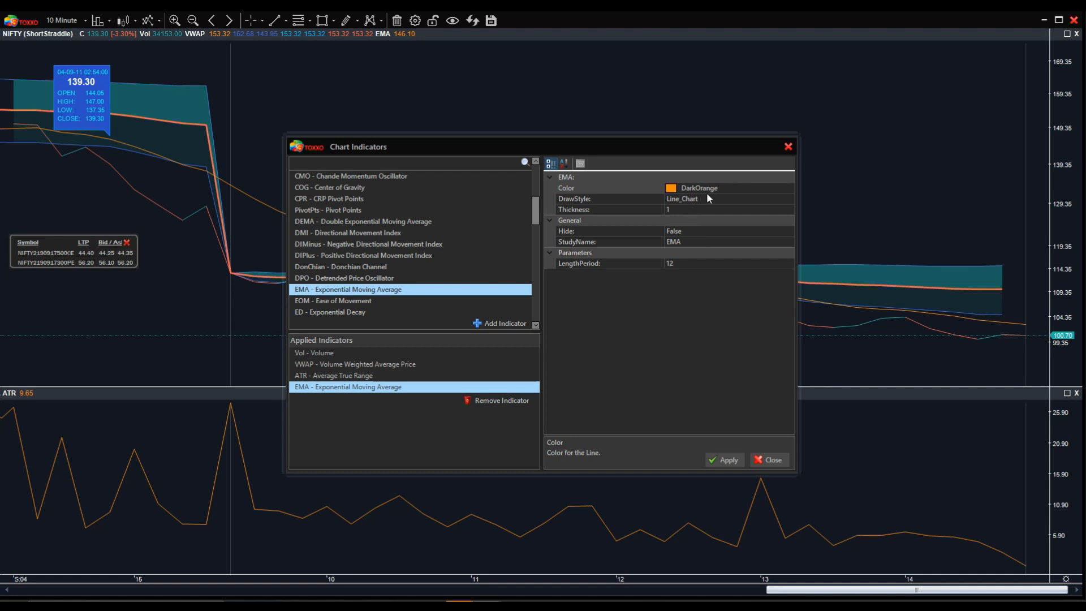
Set the EMA line colour to BlueViolet, adjust its thickness, and apply
left_click(789, 188)
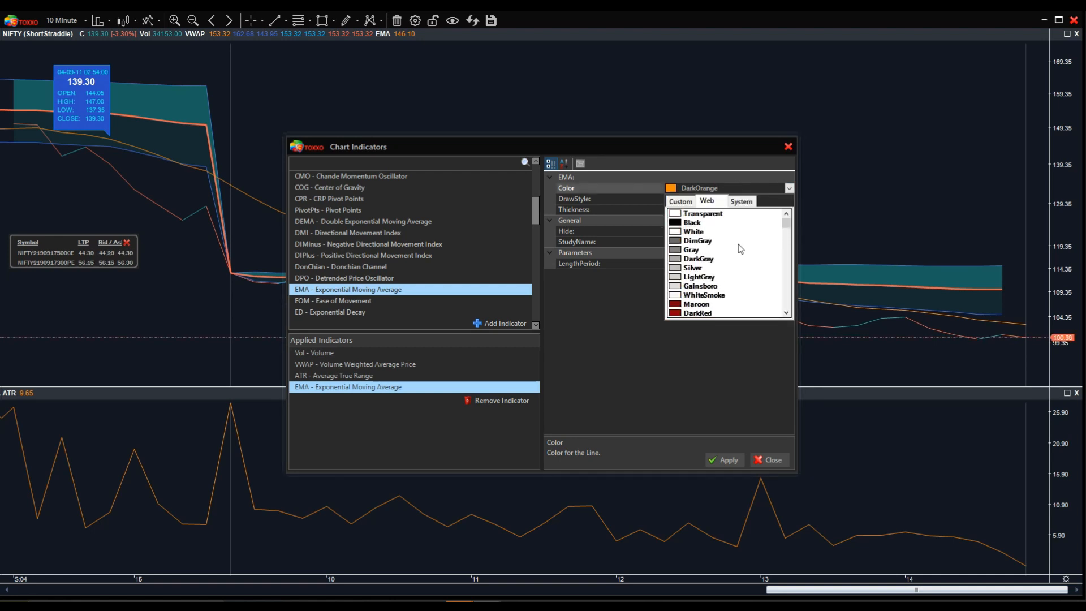
scroll("down", 3)
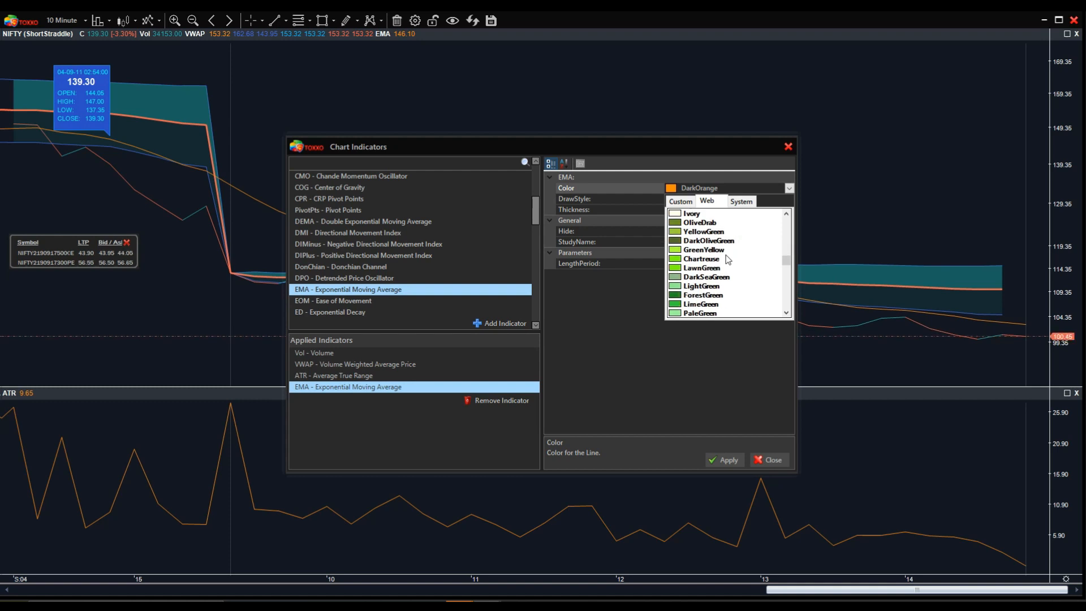
scroll("down", 3)
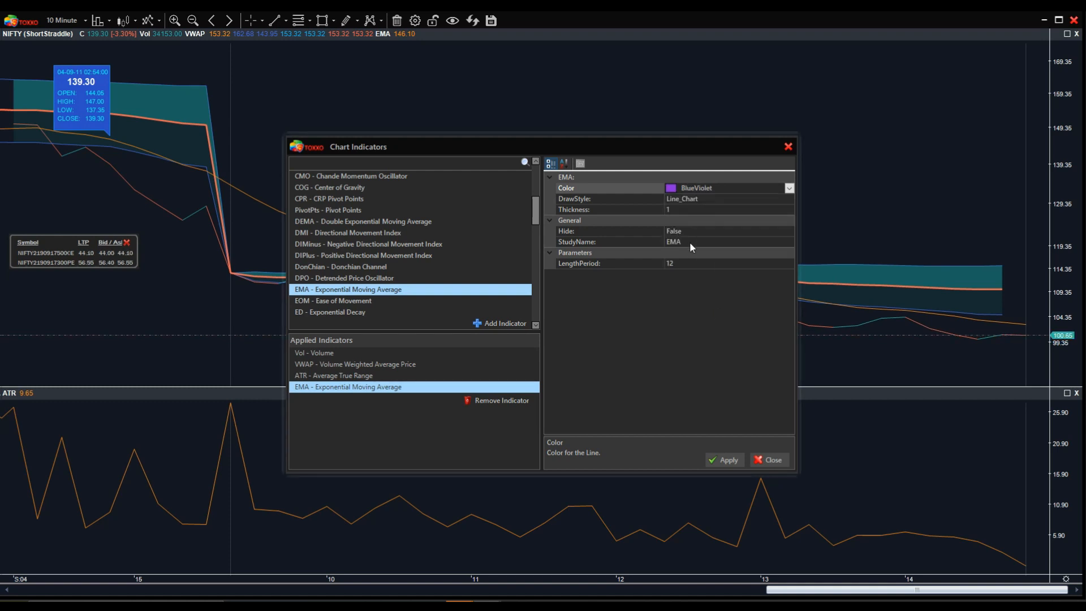
left_click(714, 209)
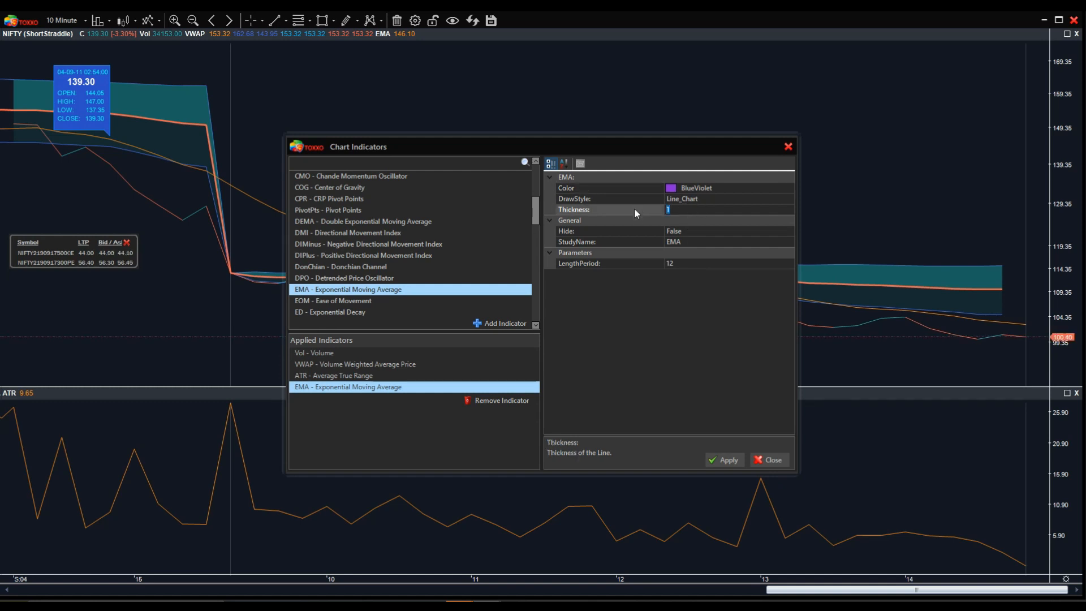
left_click(725, 460)
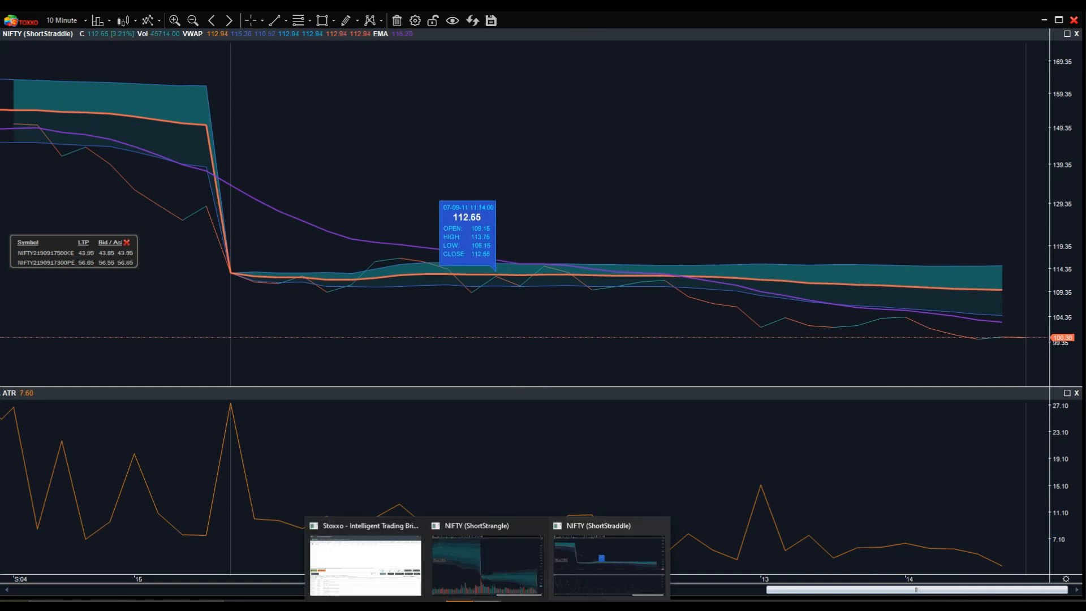
From the main window, open a NIFTY IronCondor multi-leg chart with four added legs
left_click(365, 567)
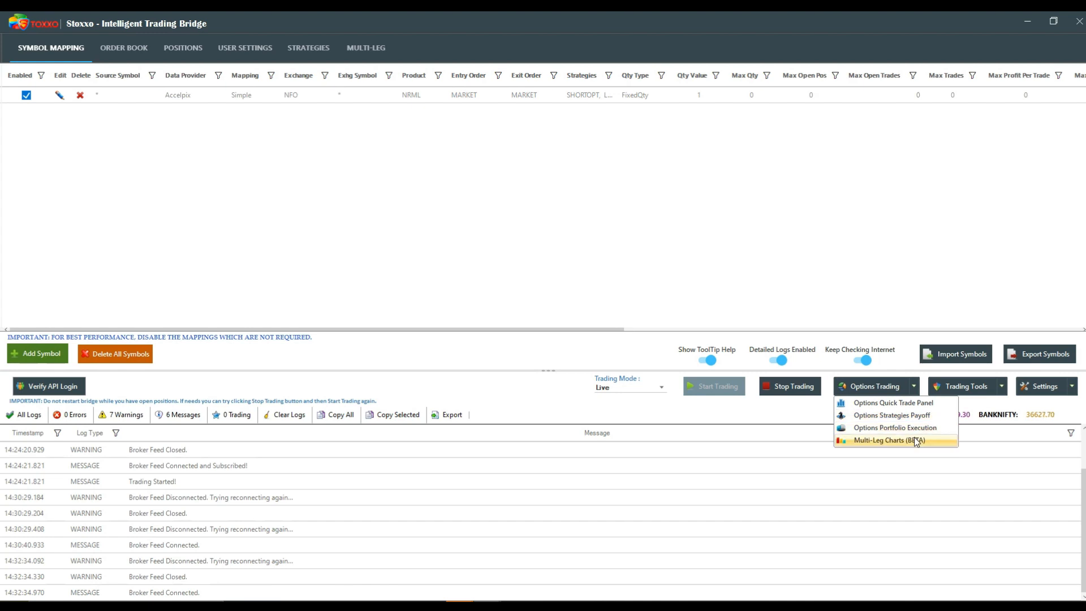
left_click(888, 440)
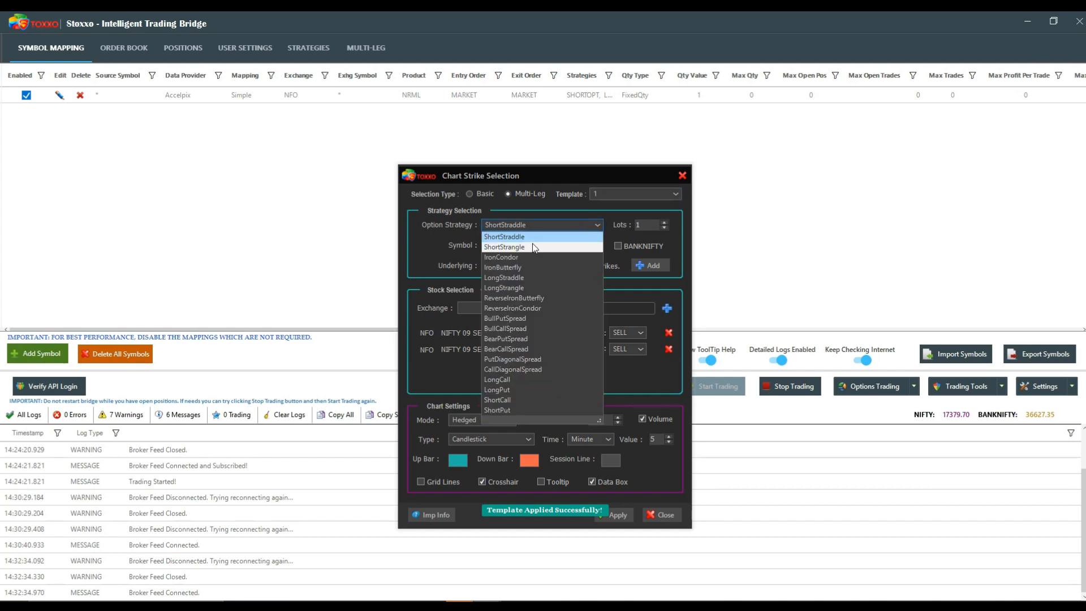
left_click(501, 257)
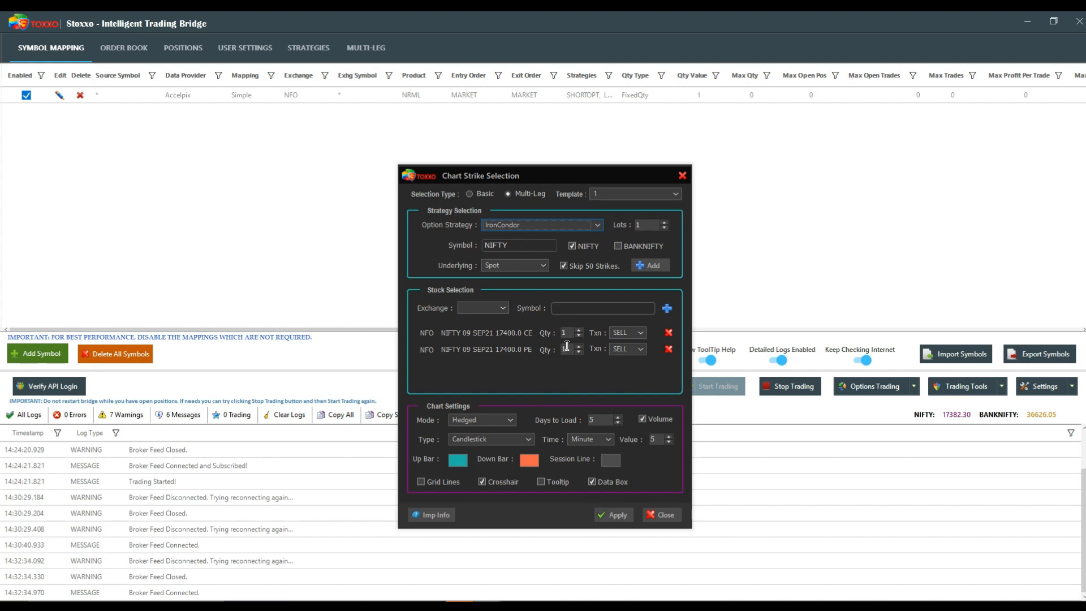
mouse_move(668, 332)
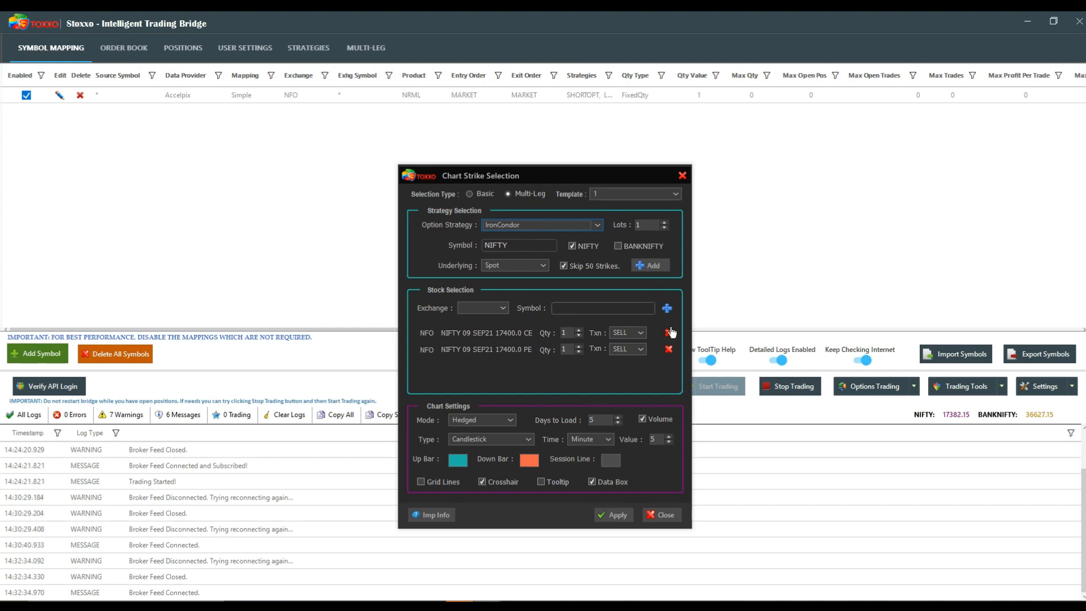
left_click(650, 265)
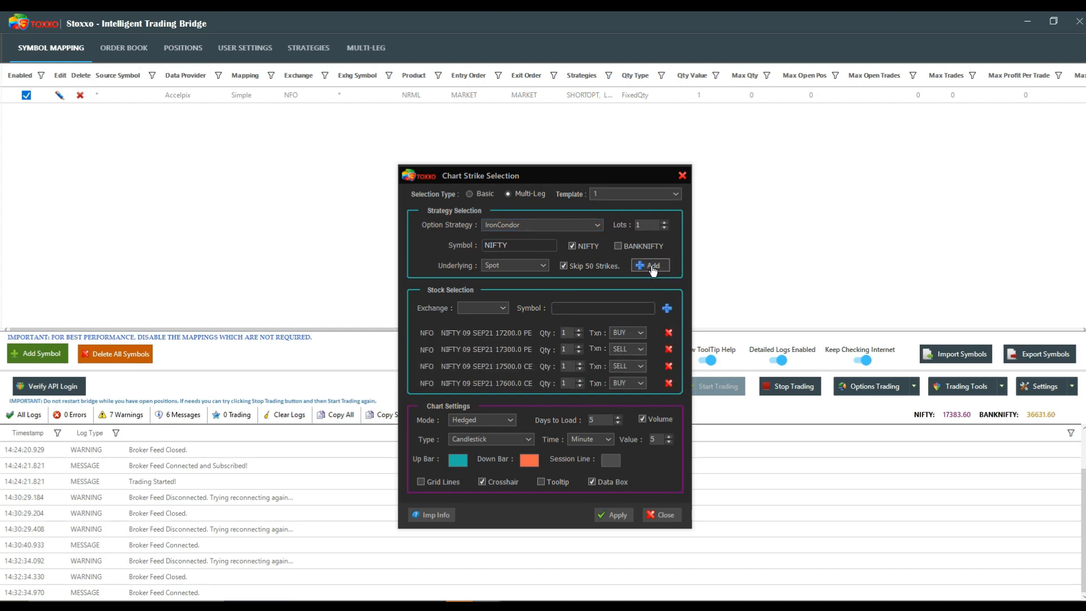
left_click(613, 515)
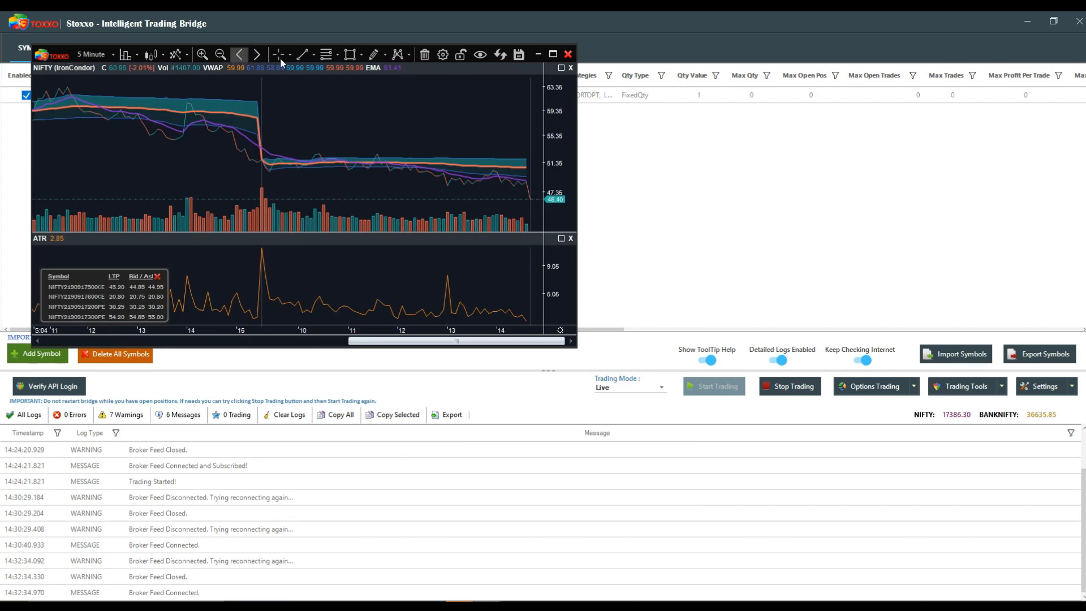
mouse_move(551, 55)
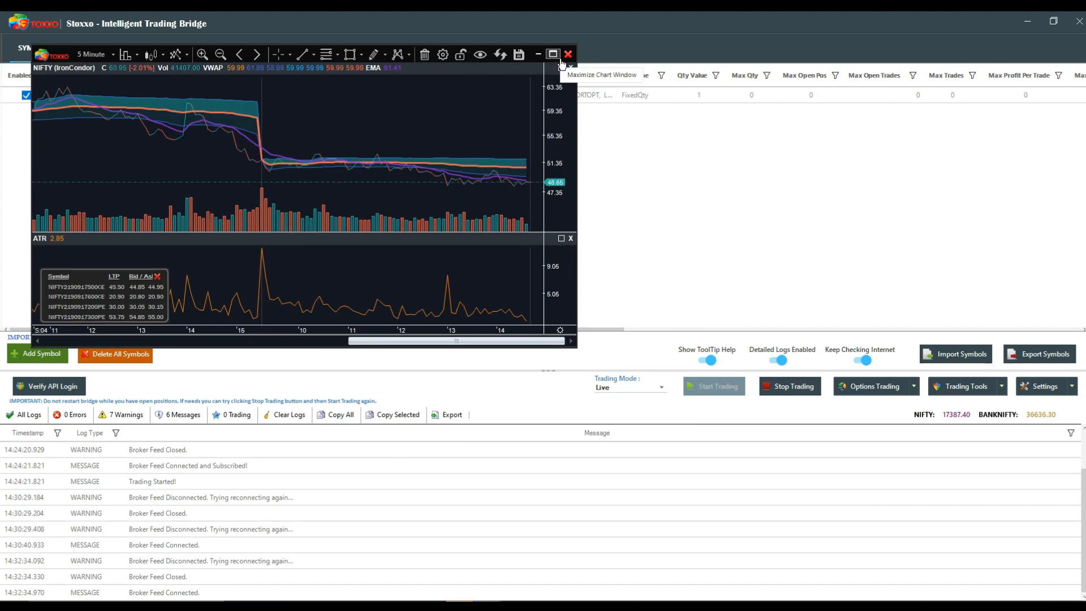
Maximize the NIFTY IronCondor chart window to full screen
left_click(552, 53)
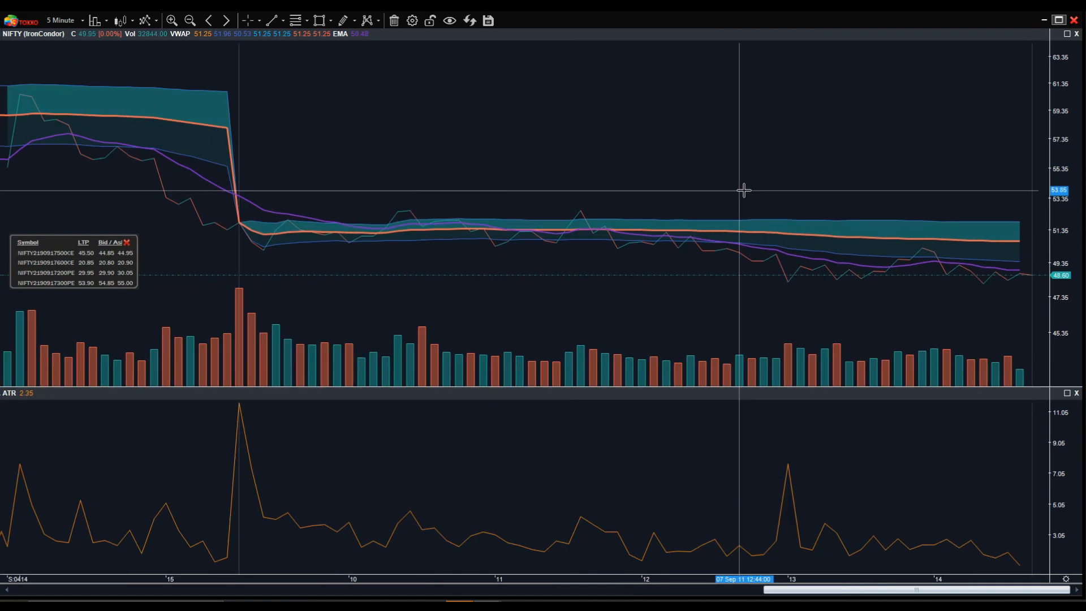